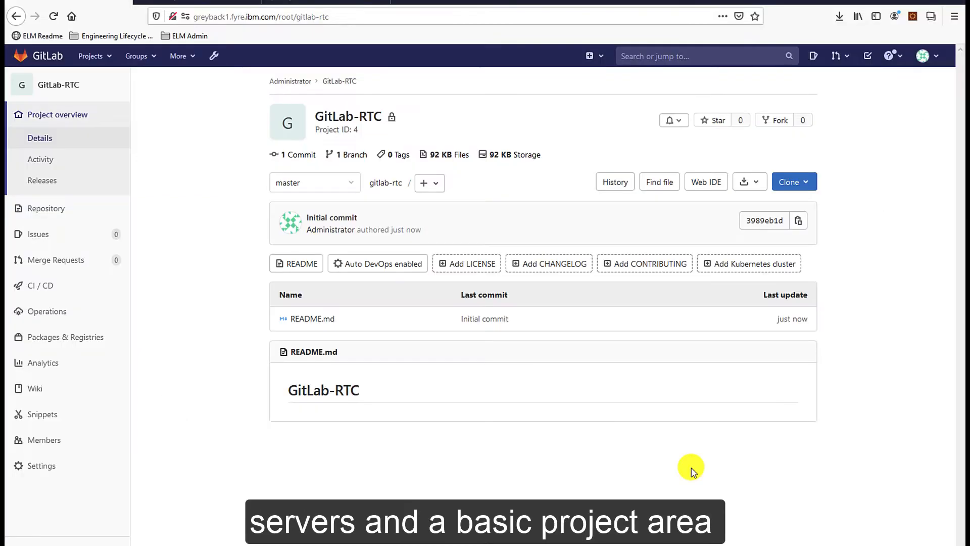
mouse_move(429, 210)
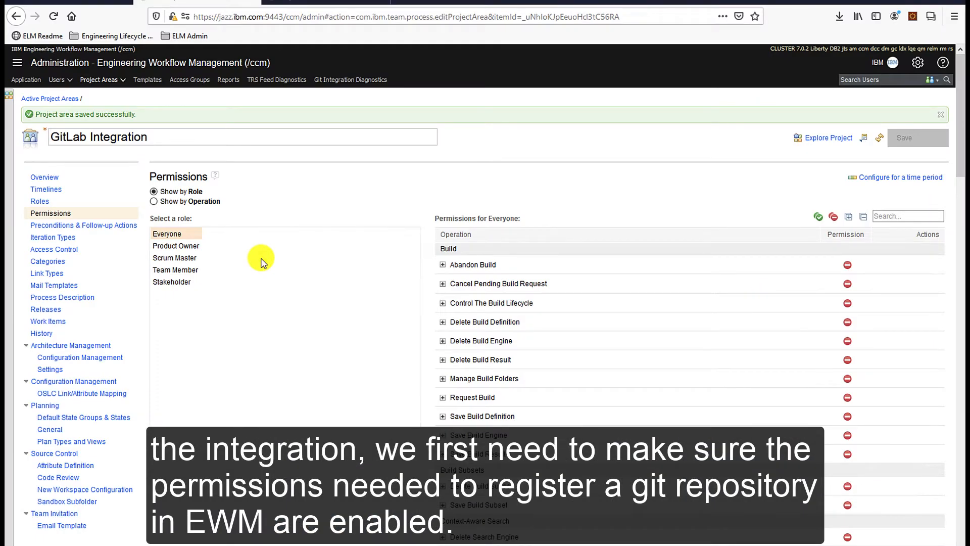
mouse_move(495, 269)
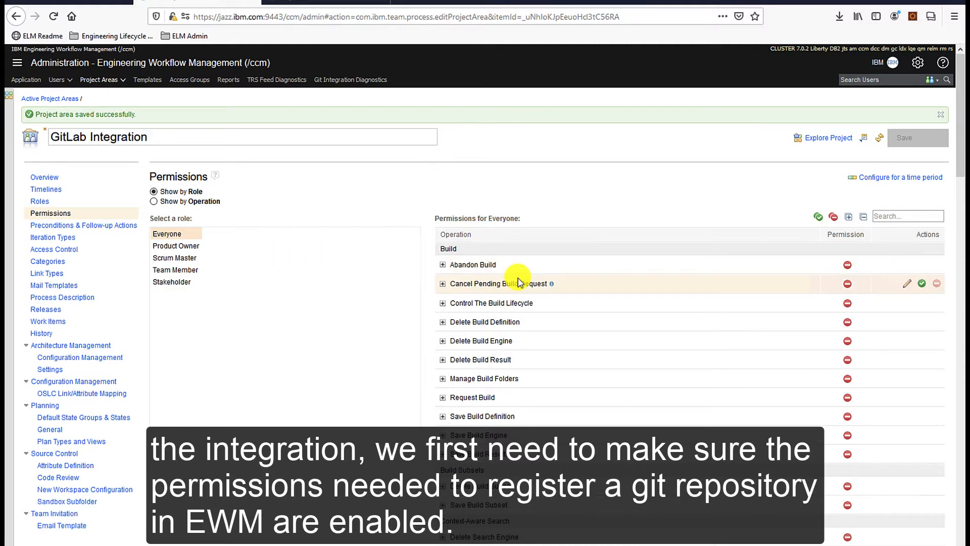
mouse_move(885, 217)
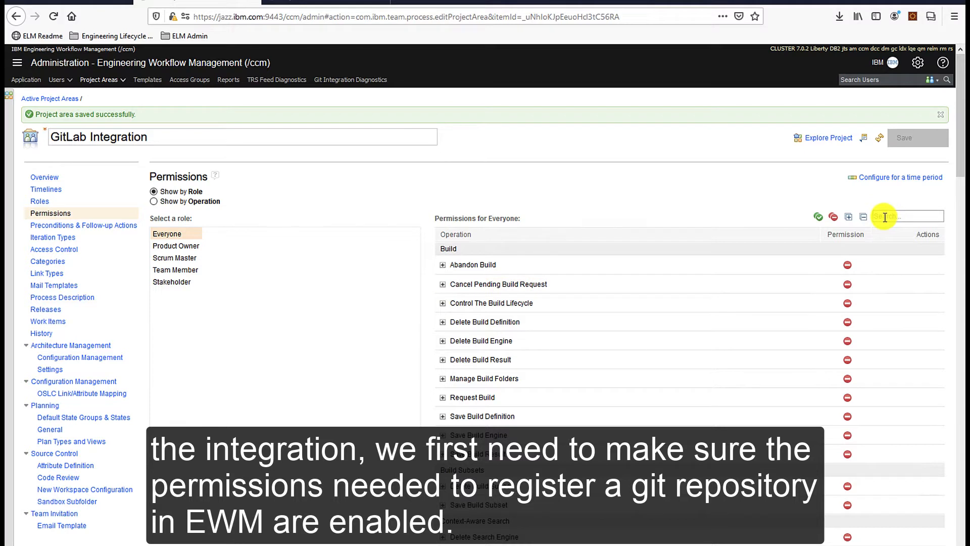
Select the Product Owner role and filter its operations list by 'git'.
click(176, 246)
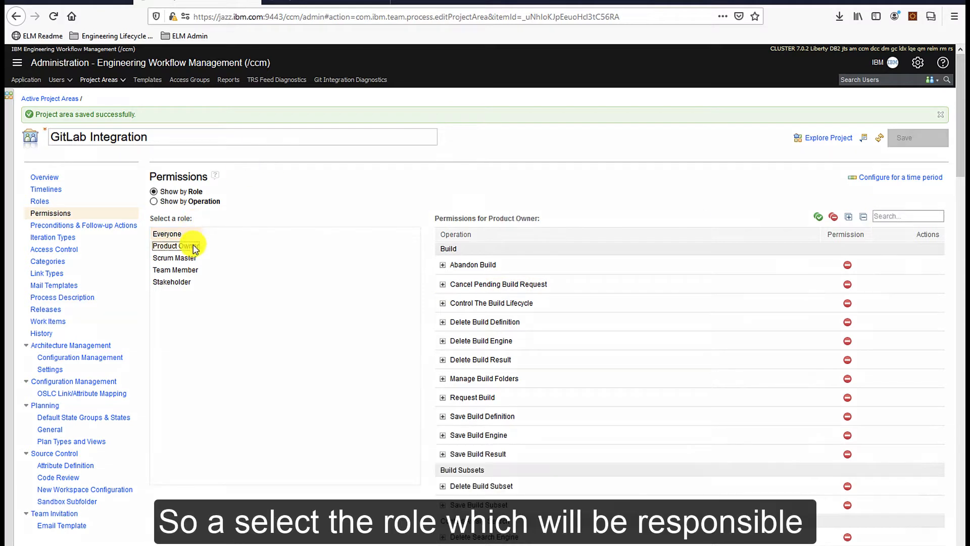
click(175, 245)
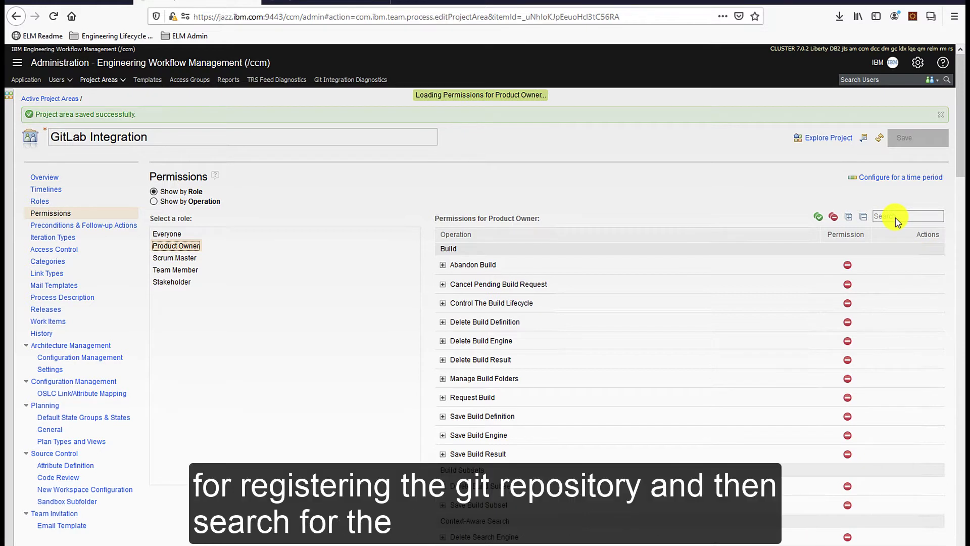
click(818, 216)
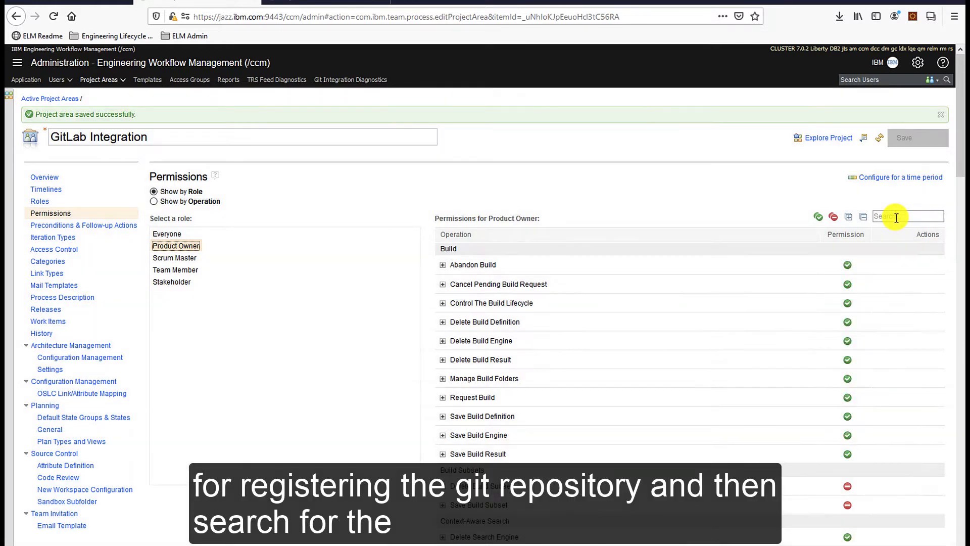
text(git)
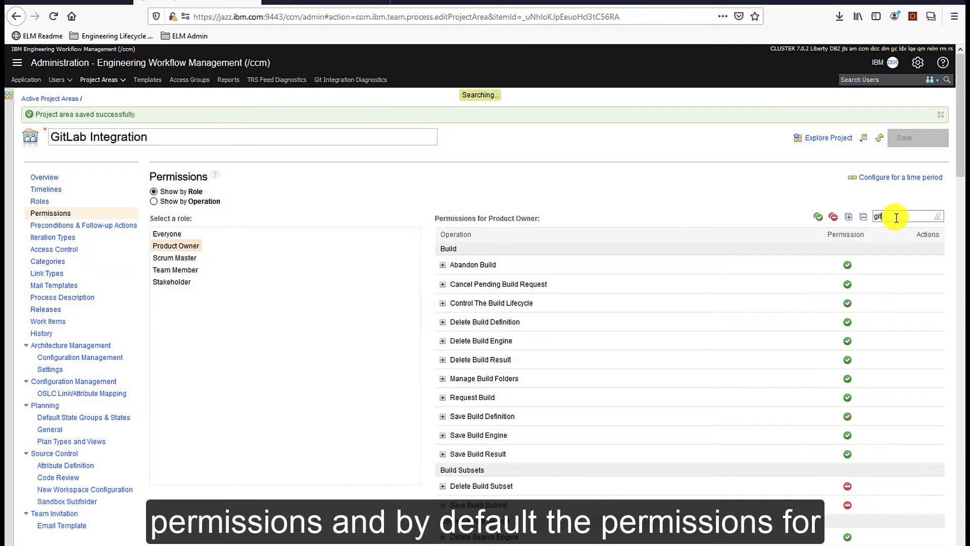
text(git)
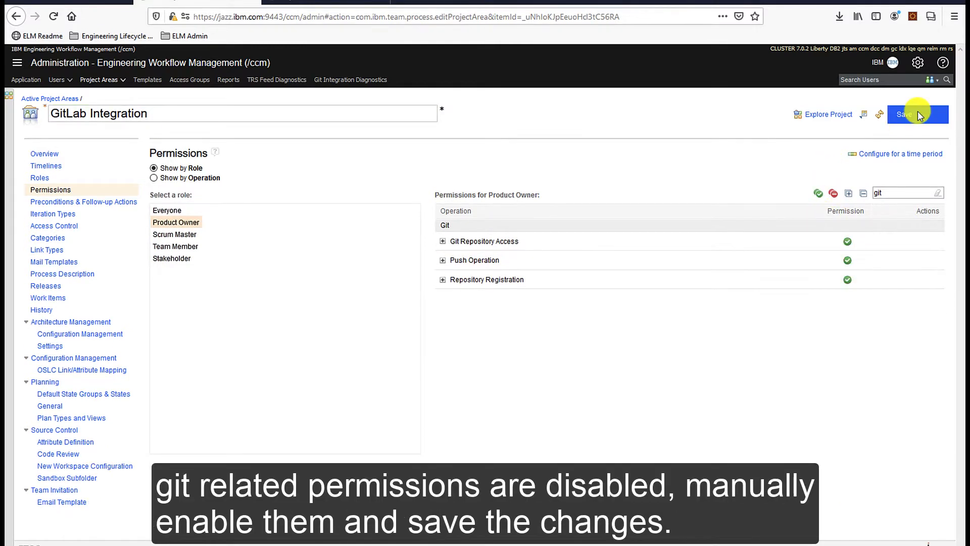
Save the project area with the Git permissions enabled for Product Owner.
click(903, 115)
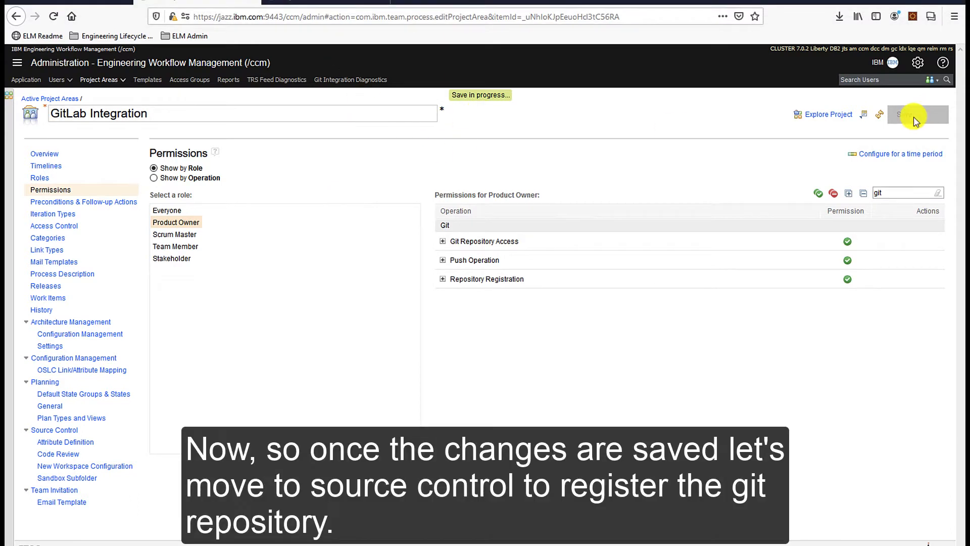
click(918, 114)
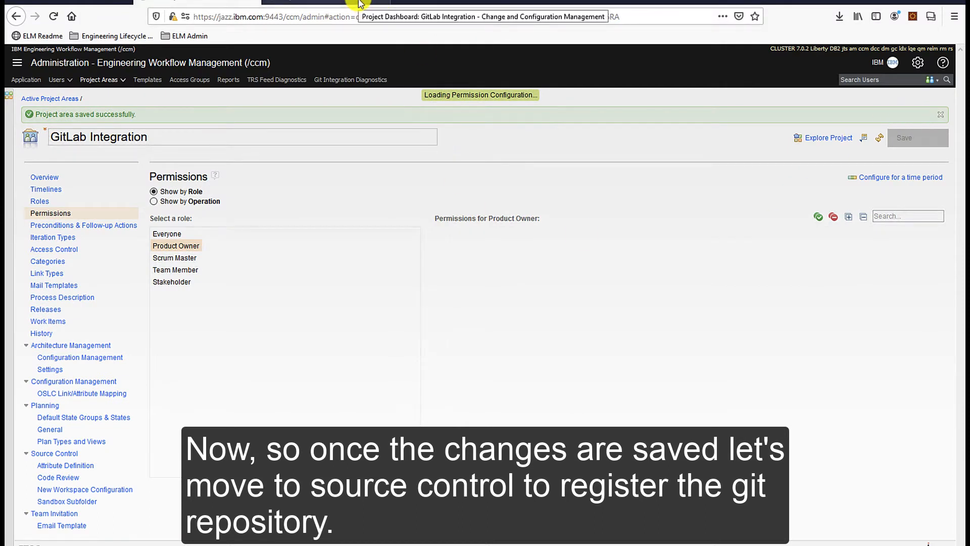
Show the GitLab Integration project's empty Registered Git Repositories page via Source Control.
click(175, 246)
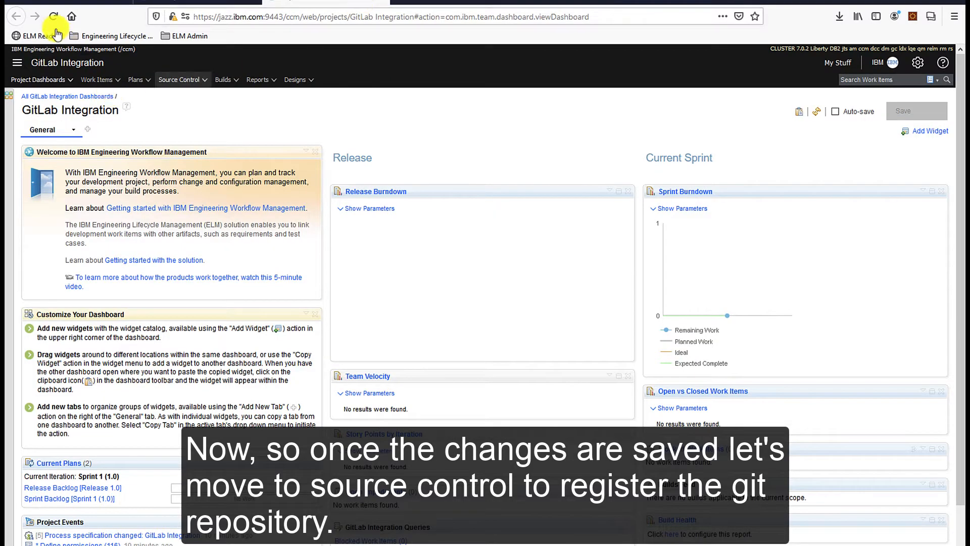
click(52, 16)
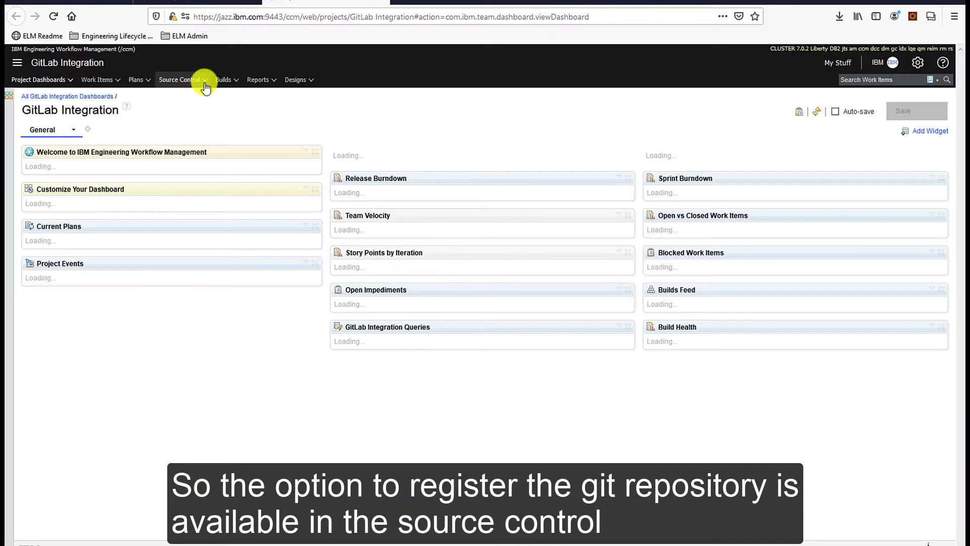
click(178, 79)
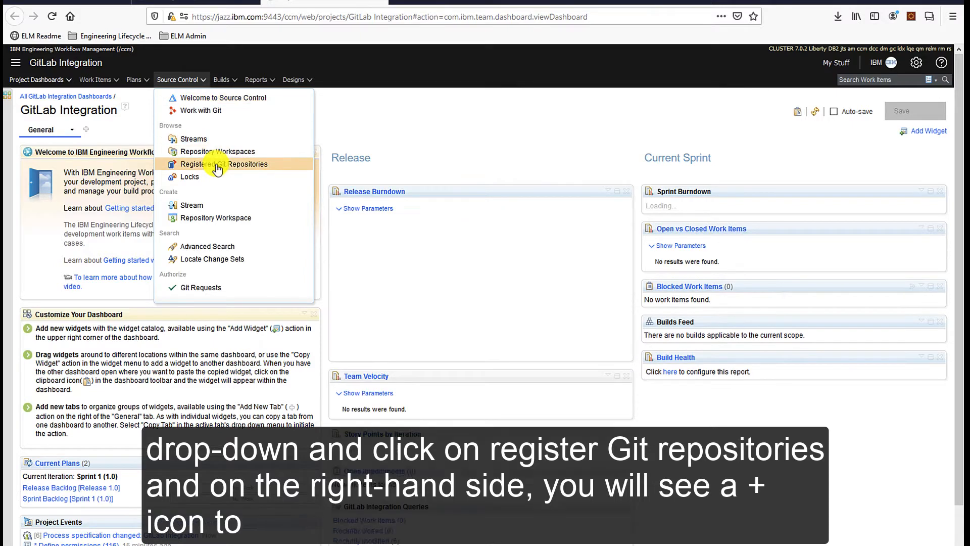
click(225, 163)
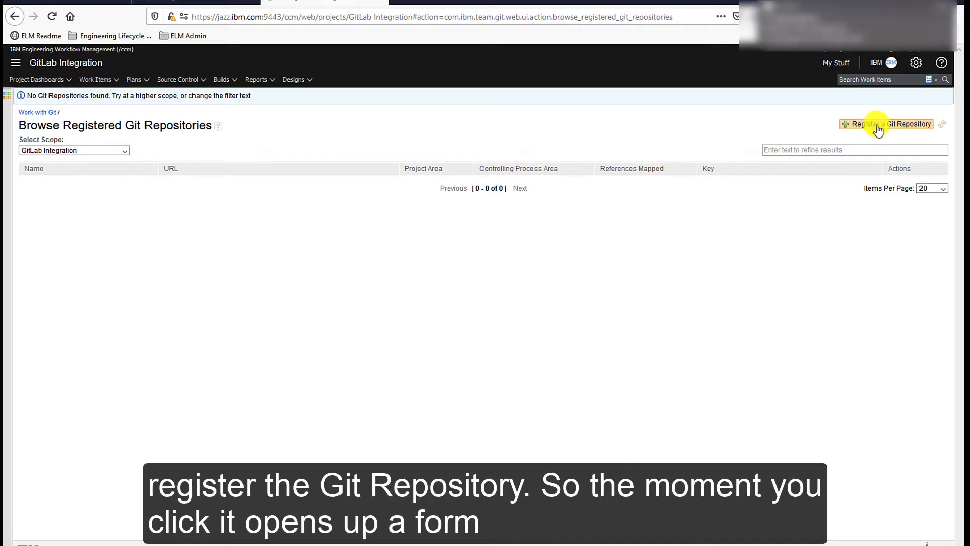
Start a new Git repository registration named GitLab.
click(882, 124)
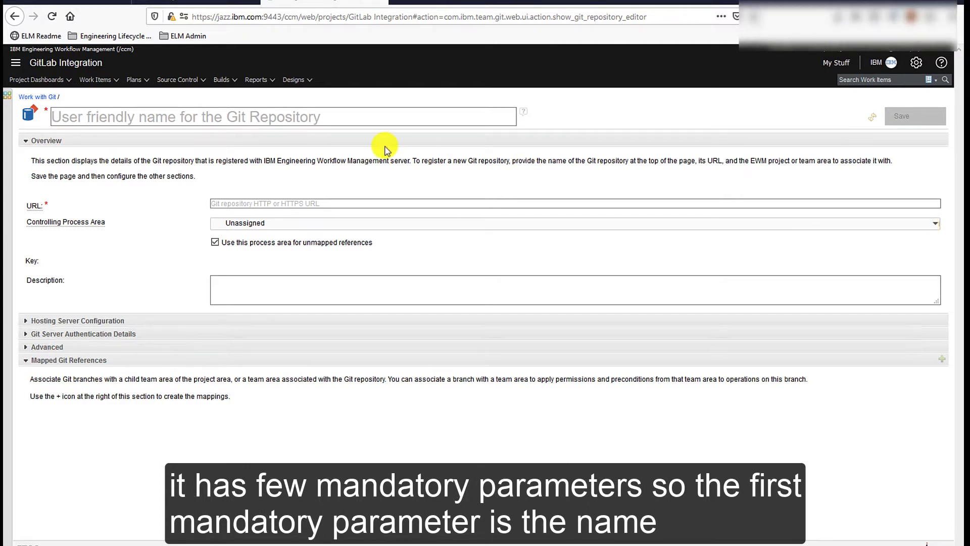
click(311, 117)
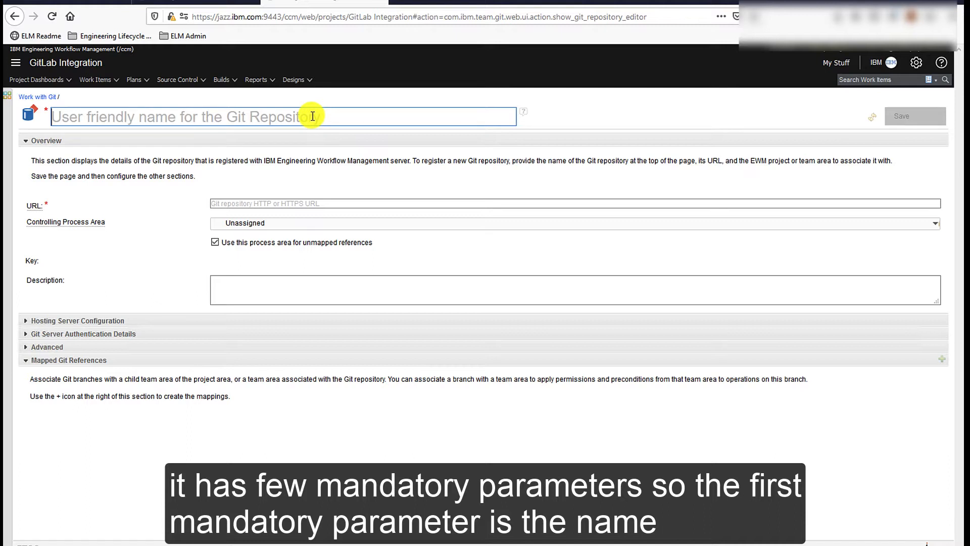
text(GitLab)
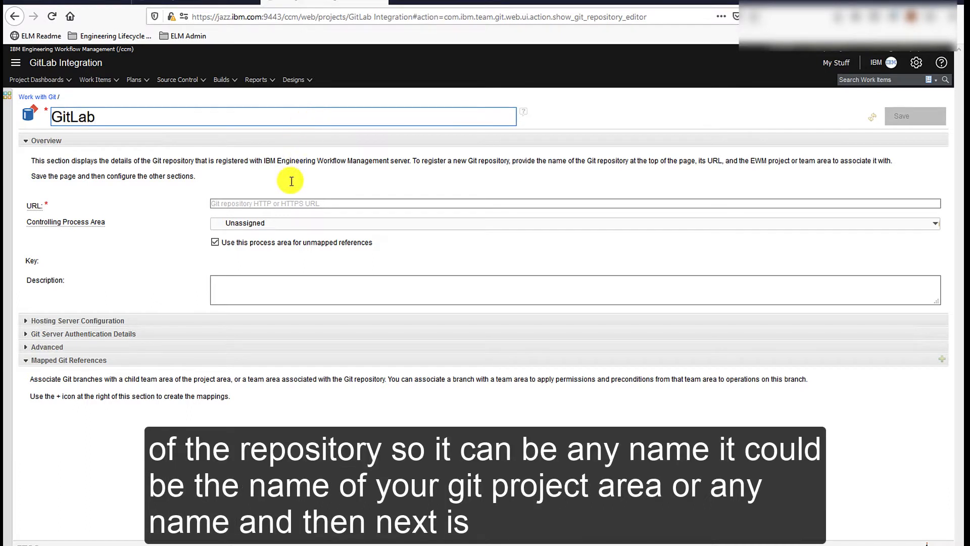
Copy the GitLab-RTC project's HTTP clone URL from GitLab's Clone menu.
click(574, 210)
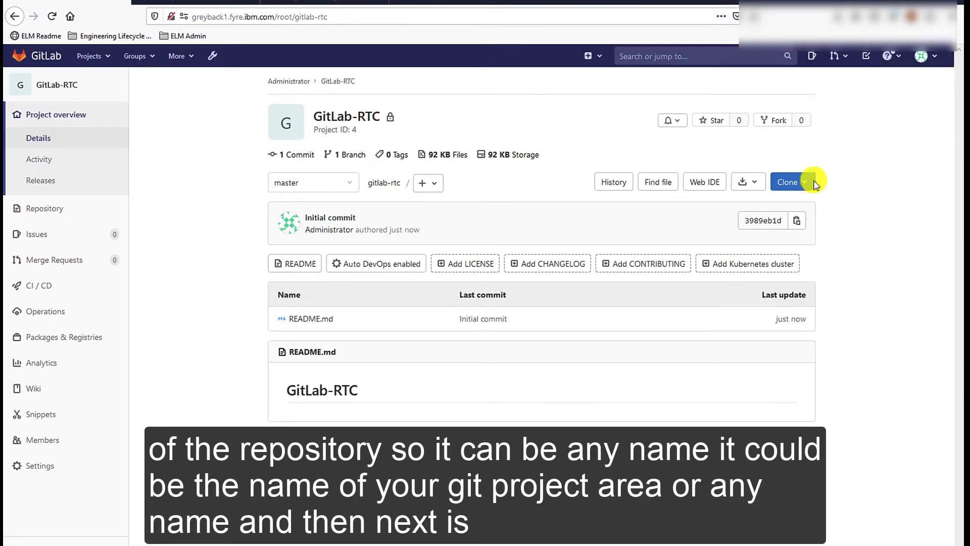
click(801, 181)
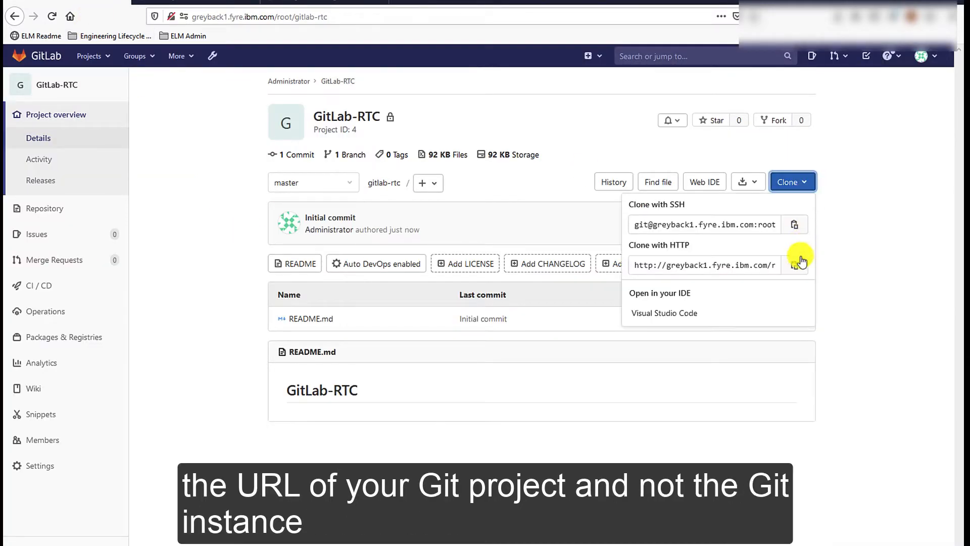
click(796, 264)
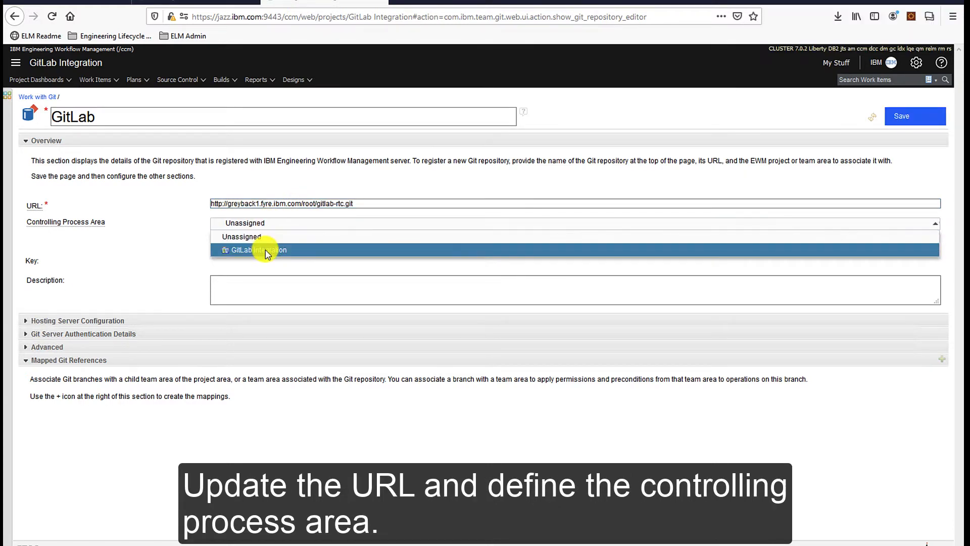
Set GitLab Integration as controlling process area and save the registration.
click(259, 250)
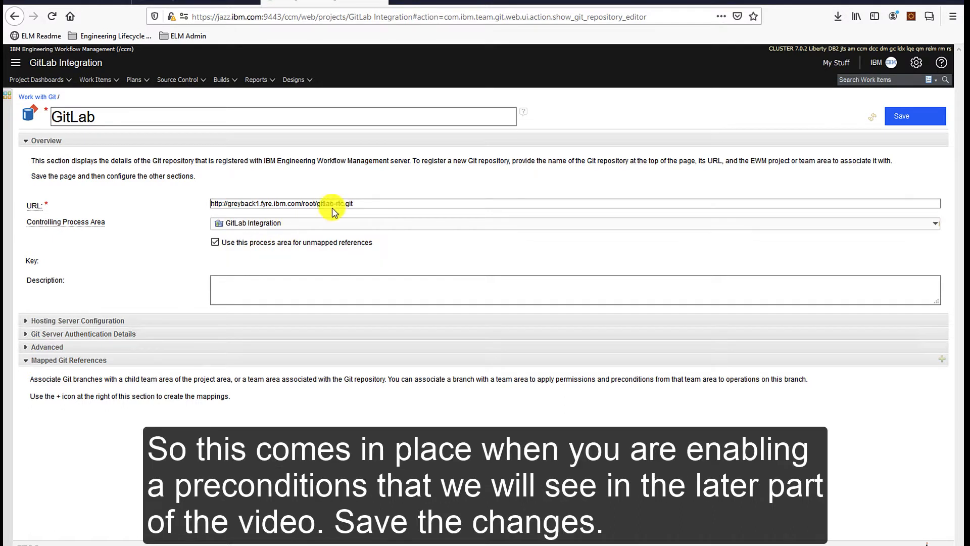
mouse_move(928, 122)
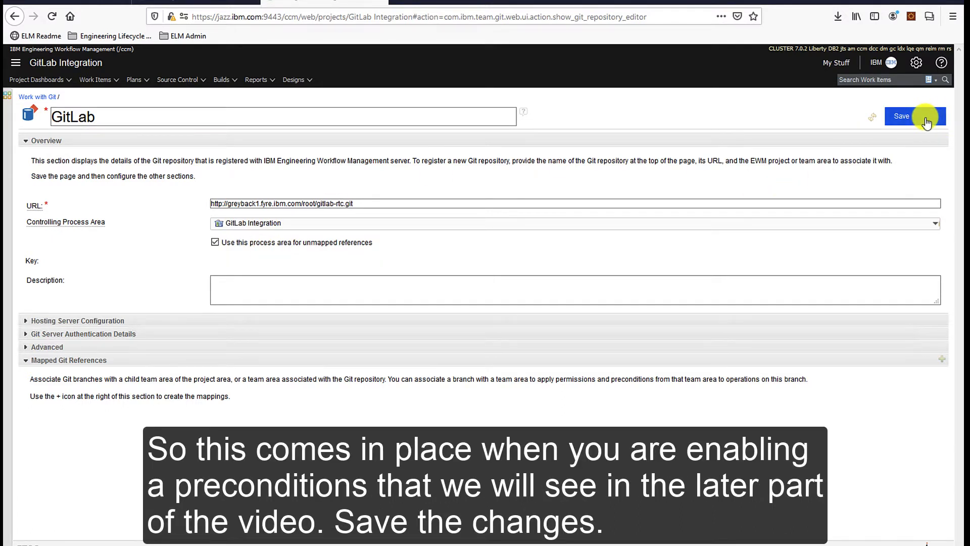
click(901, 115)
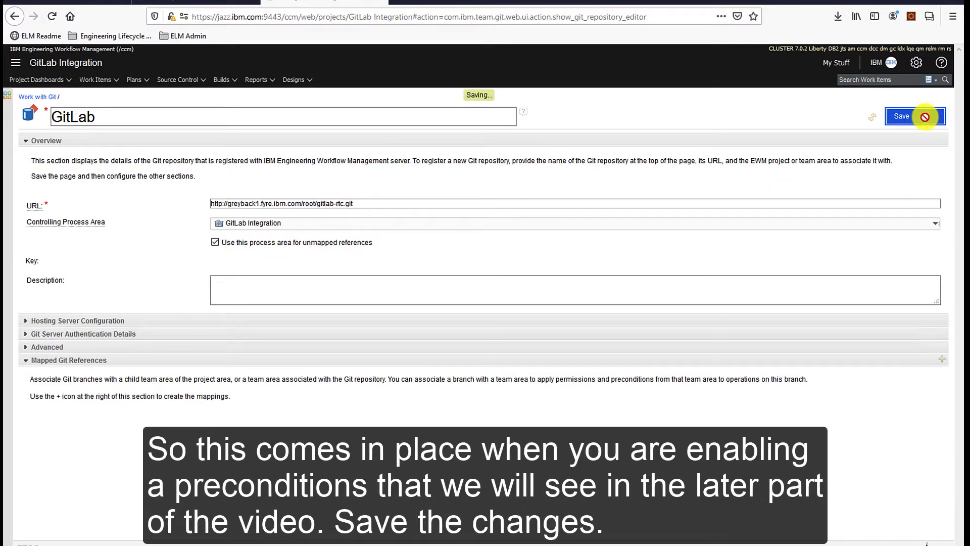
click(901, 115)
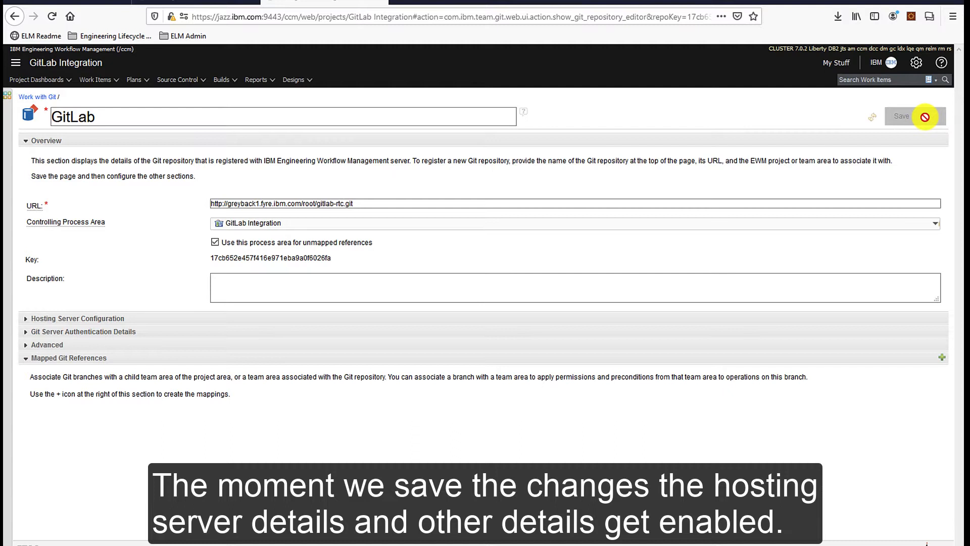
mouse_move(655, 382)
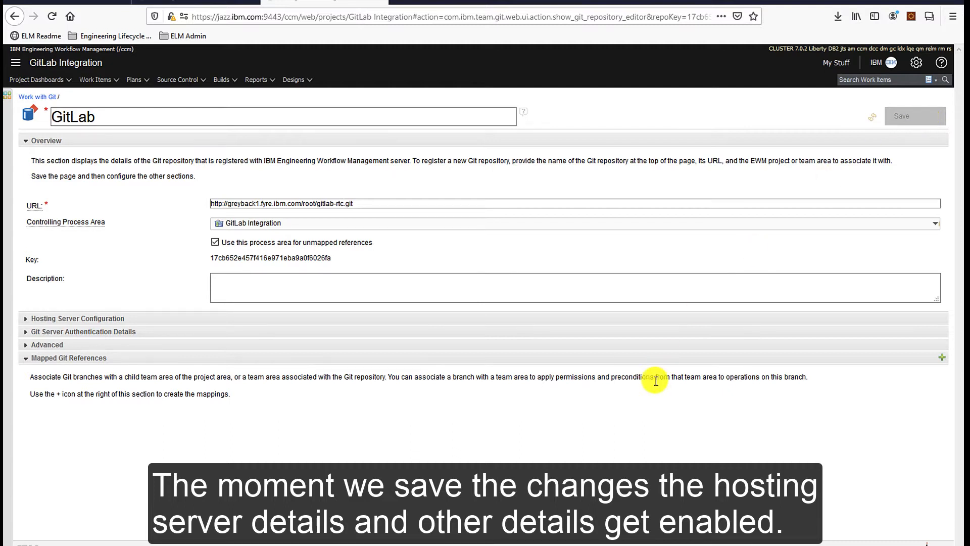
mouse_move(711, 133)
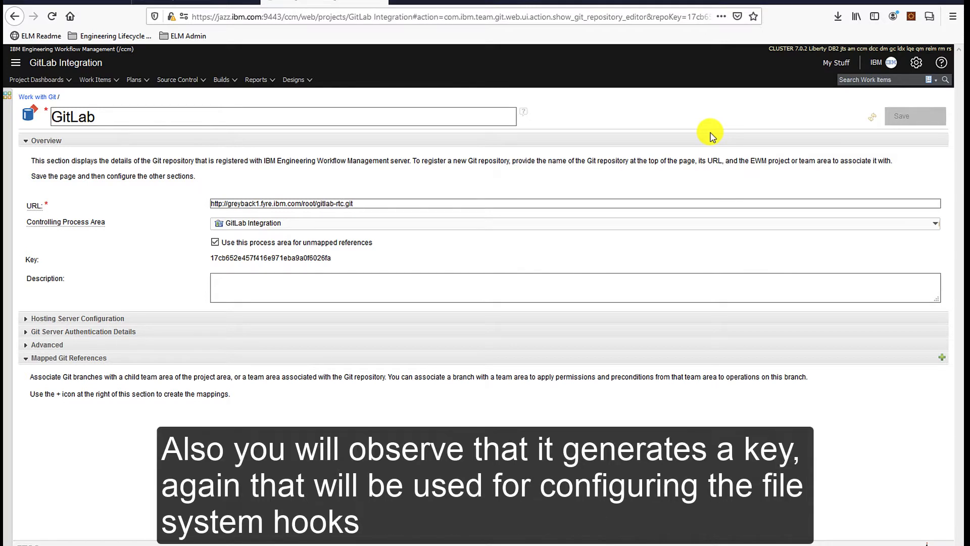
mouse_move(877, 125)
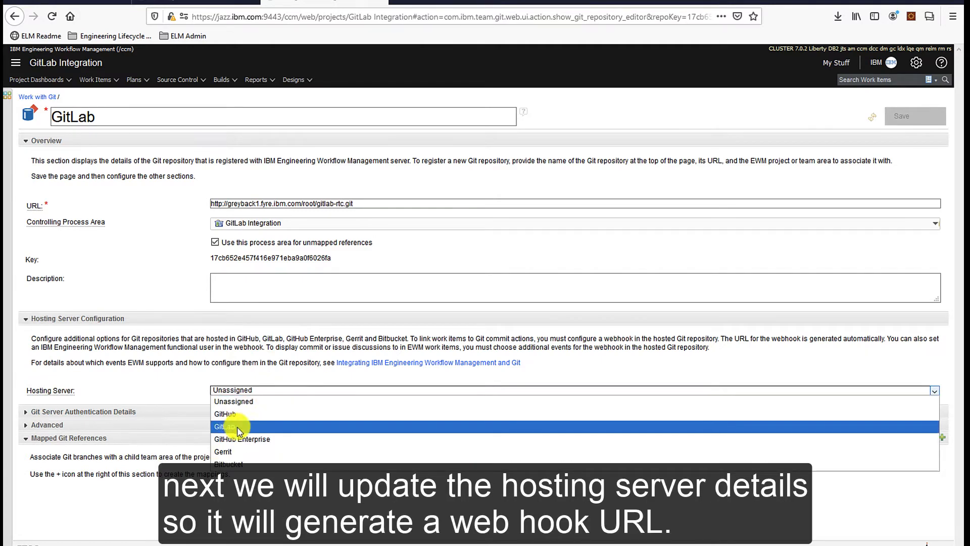
Set GitLab as hosting server with secret key authorization, save, and copy the webhook URL.
click(227, 426)
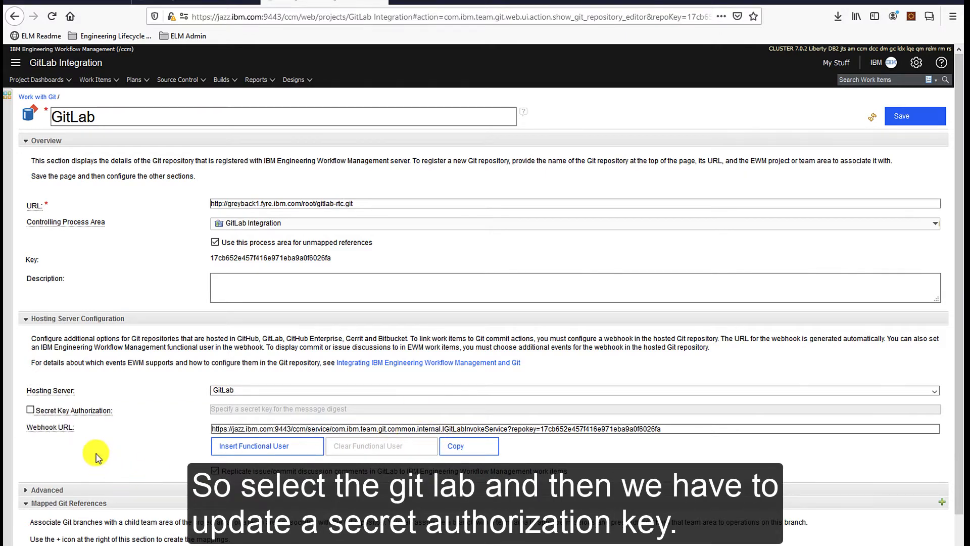
click(30, 410)
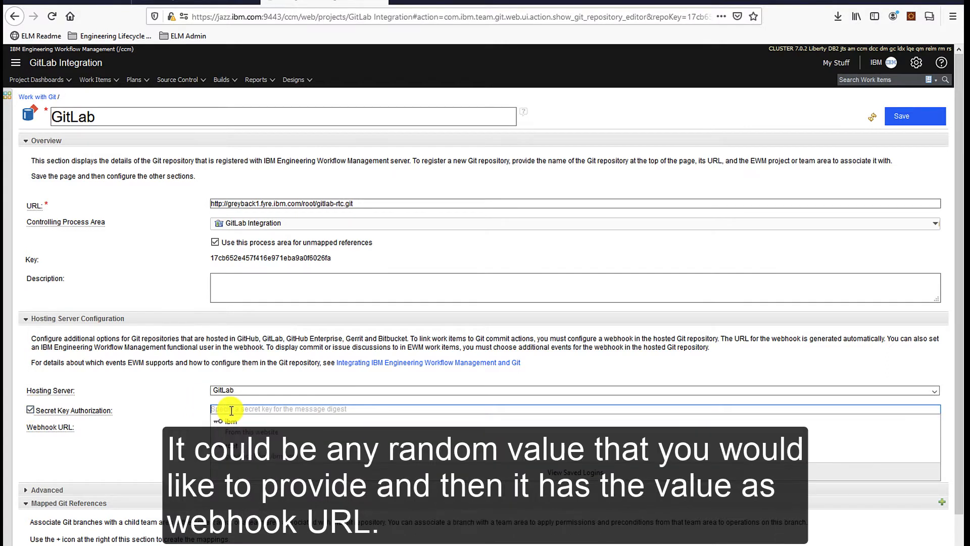
text(•••••)
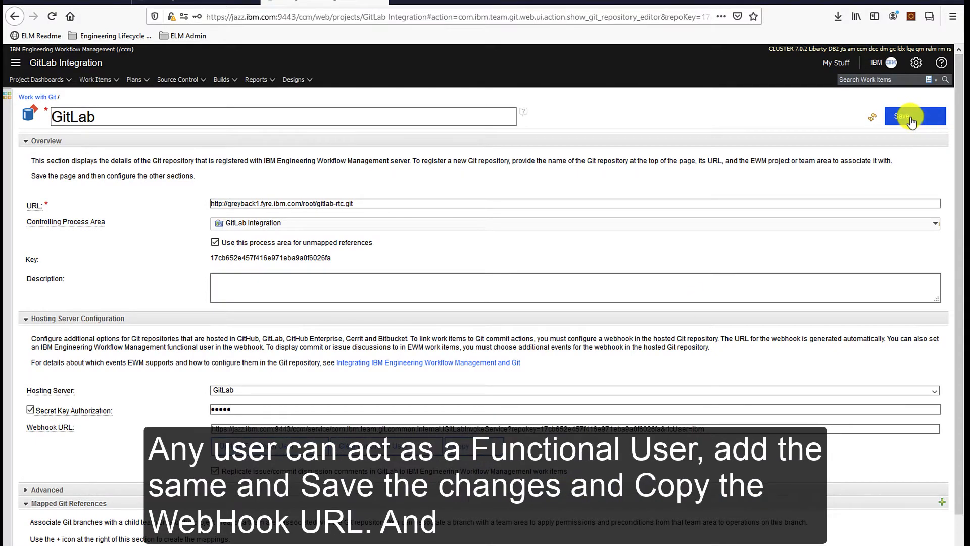
click(908, 115)
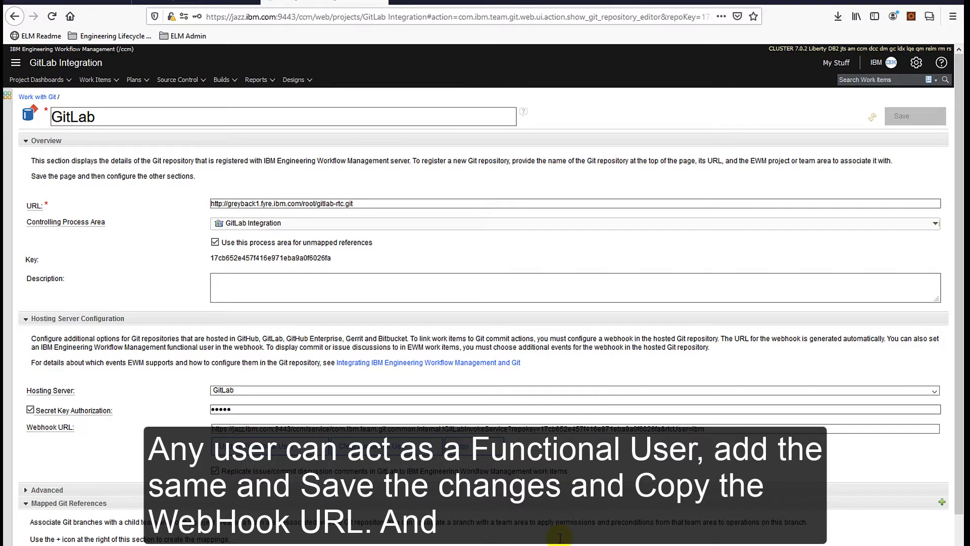
mouse_move(661, 341)
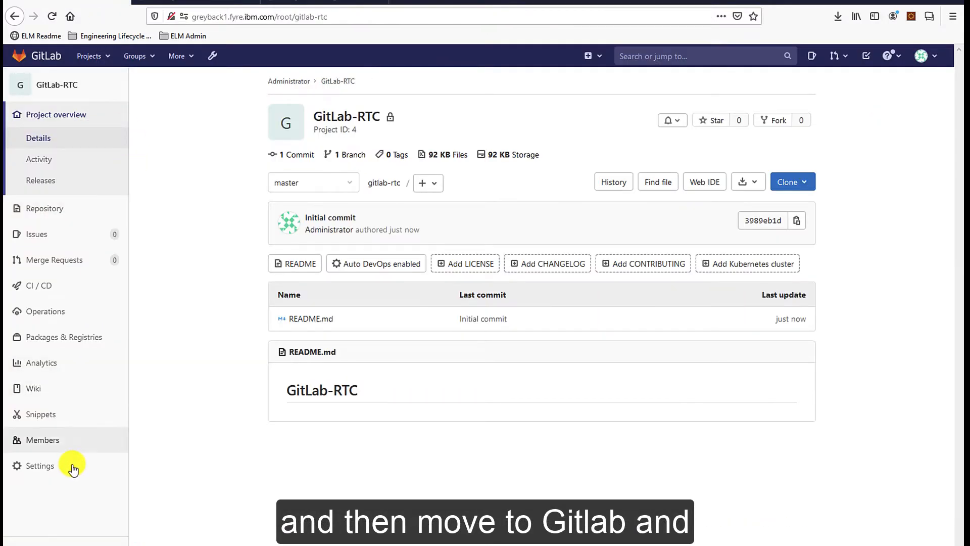
Navigate the GitLab-RTC project's Settings to its Webhooks page.
click(39, 464)
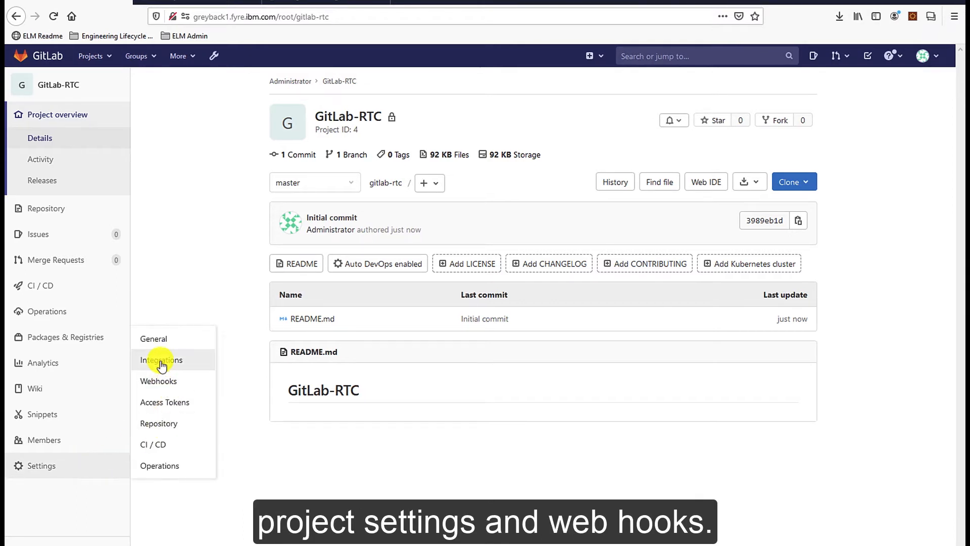
click(161, 360)
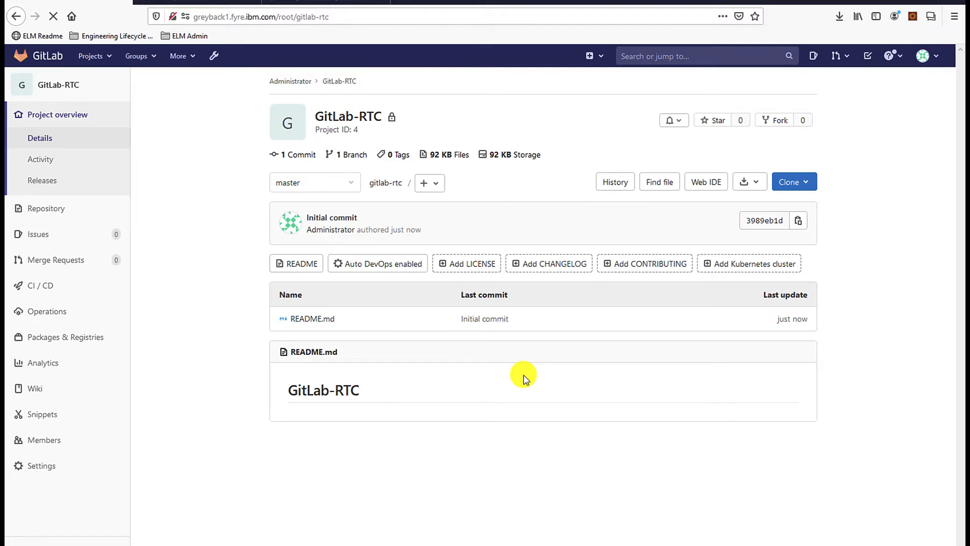
click(41, 465)
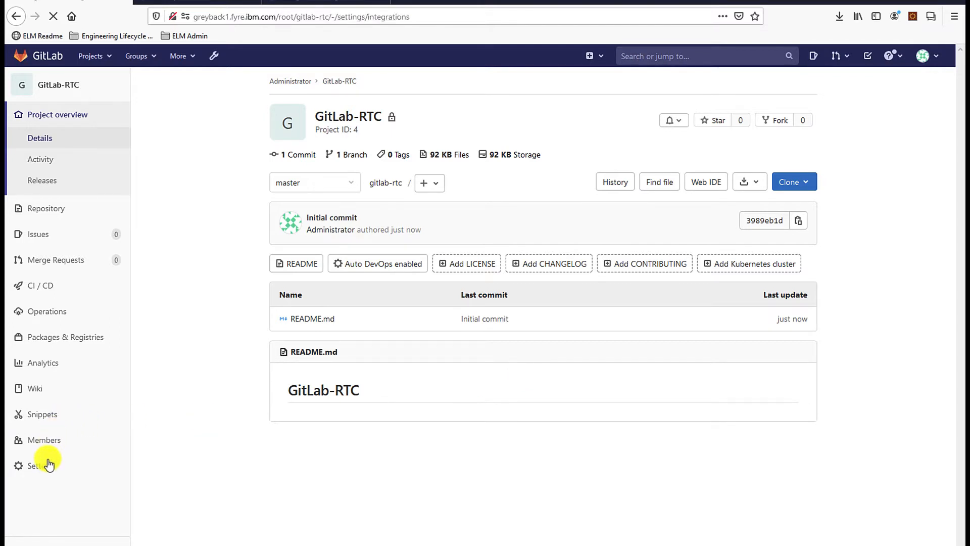
click(39, 466)
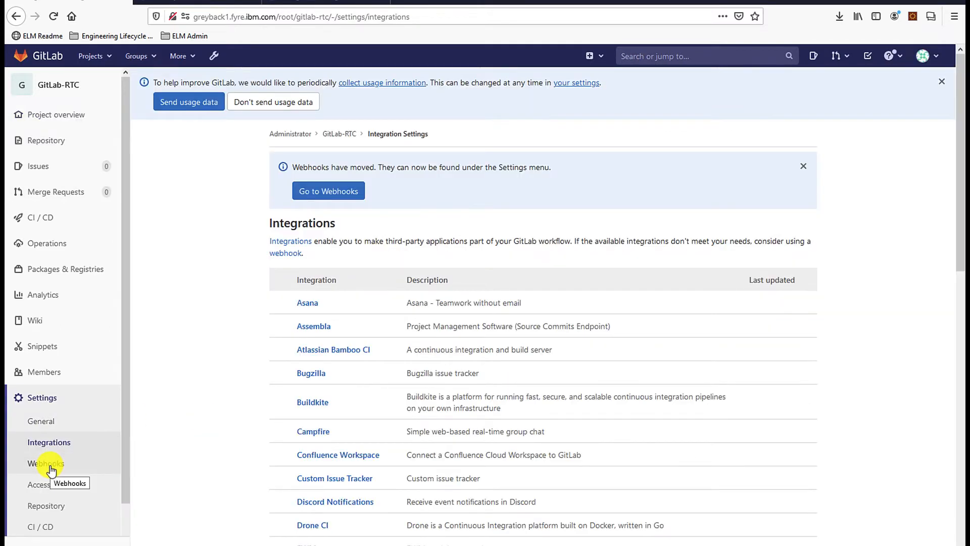
click(46, 462)
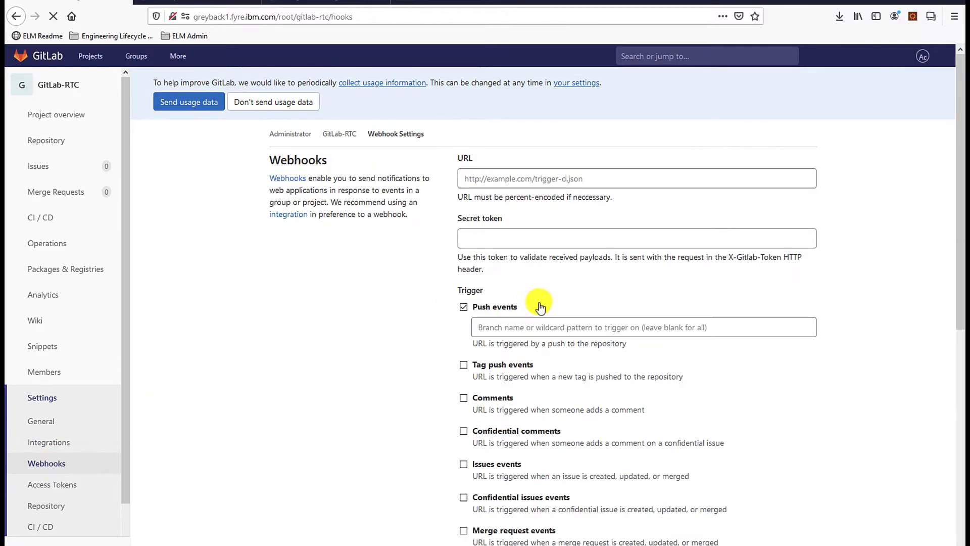
click(547, 178)
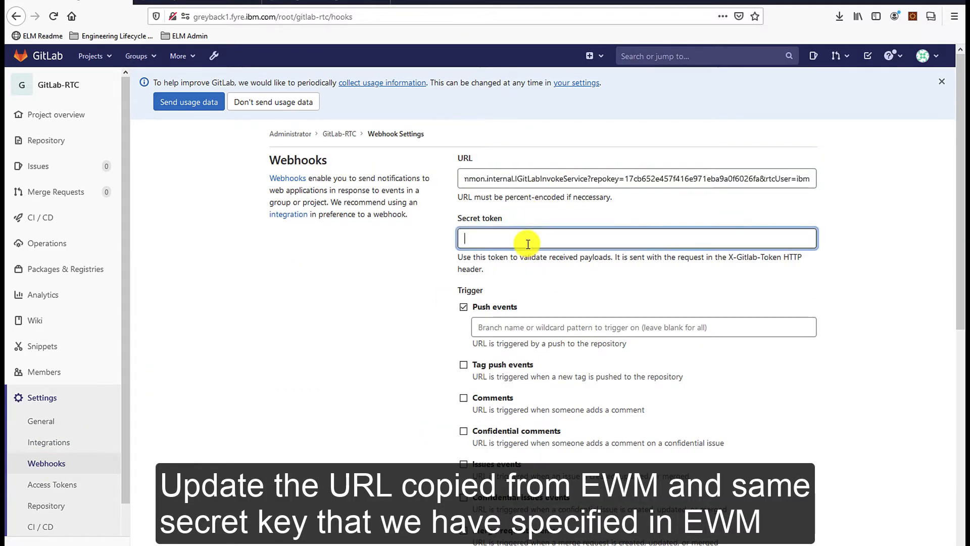
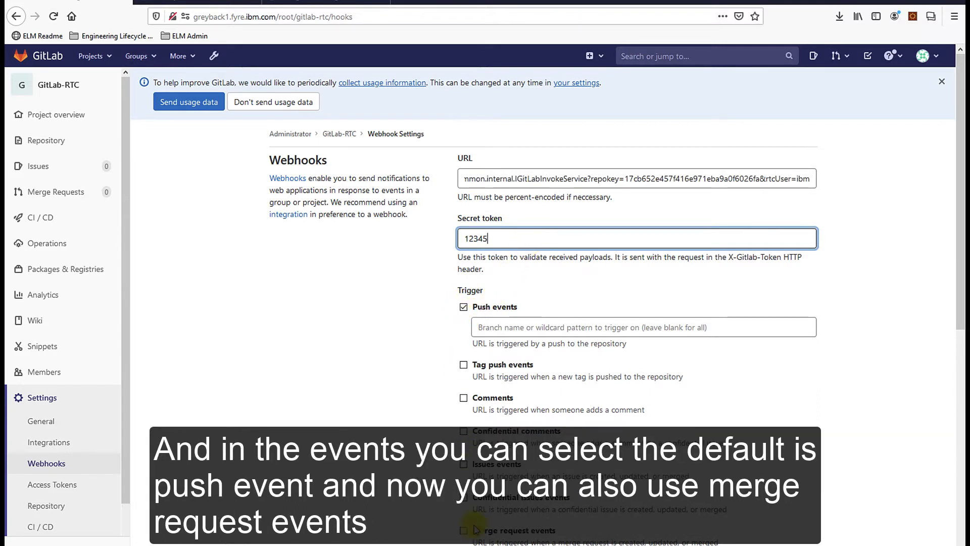
click(463, 544)
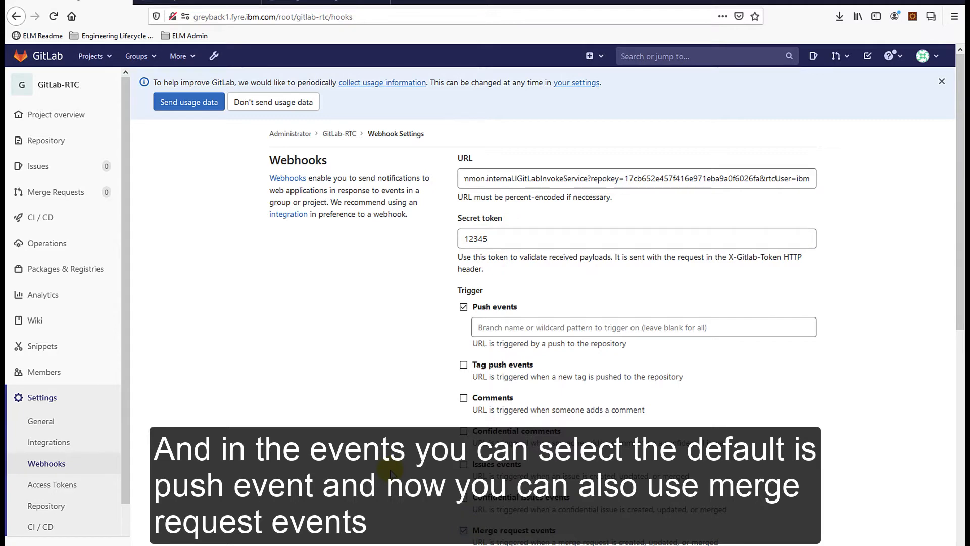
scroll(down, 3)
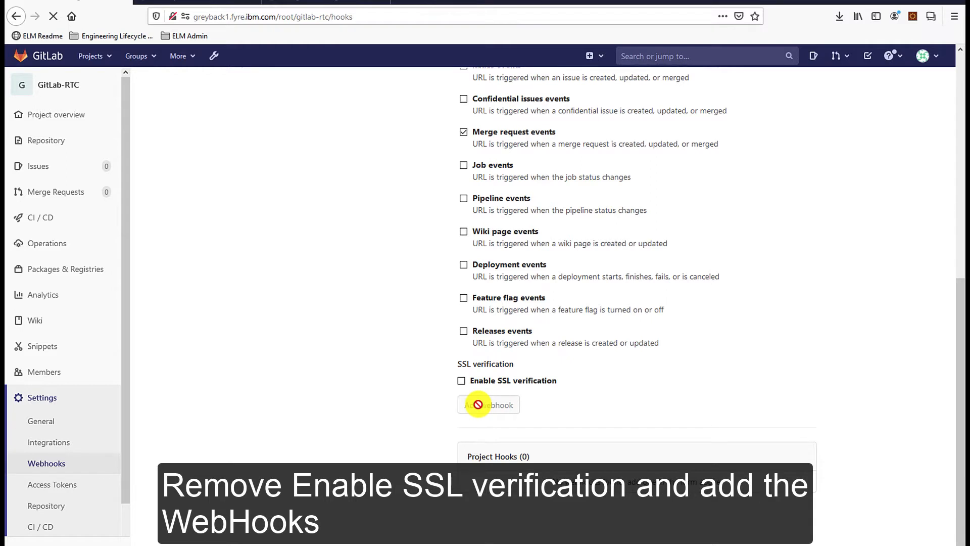
click(489, 404)
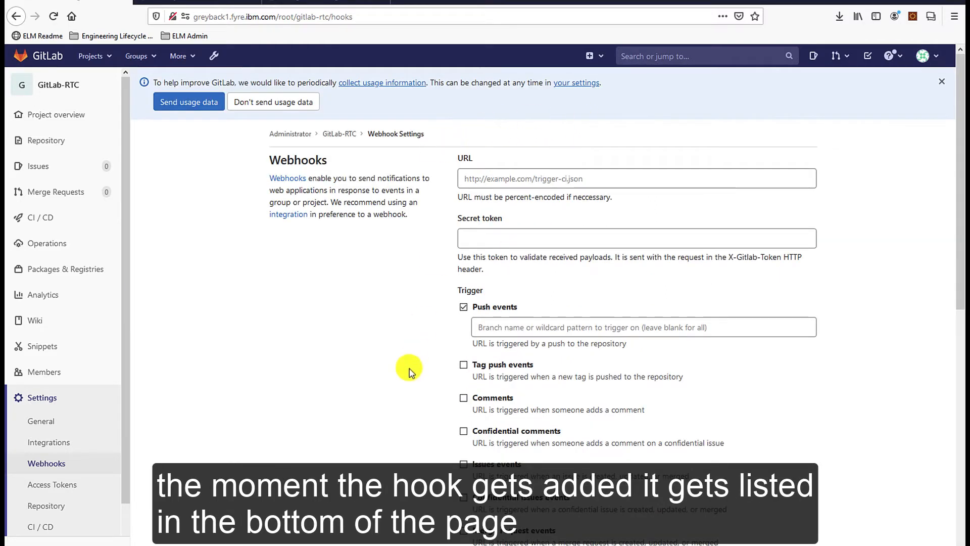
Send a test push event to the new webhook and confirm it succeeds.
scroll(down, 3)
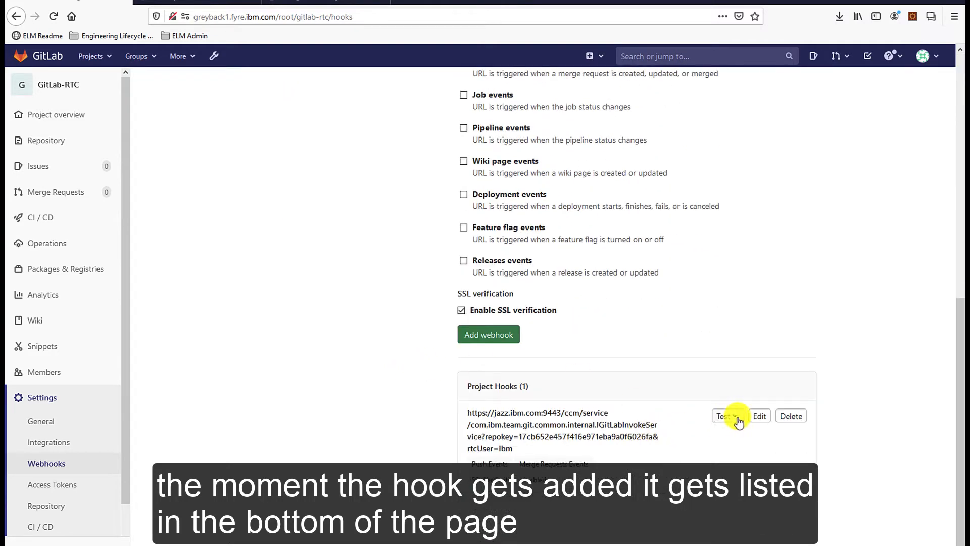
click(727, 415)
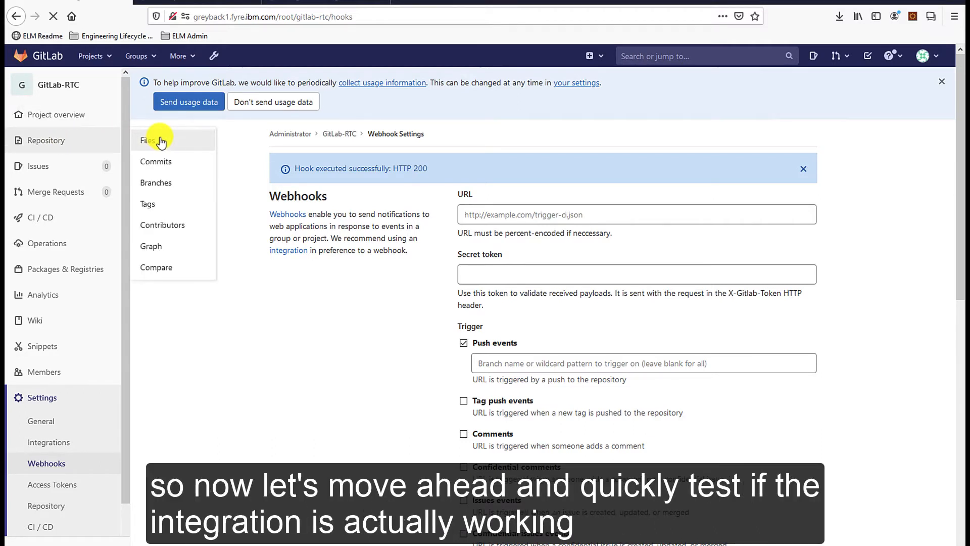
Edit README.md in Repository Files and add a line starting with 'testing'.
click(147, 141)
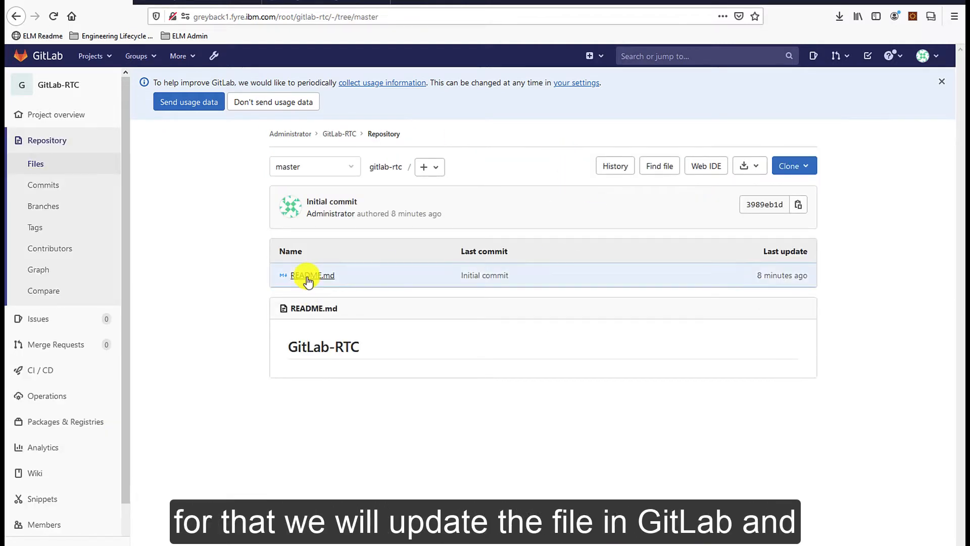
click(309, 274)
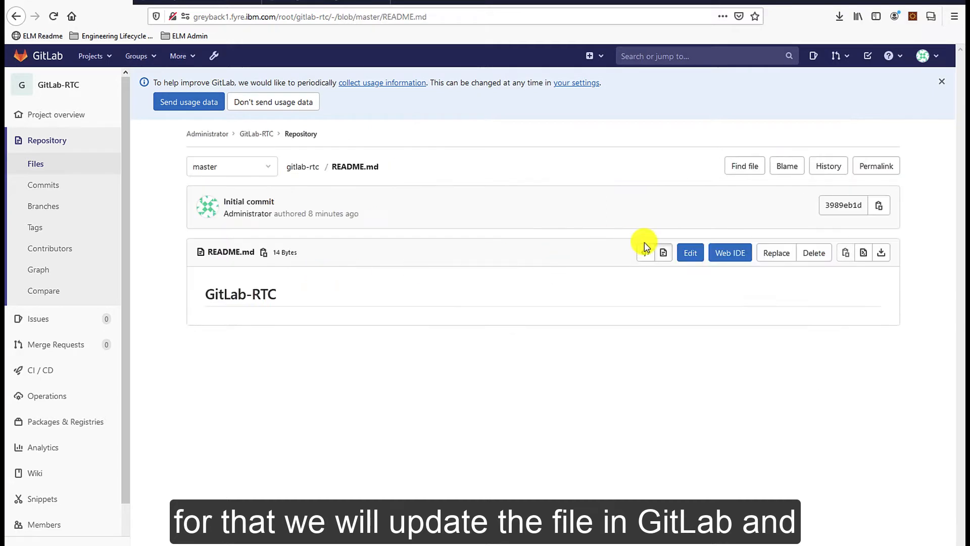
click(690, 252)
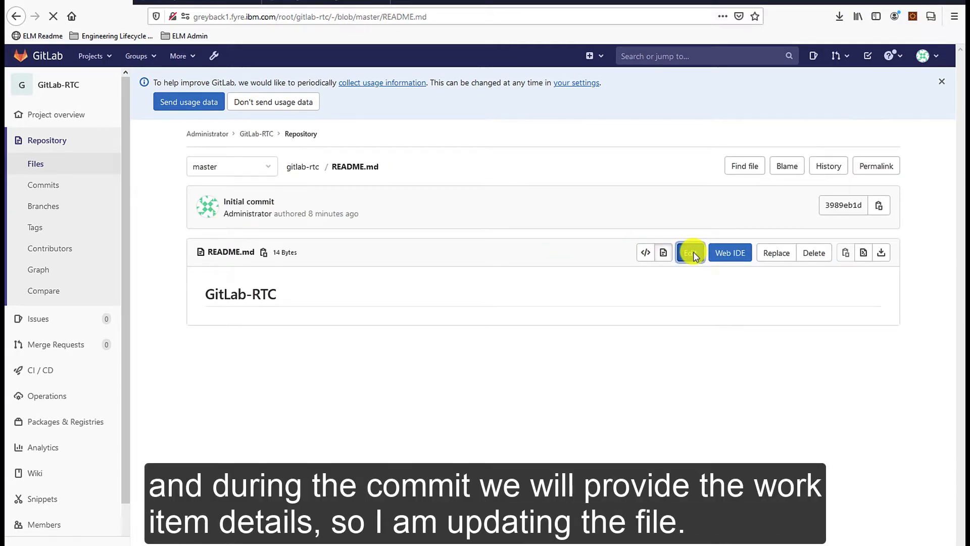
click(691, 252)
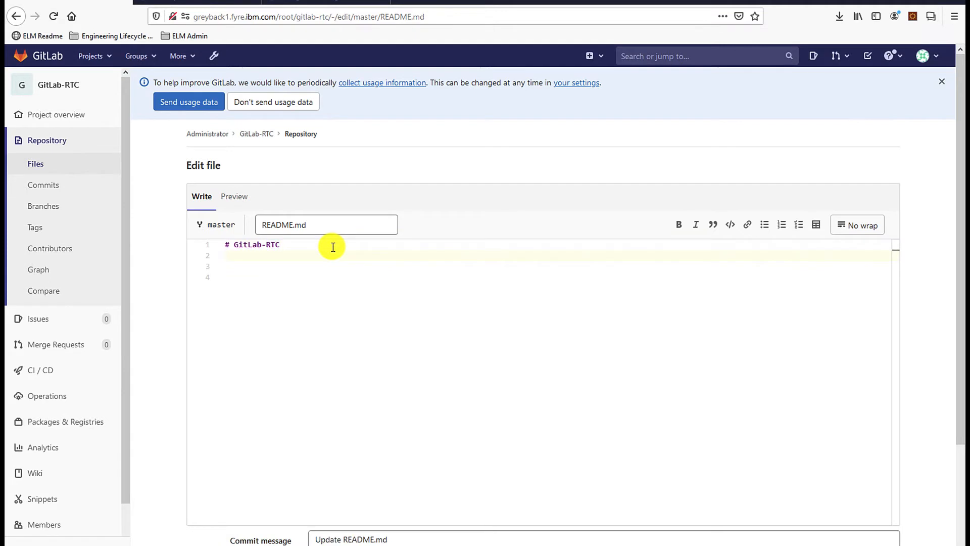
text(testing)
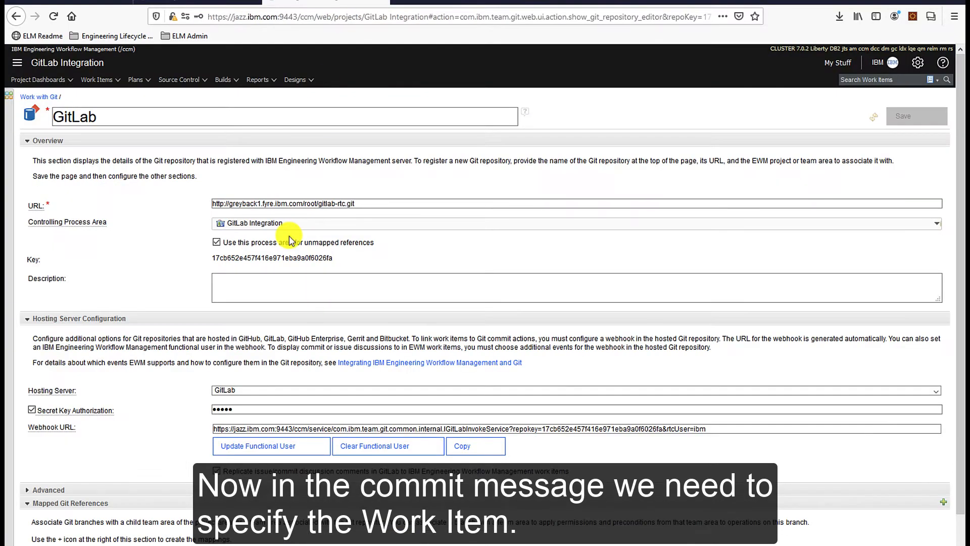
mouse_move(119, 84)
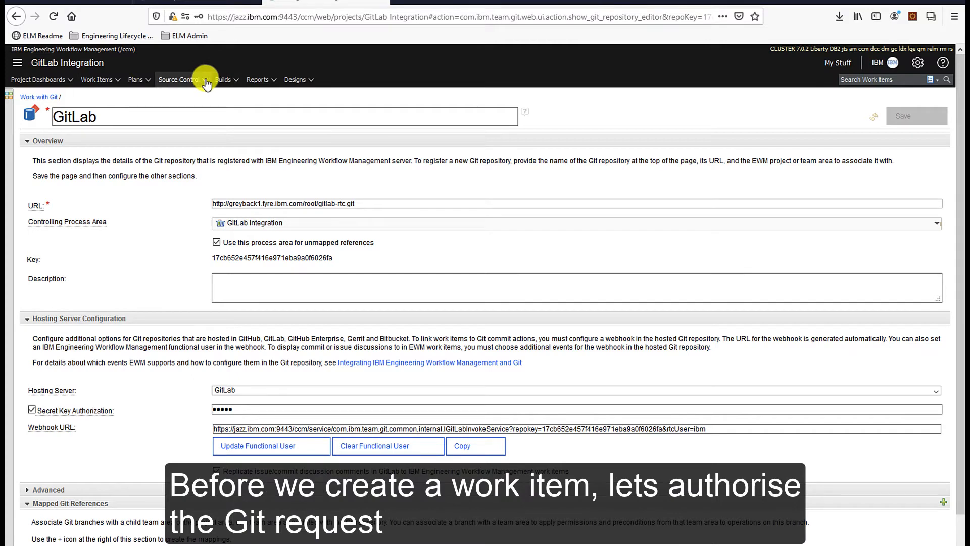
Authorize Git requests for all users from Source Control, then reach the Work Items menu.
click(179, 79)
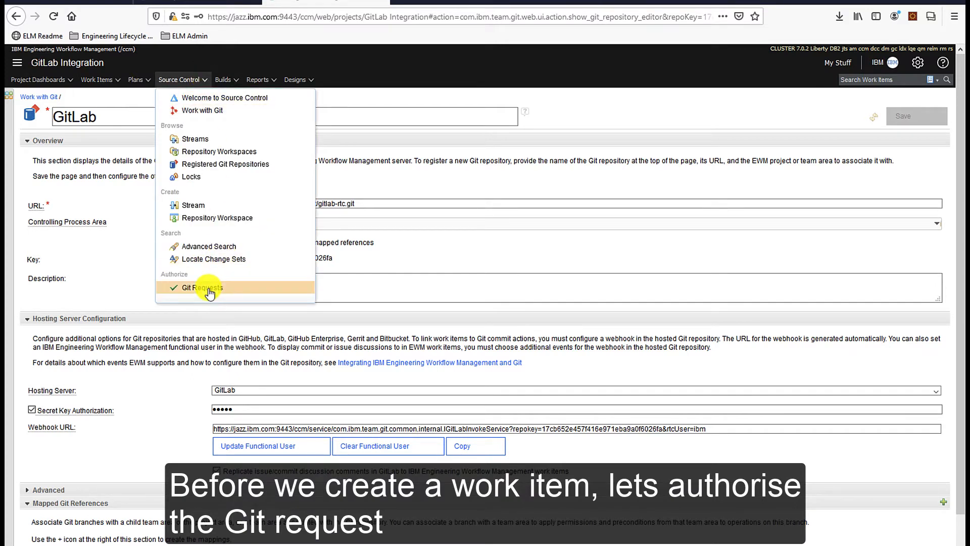
click(202, 287)
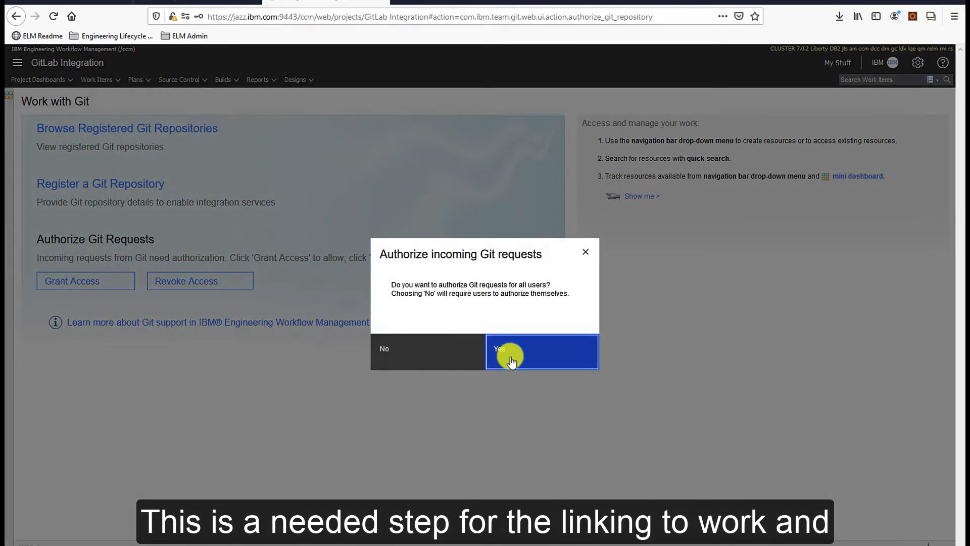
click(510, 352)
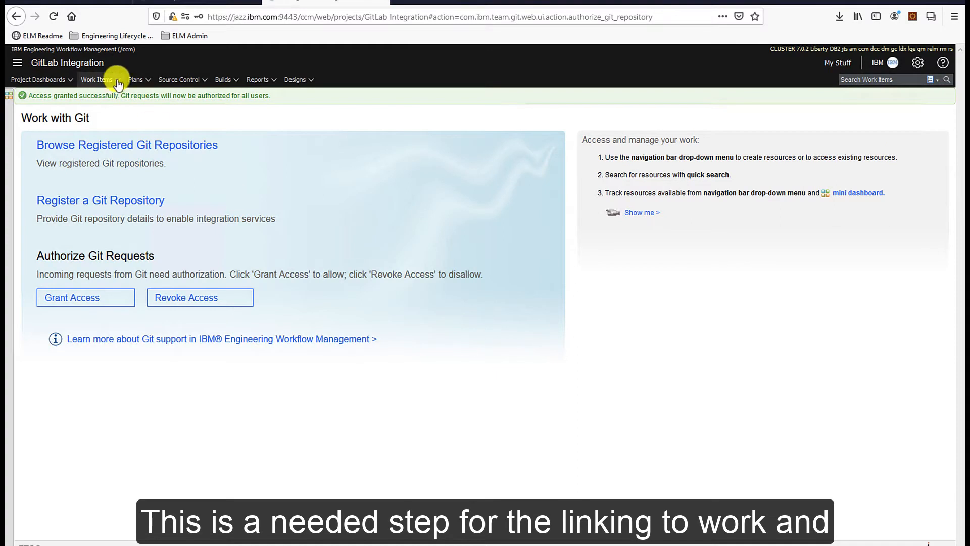
click(97, 80)
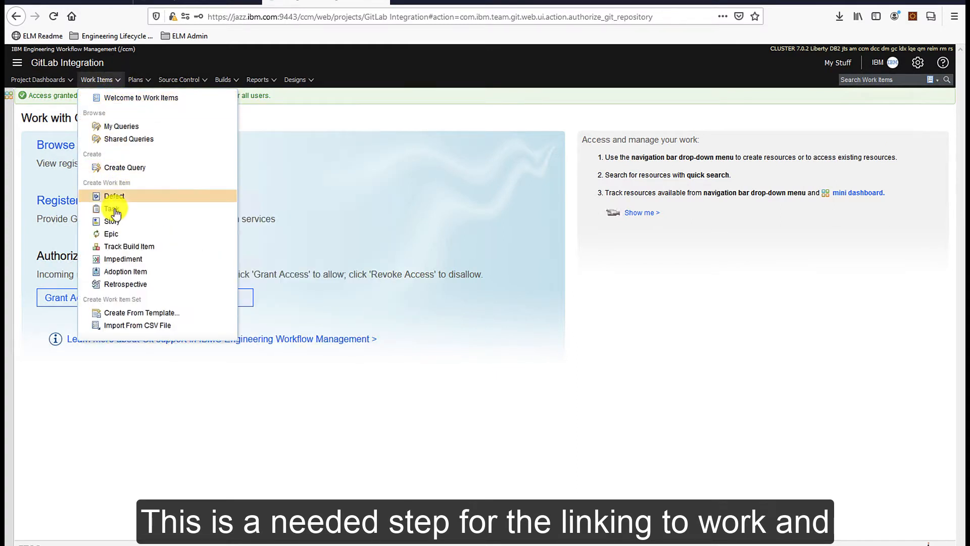
Create Task 'Test Gitlab Integration' filed against GitLab Integration and save it as Task 117.
click(113, 208)
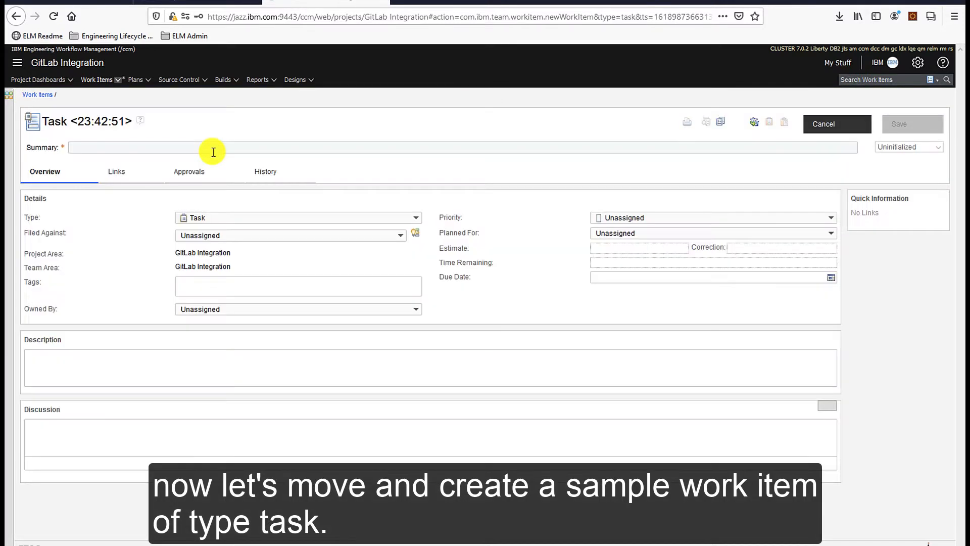
text(Test Gitla)
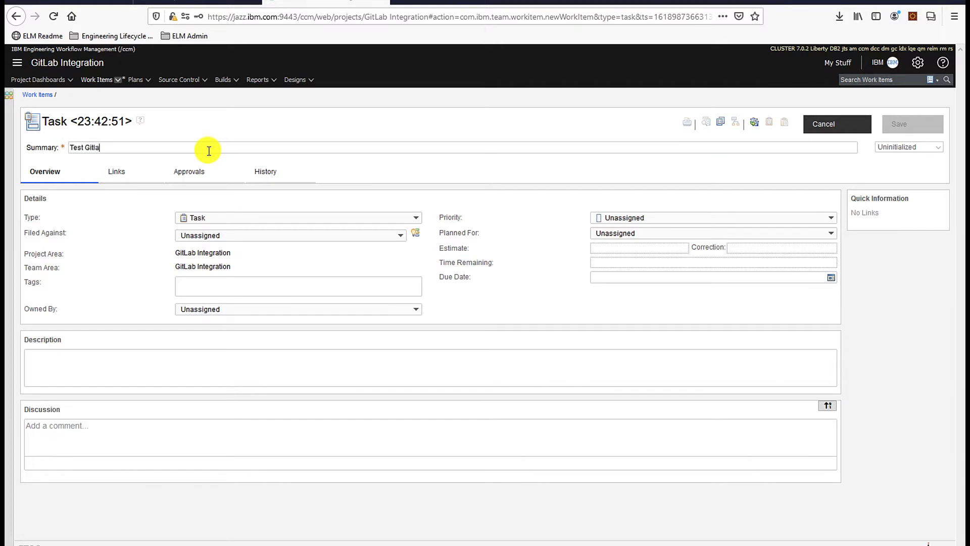
text(b Integration)
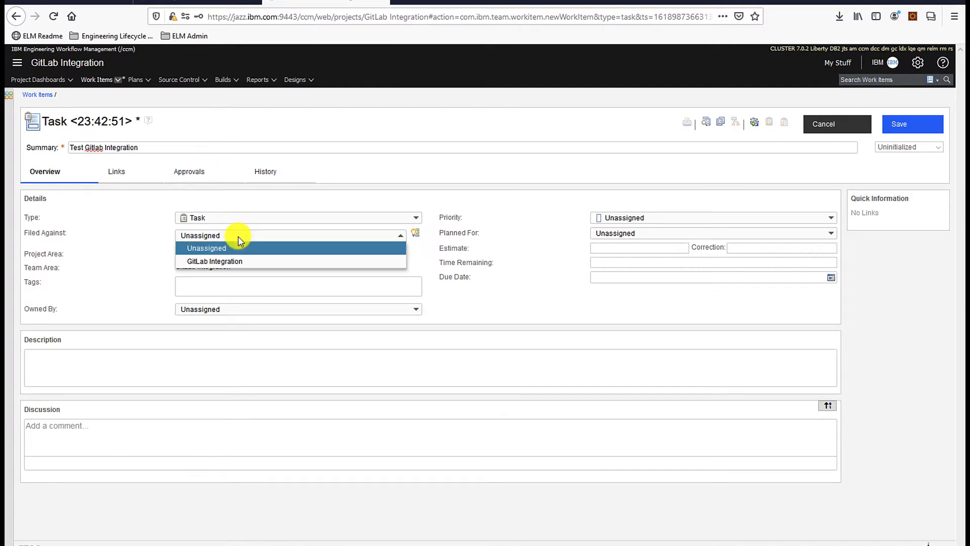
click(214, 260)
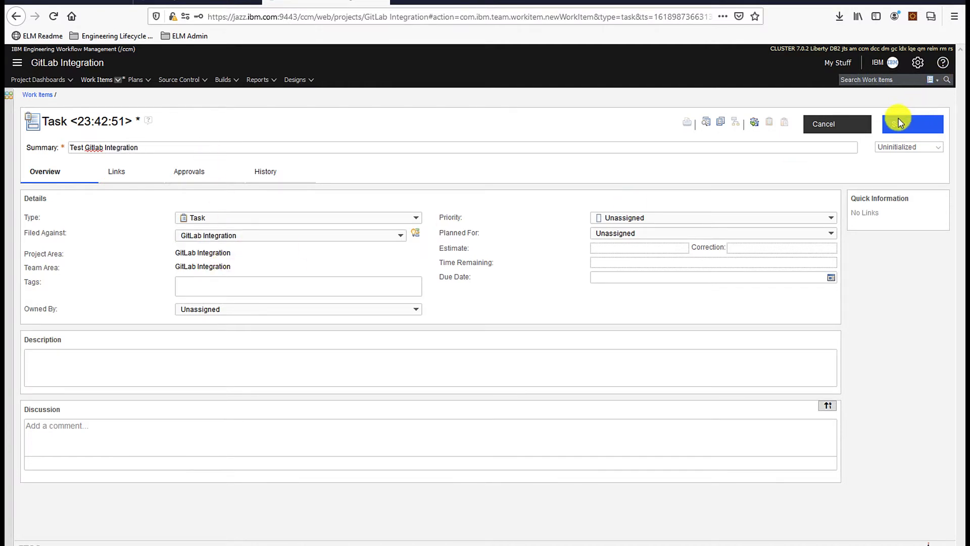
click(913, 123)
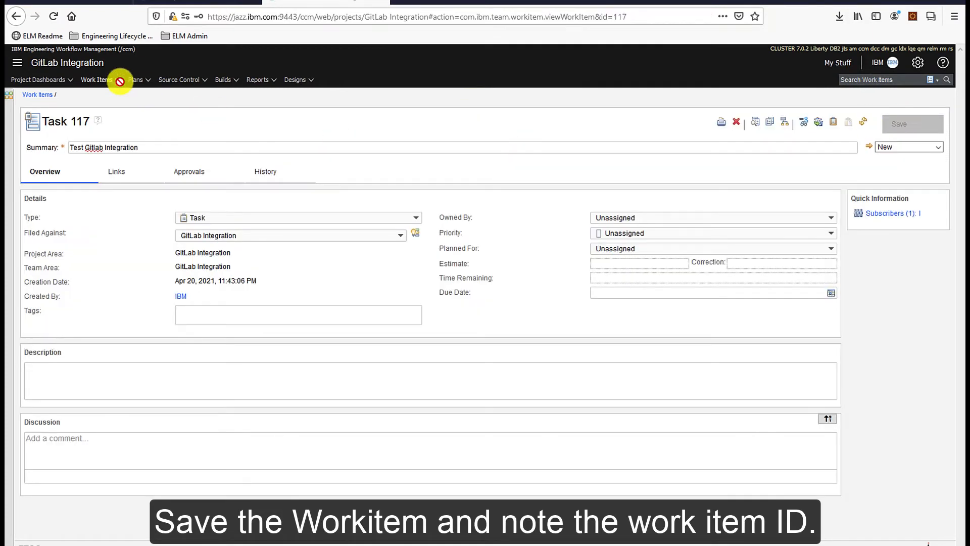
mouse_move(93, 4)
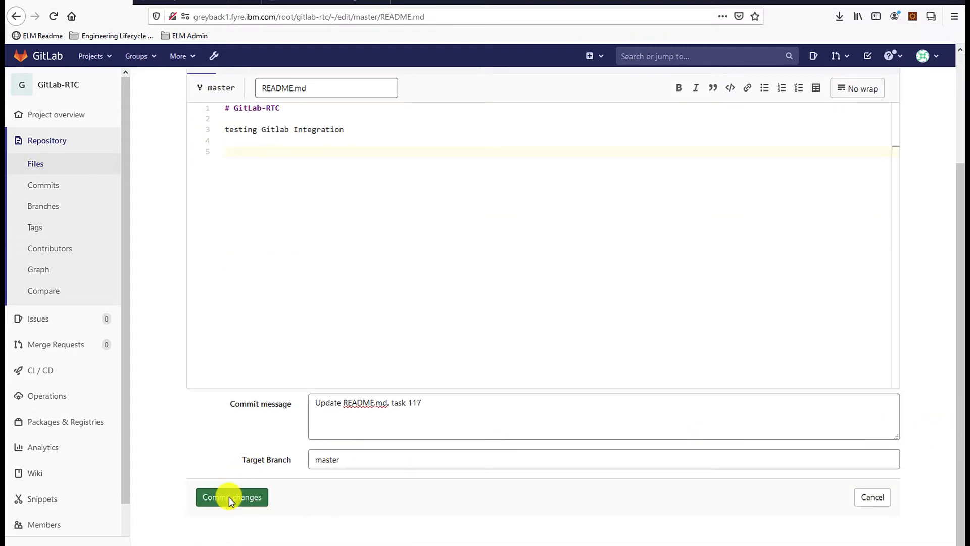
Commit the README change to master with message 'Update README.md, task 117'.
click(231, 496)
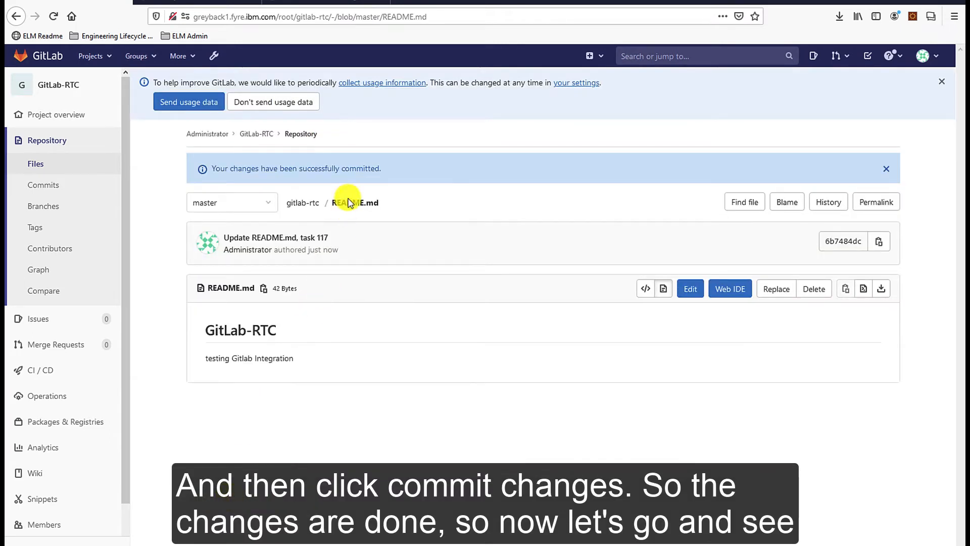
mouse_move(313, 4)
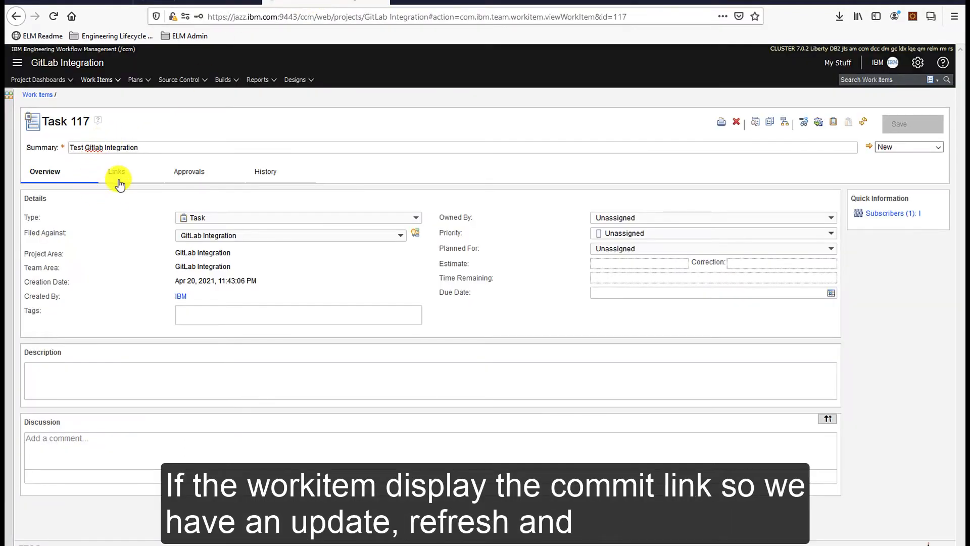
Show the Preconditions & Follow-up Actions page of the GitLab Integration project area.
click(117, 170)
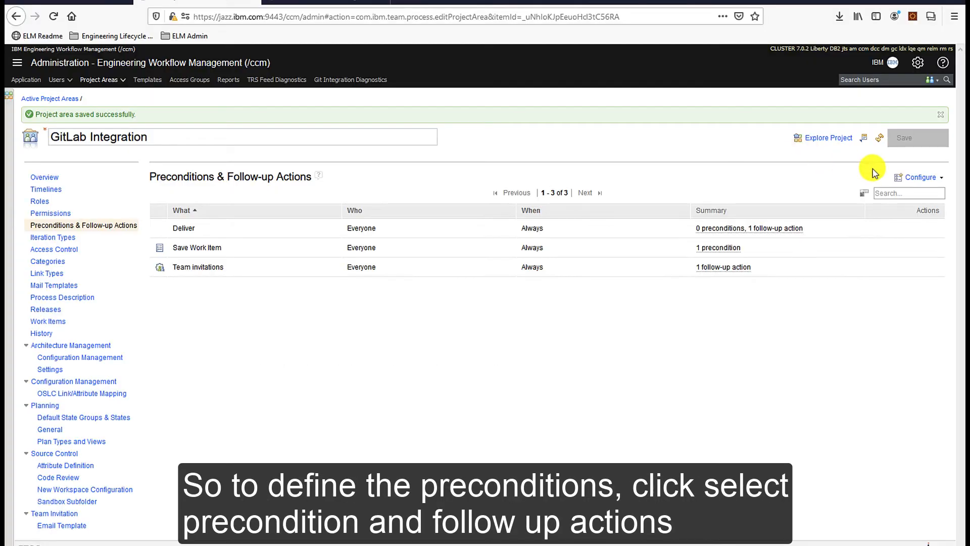
Start a new configuration for the Git Push Operation.
click(921, 176)
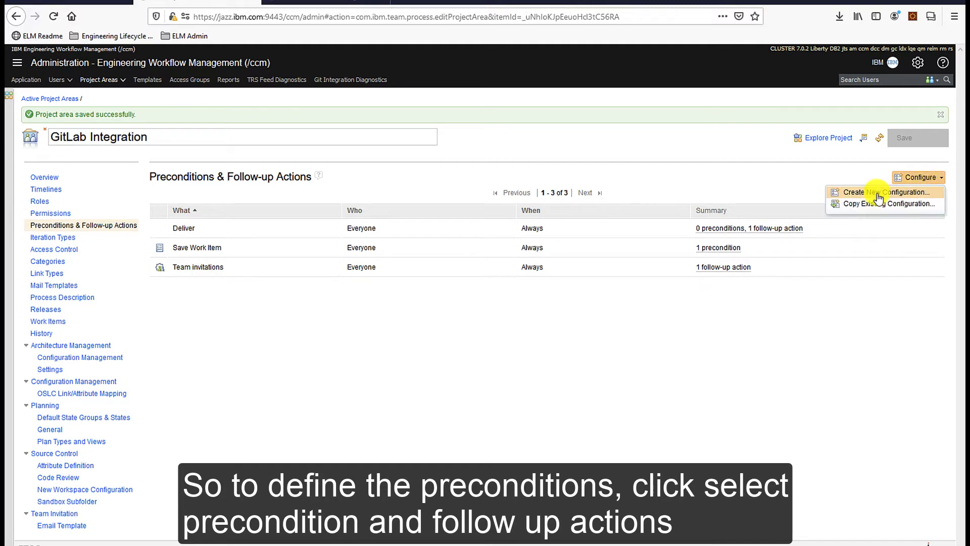
click(893, 192)
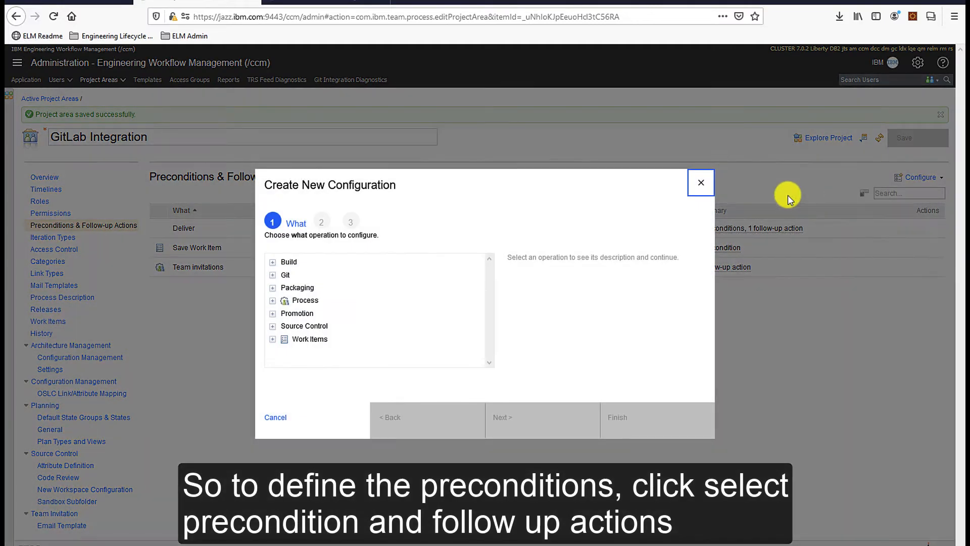
click(273, 275)
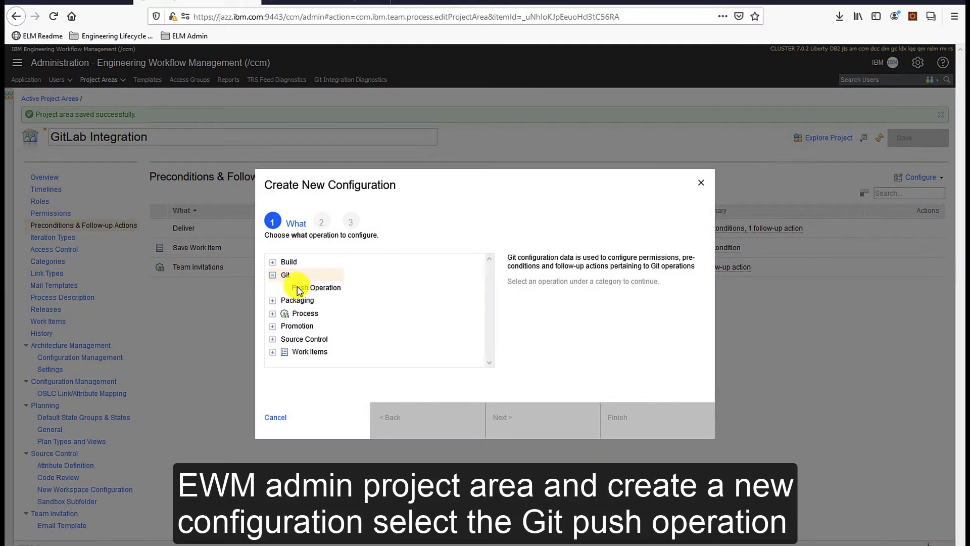
click(315, 287)
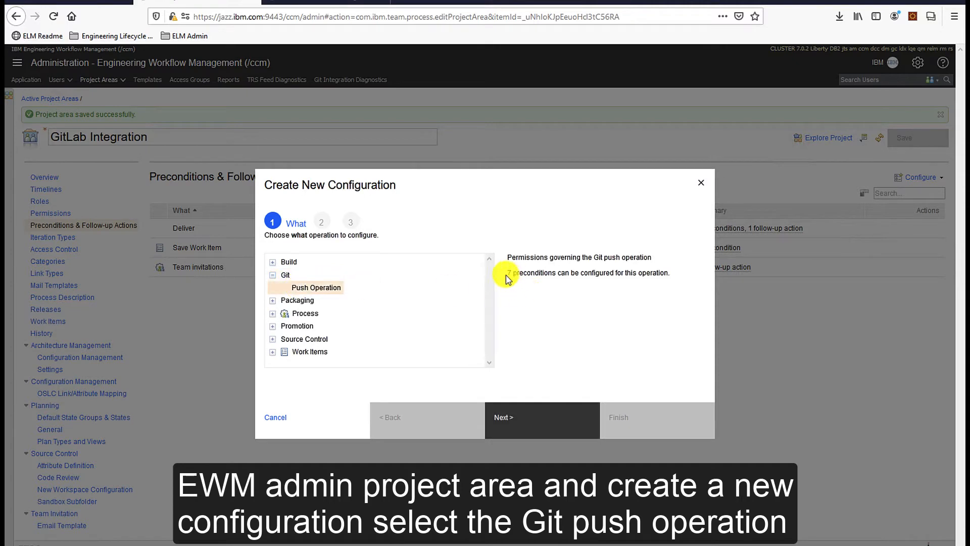
Keep Everyone and Always as the scope and finish creating the configuration.
click(503, 417)
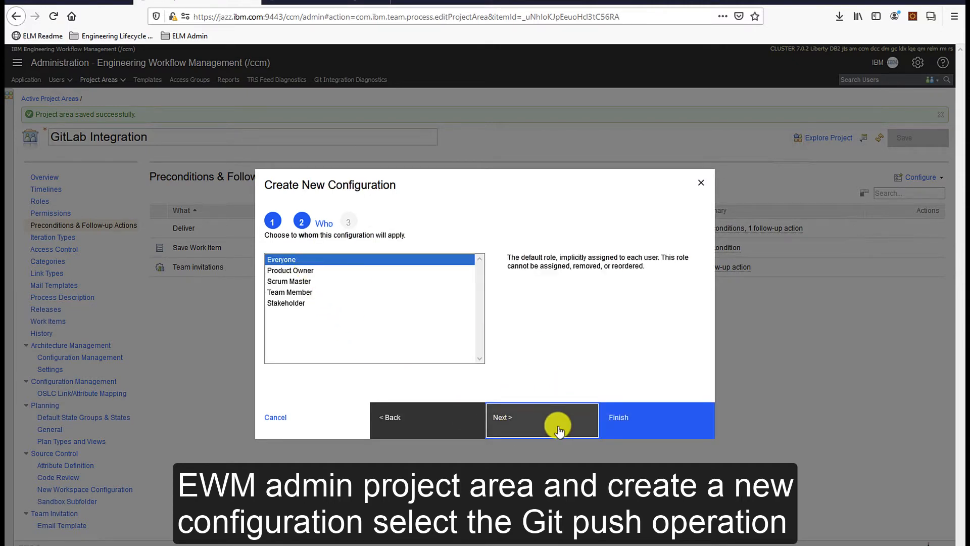
click(541, 417)
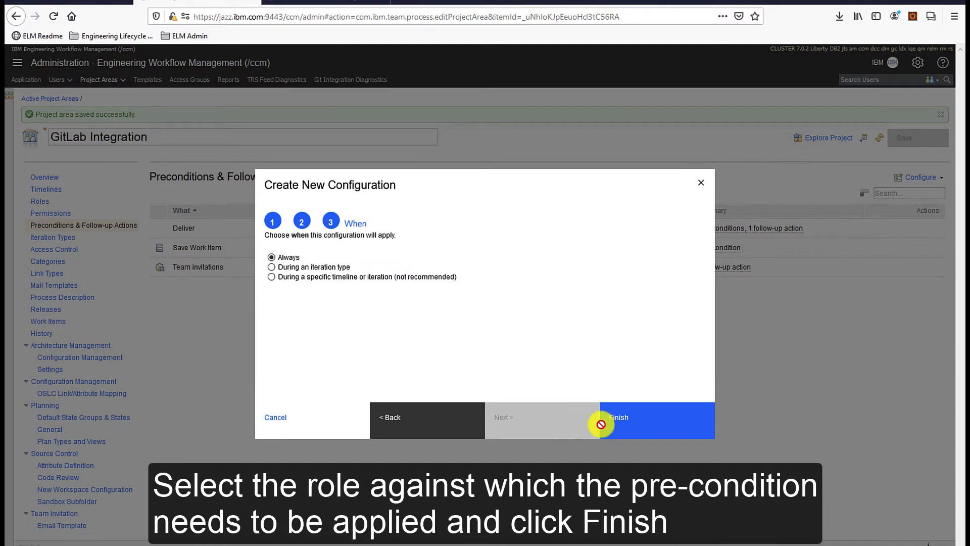
click(618, 419)
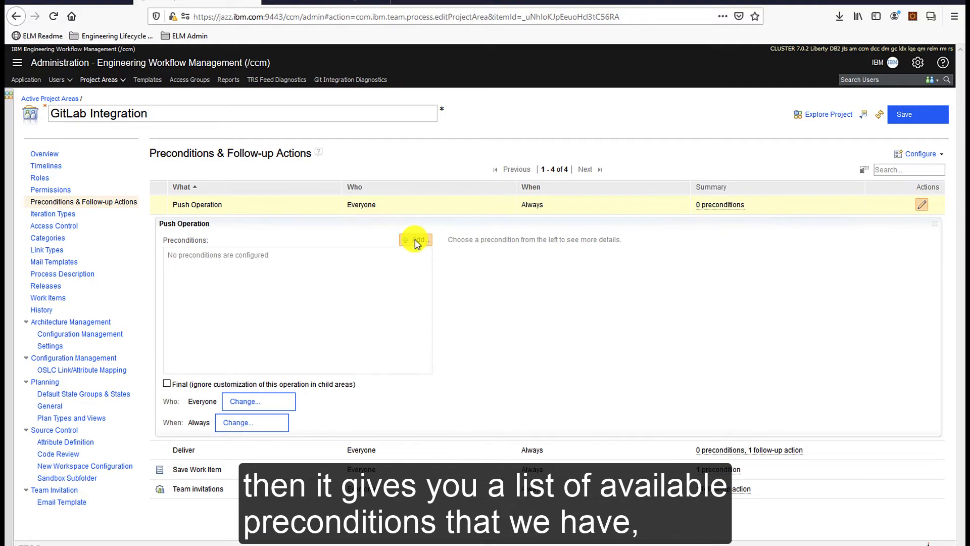
Add the Restrict Association to Closed Work Items precondition to the Push Operation.
click(415, 239)
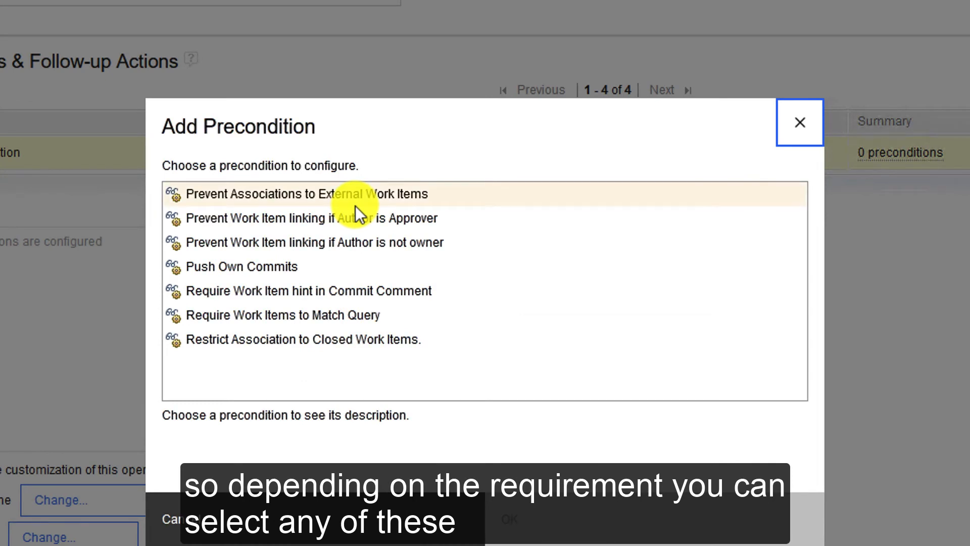
mouse_move(303, 356)
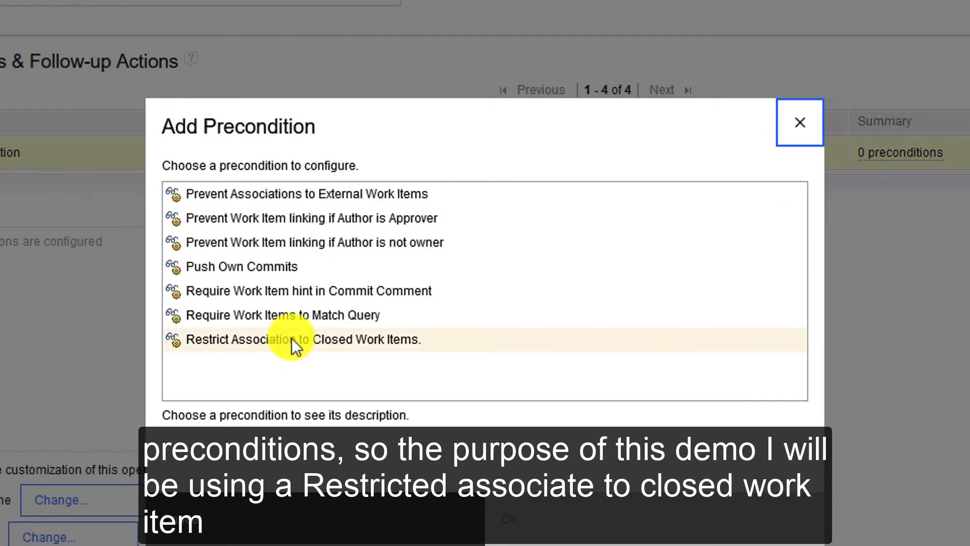
click(296, 339)
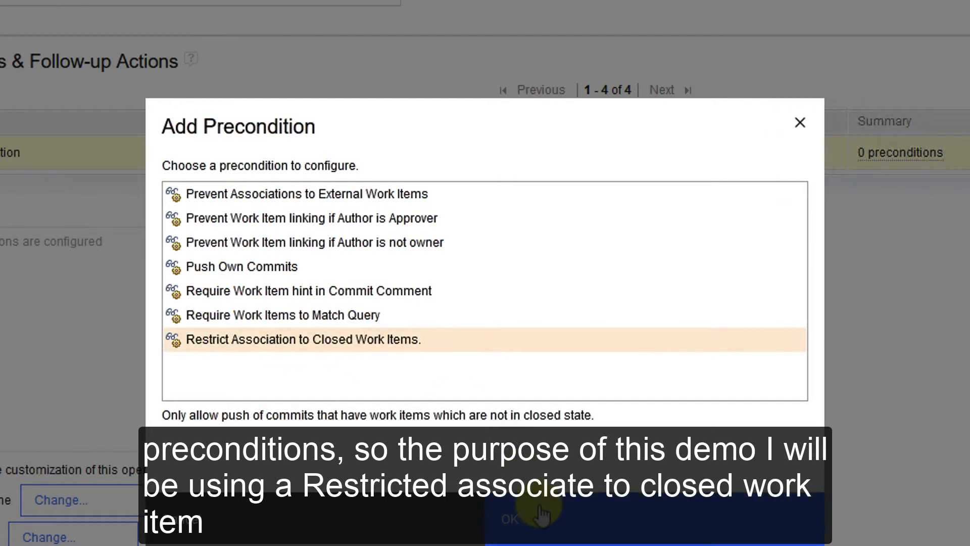
click(513, 532)
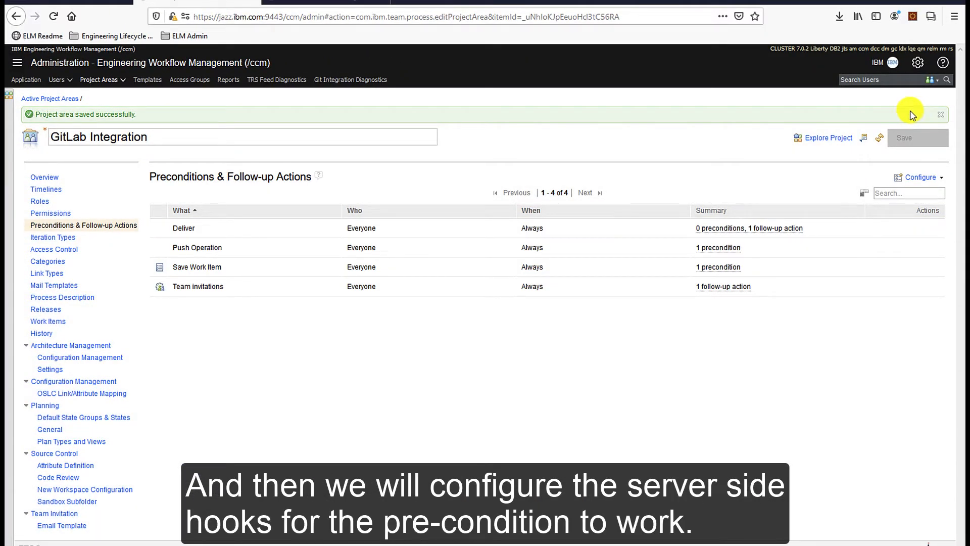
mouse_move(684, 254)
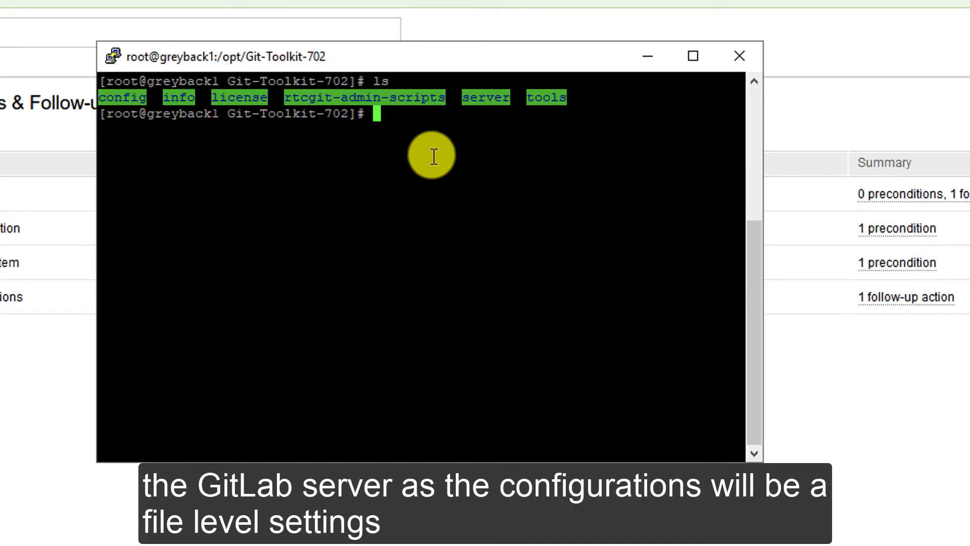
Move into the toolkit's tools/install directory and start vi on its README.
text(cd)
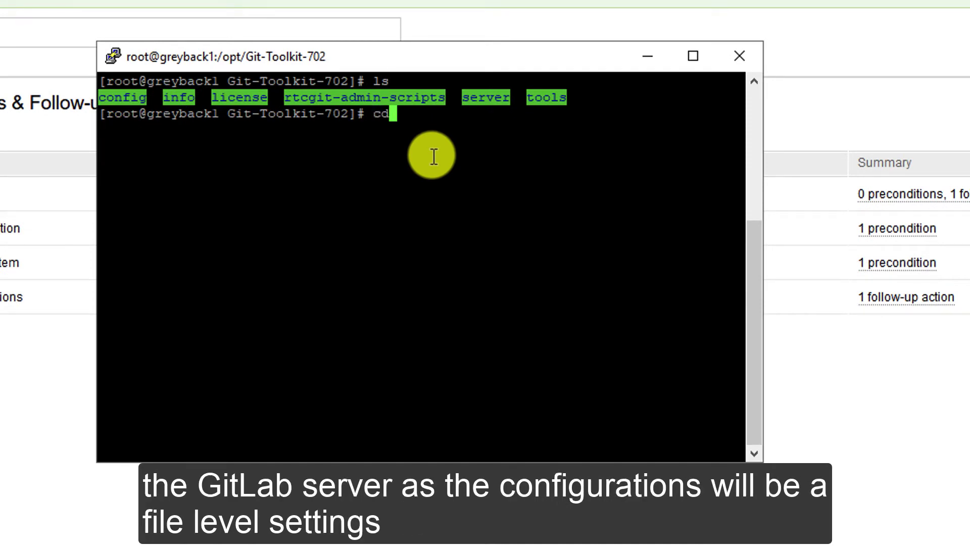
text(tools/)
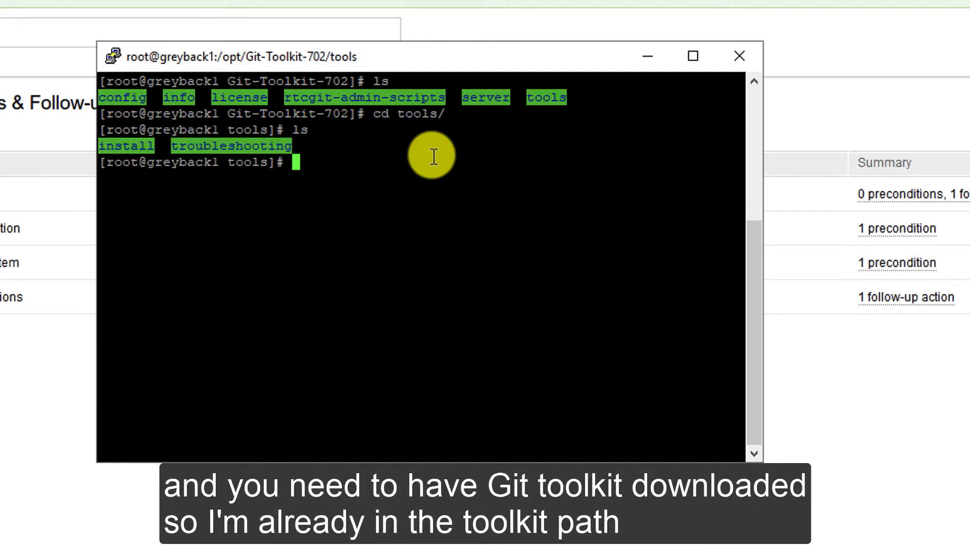
text(cd install/)
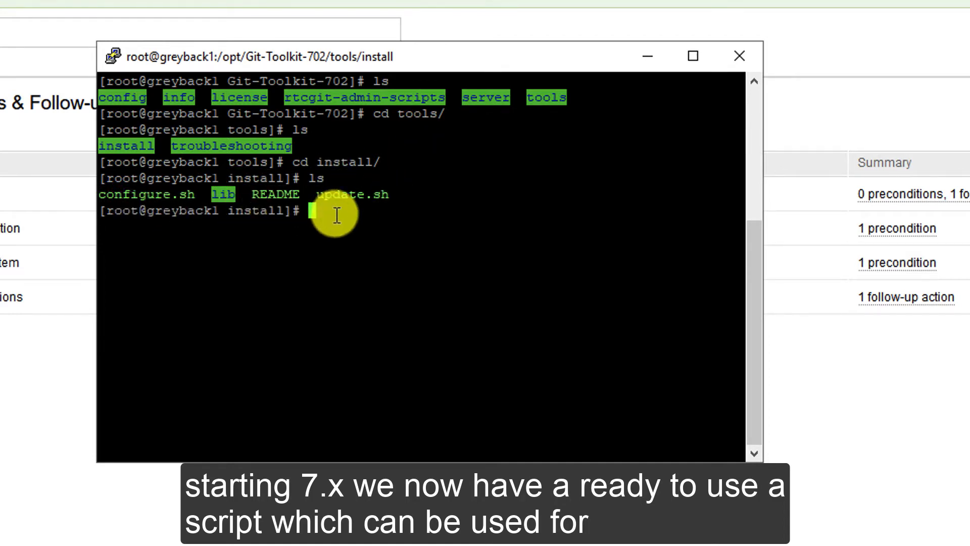
text(vi)
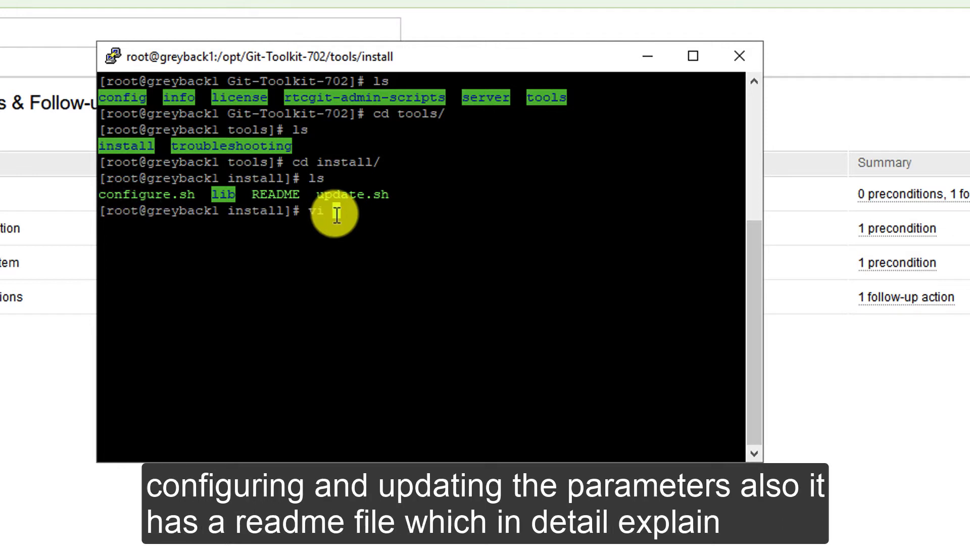
text(README)
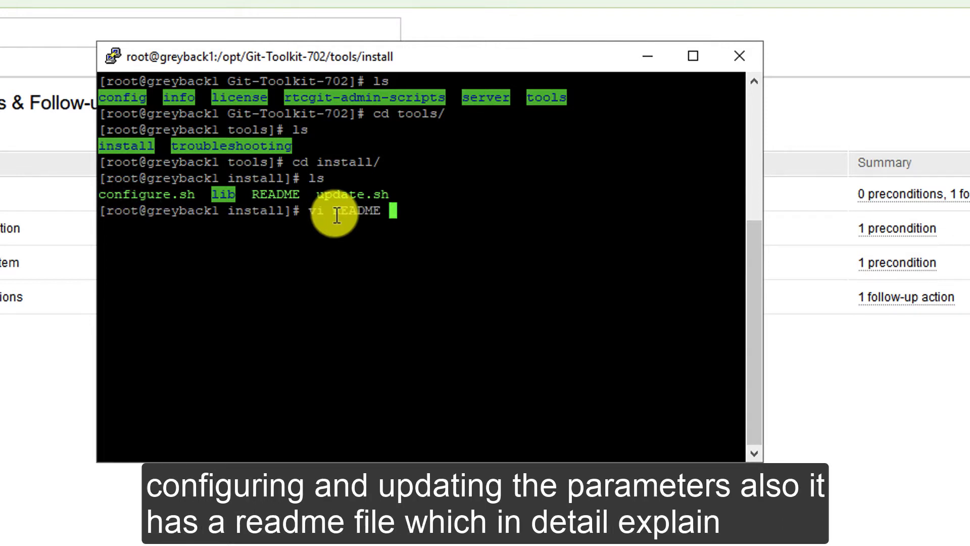
key(Enter)
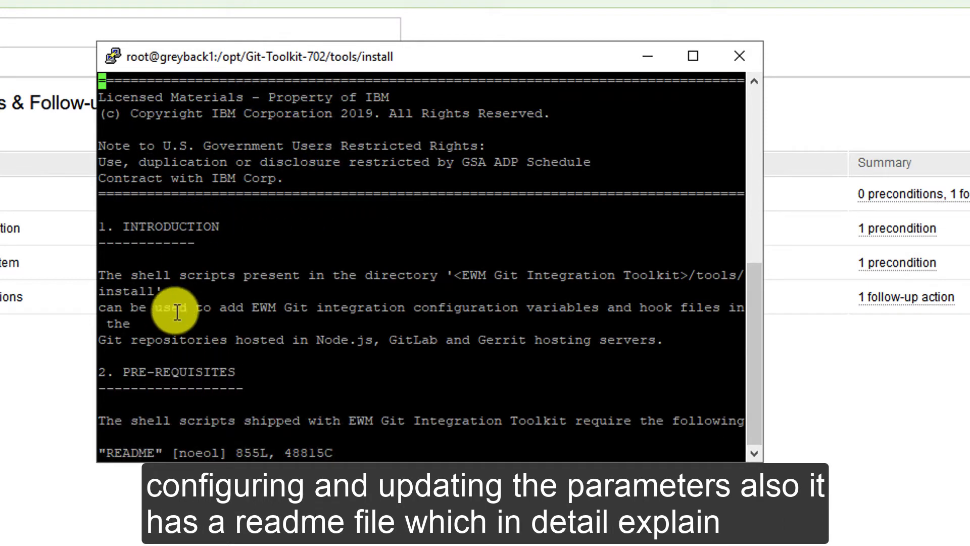
mouse_move(200, 350)
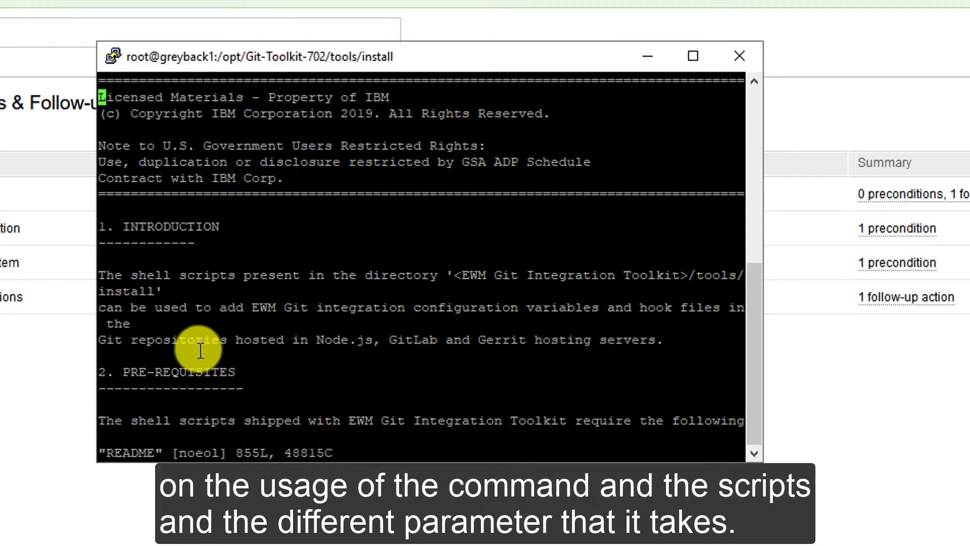
scroll(down, 3)
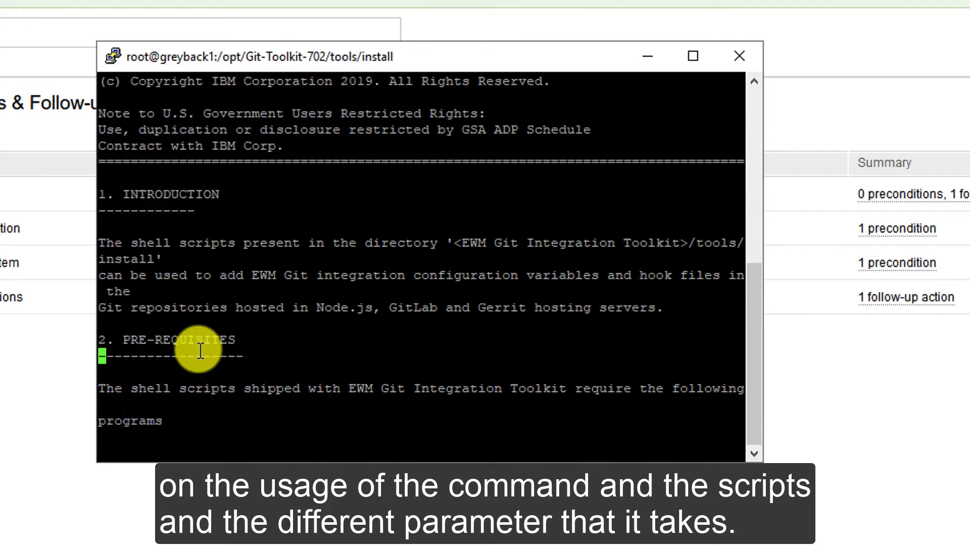
scroll(down, 3)
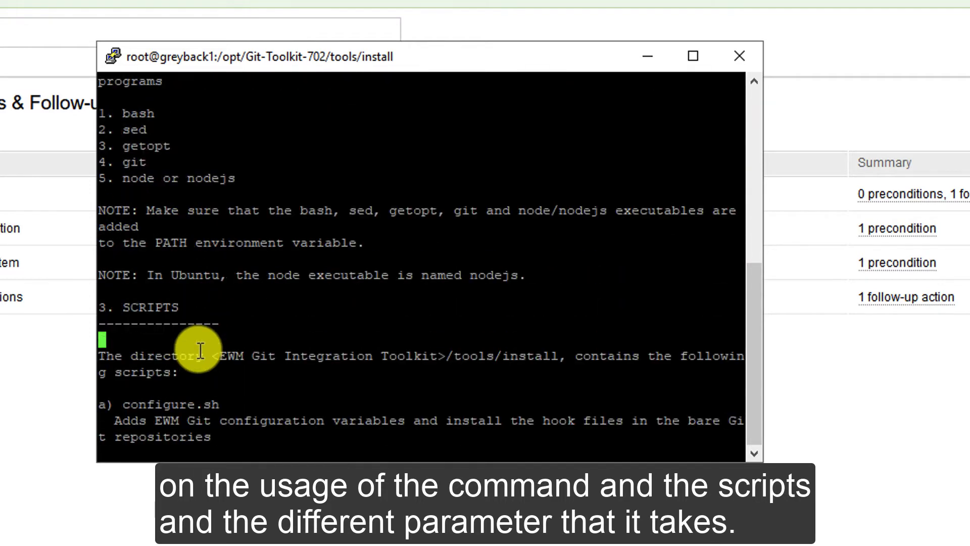
text(:Q)
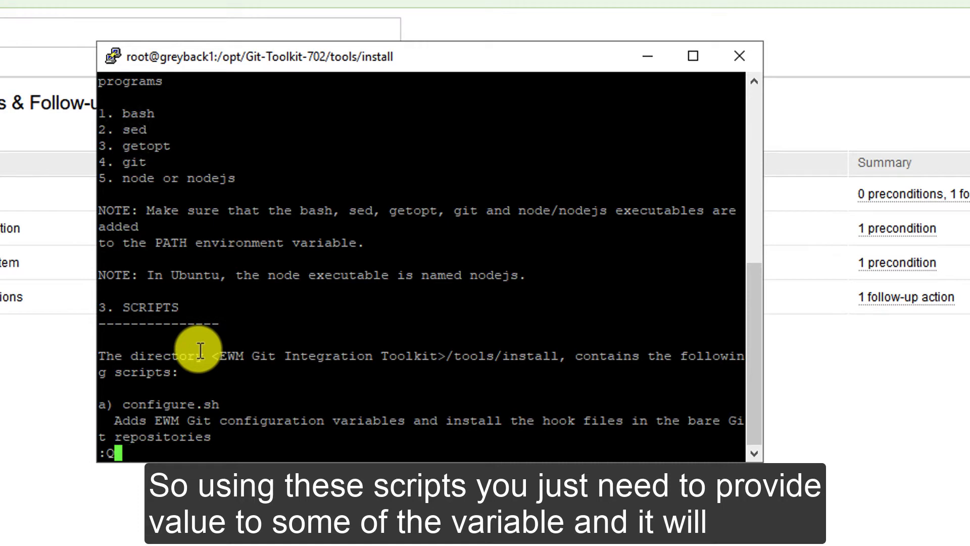
text(q)
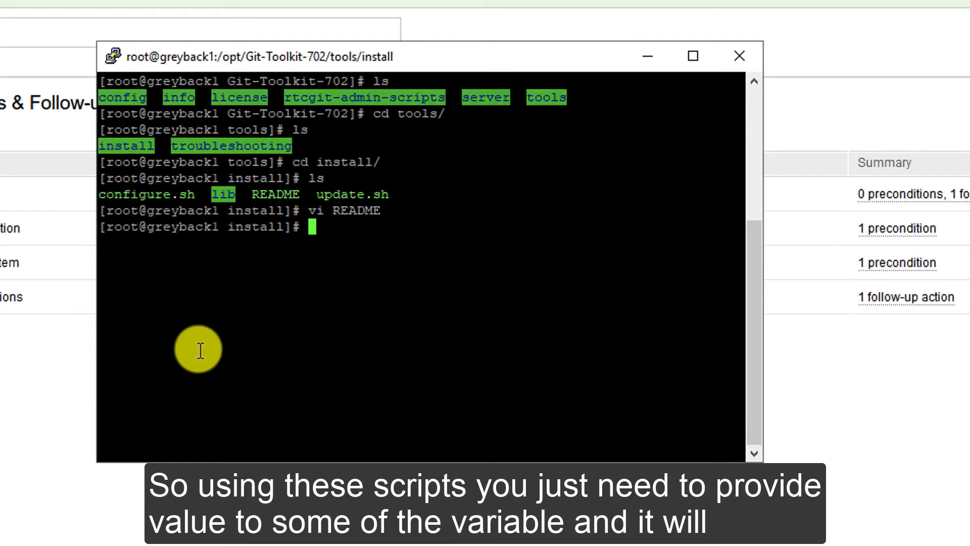
Show the ./configure.sh git -h usage help in a widened terminal window.
text(./)
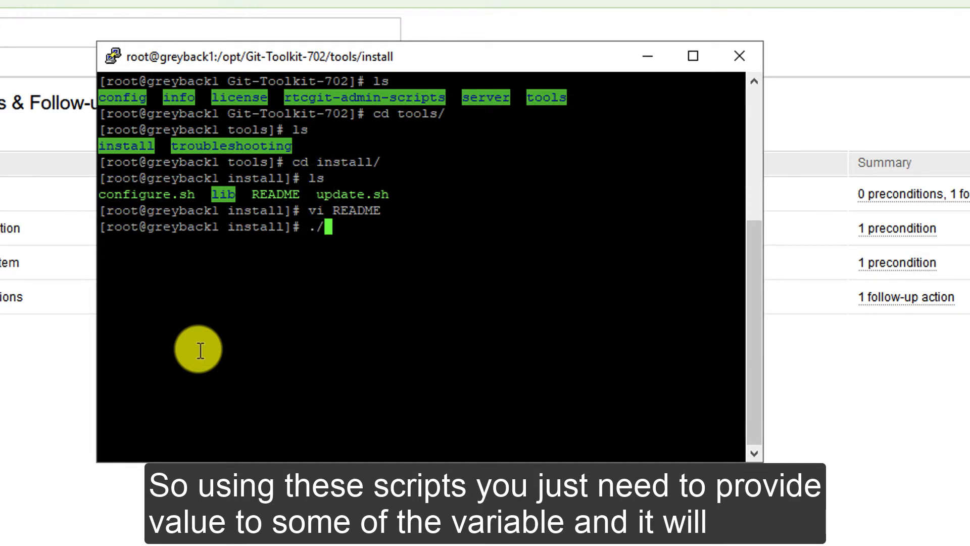
text(configure.sh)
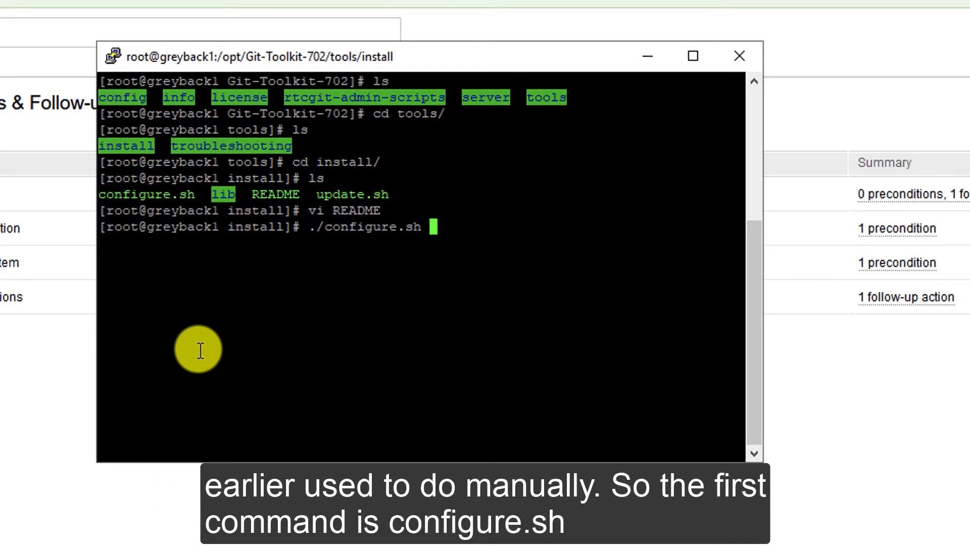
text(git)
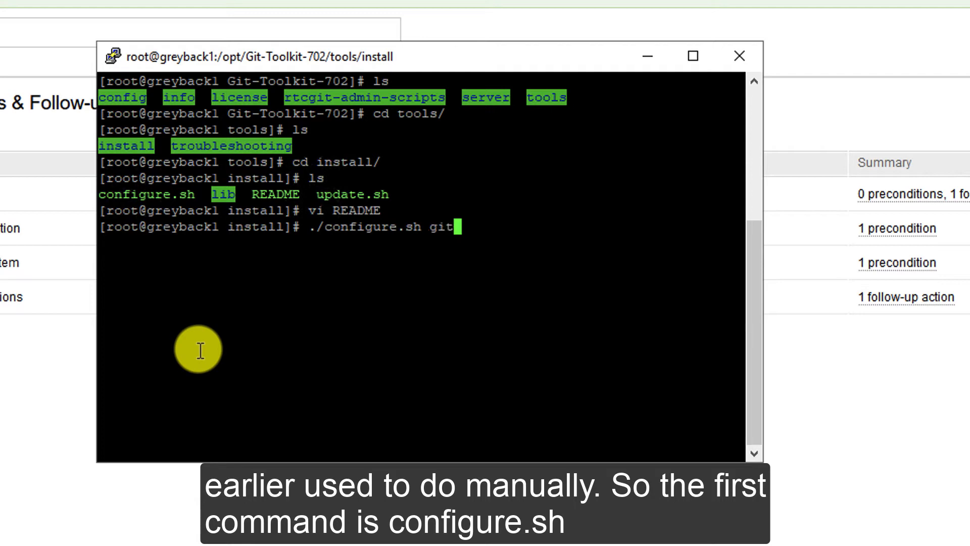
text(-h)
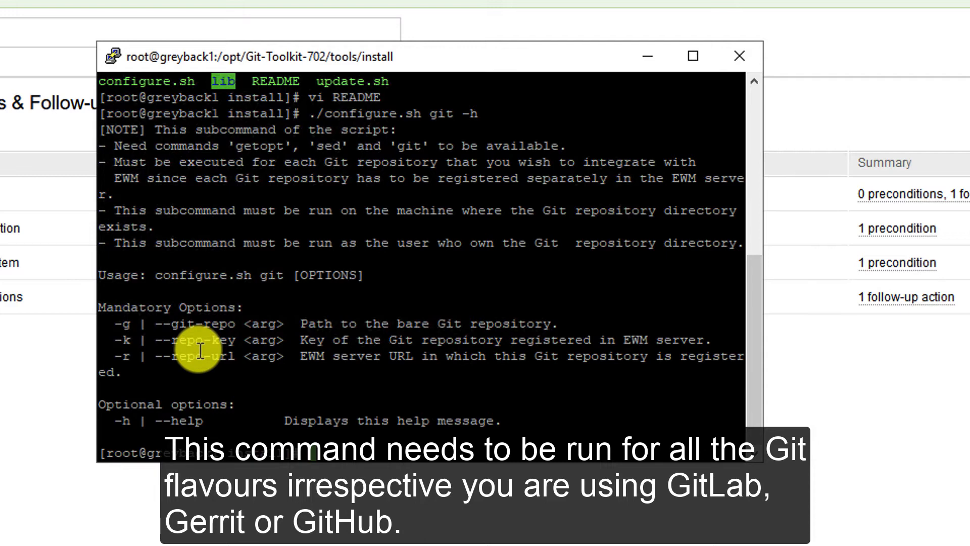
mouse_move(123, 327)
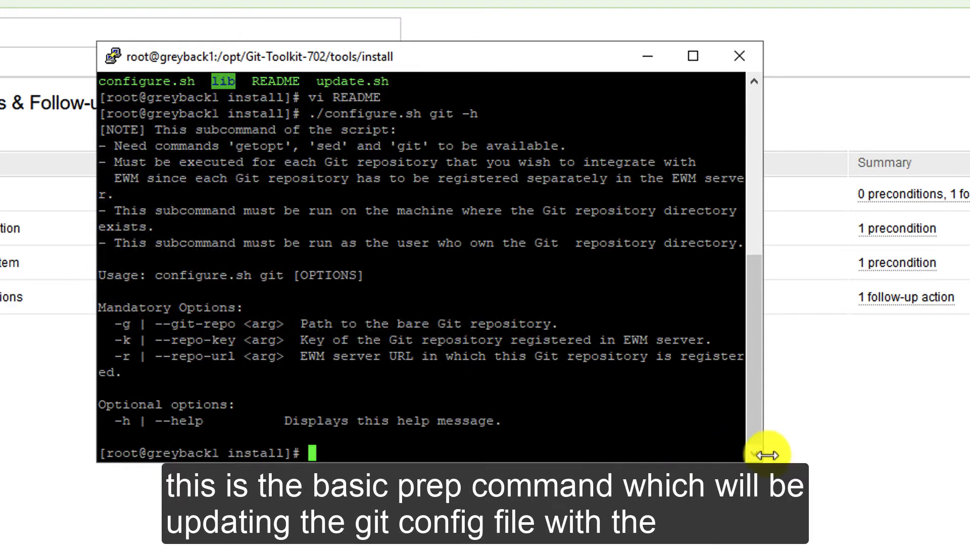
drag(767, 453, 933, 467)
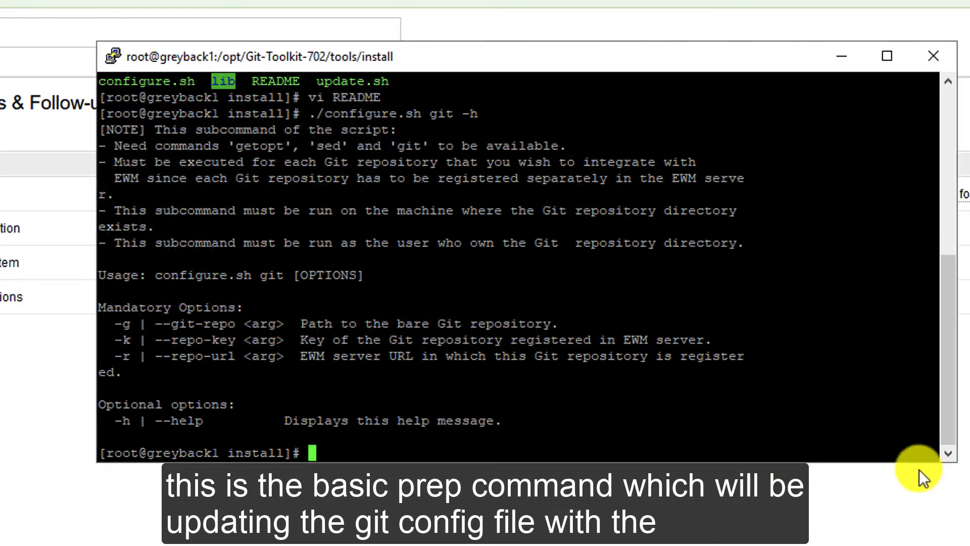
mouse_move(543, 444)
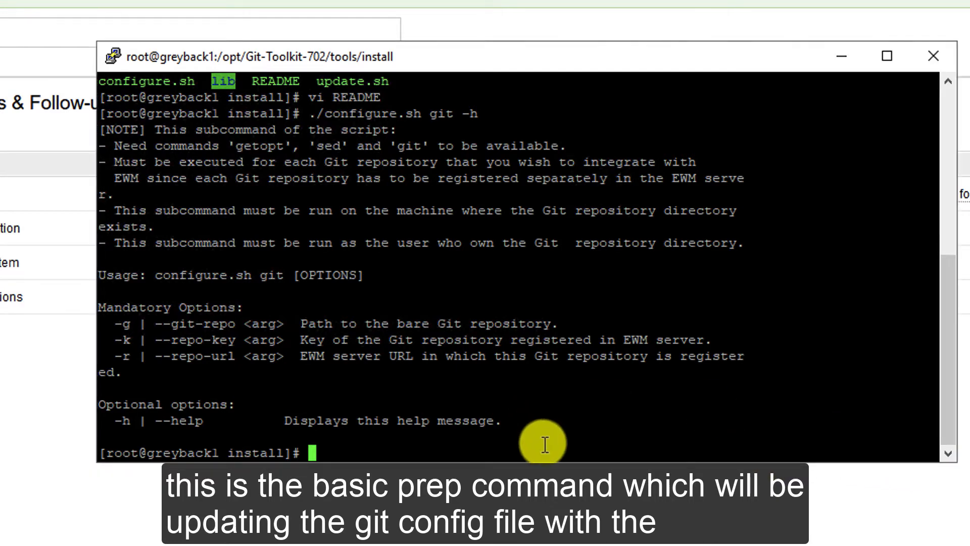
Enter ./configure.sh git -g /var/opt/gitlab/git-data/repositories/ at the prompt.
text(./configure.sh)
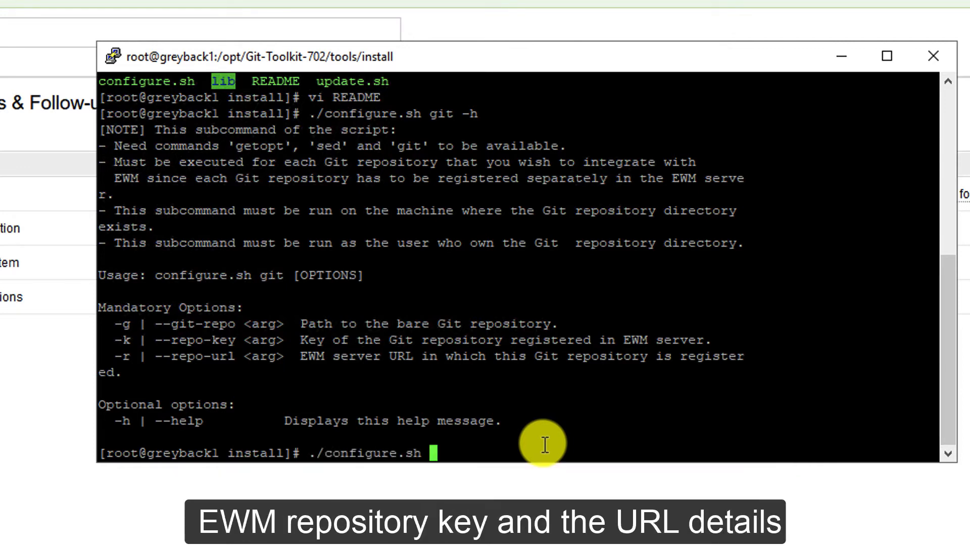
text(g)
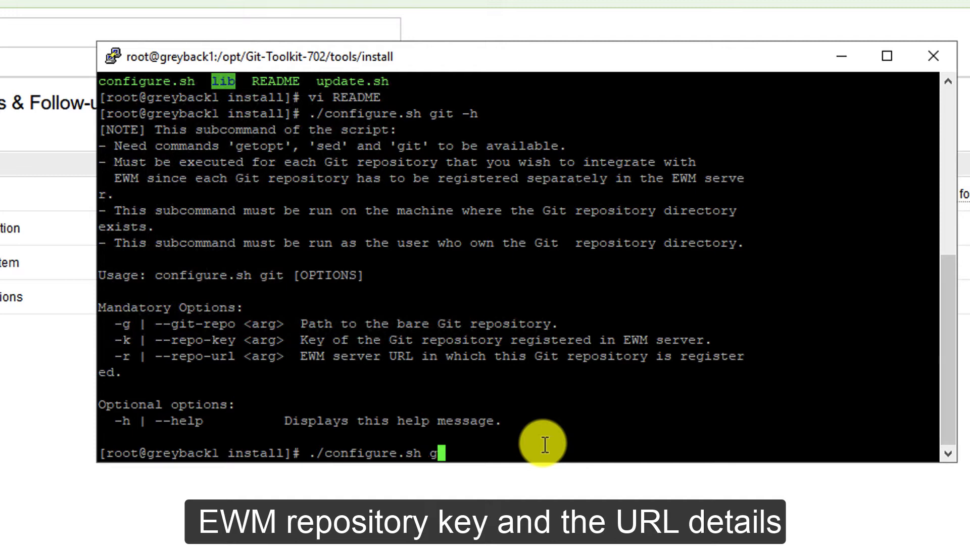
text(it)
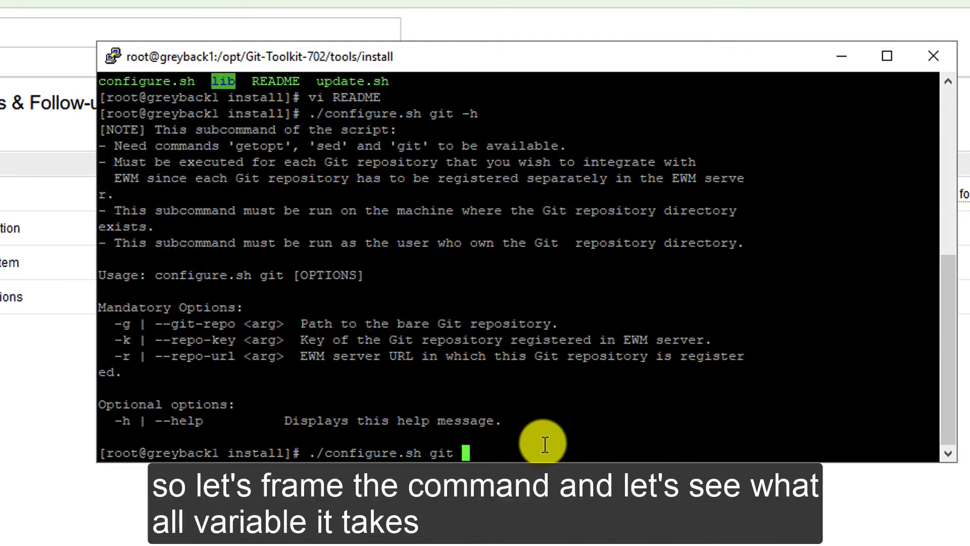
text(-g)
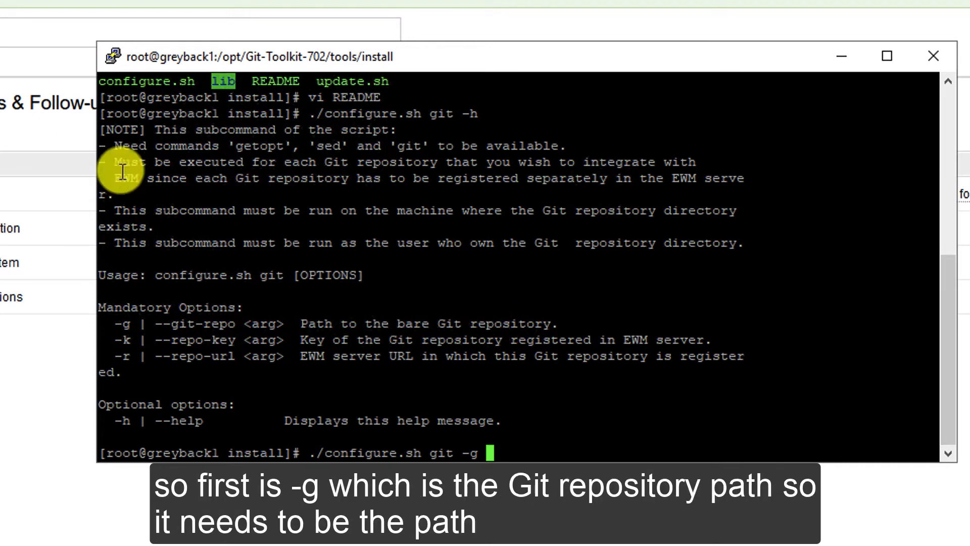
text(/)
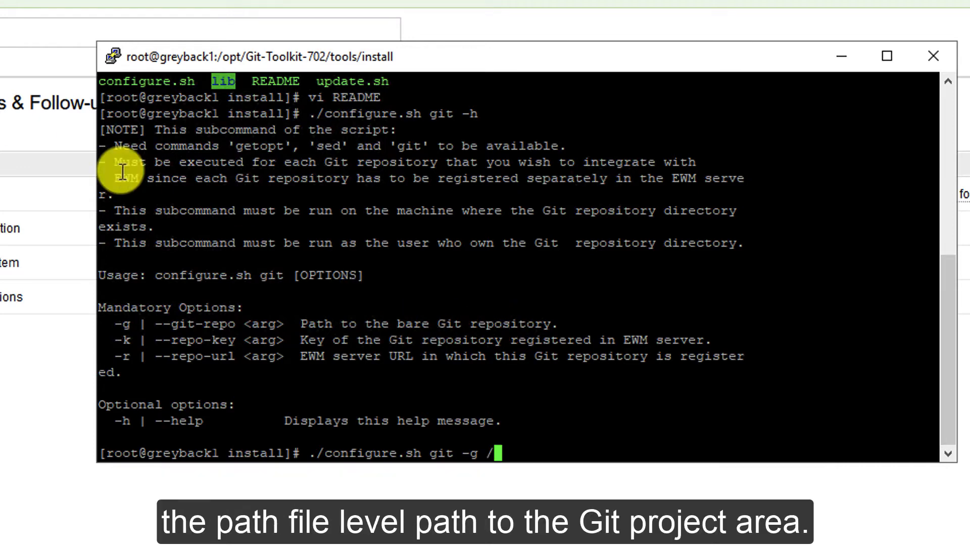
text(var)
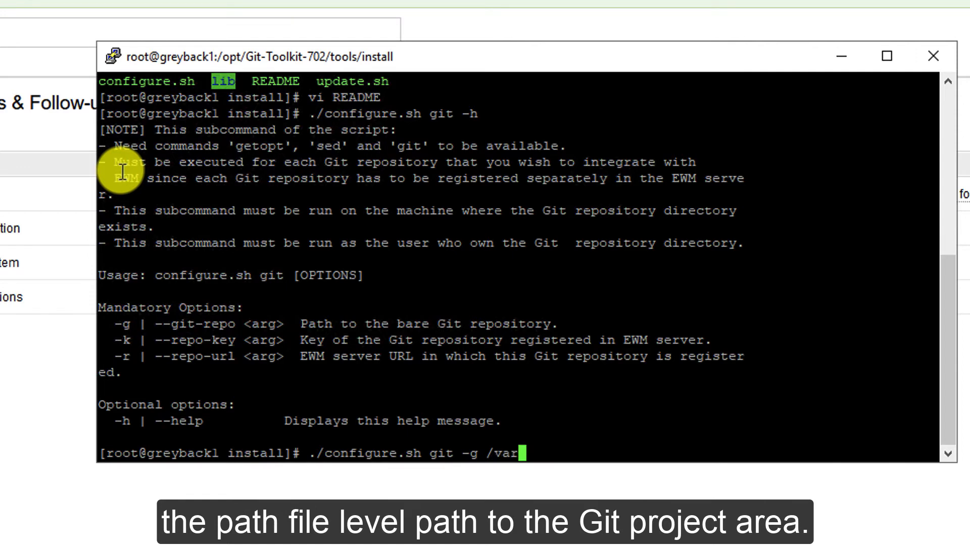
text(/opt/)
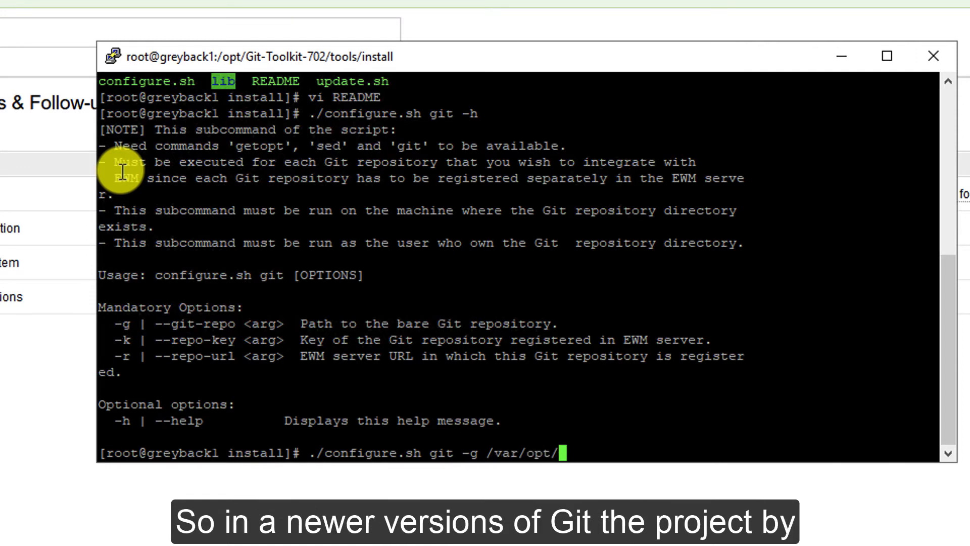
text(gitlab/)
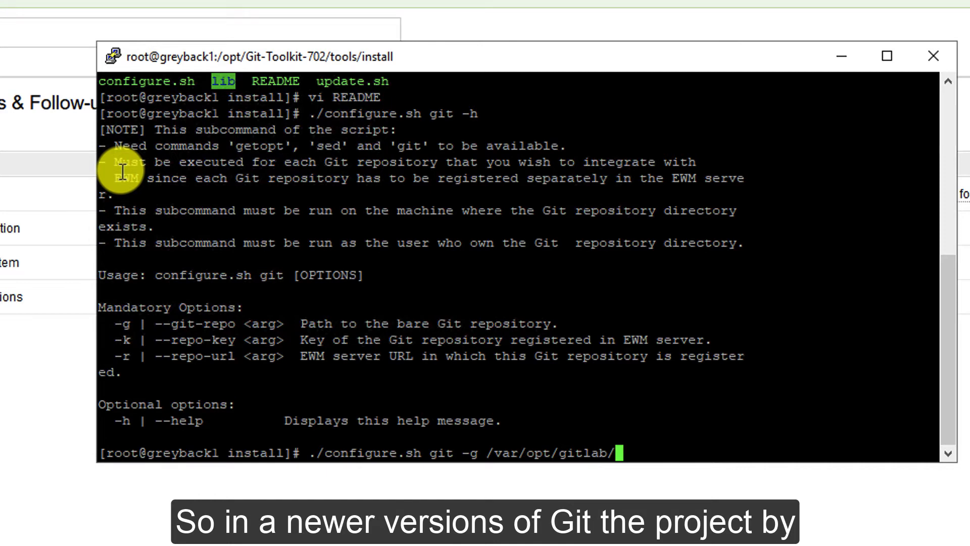
text(git-)
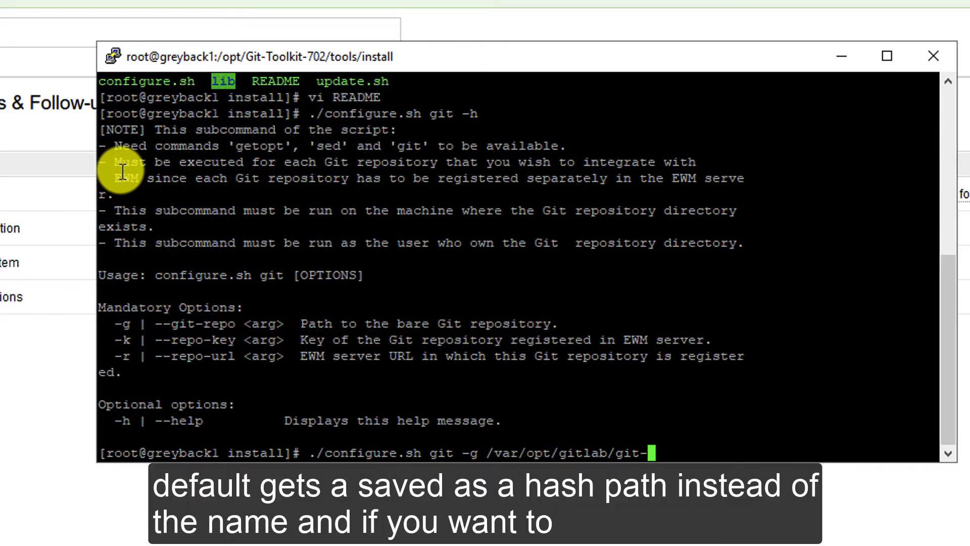
text(data/)
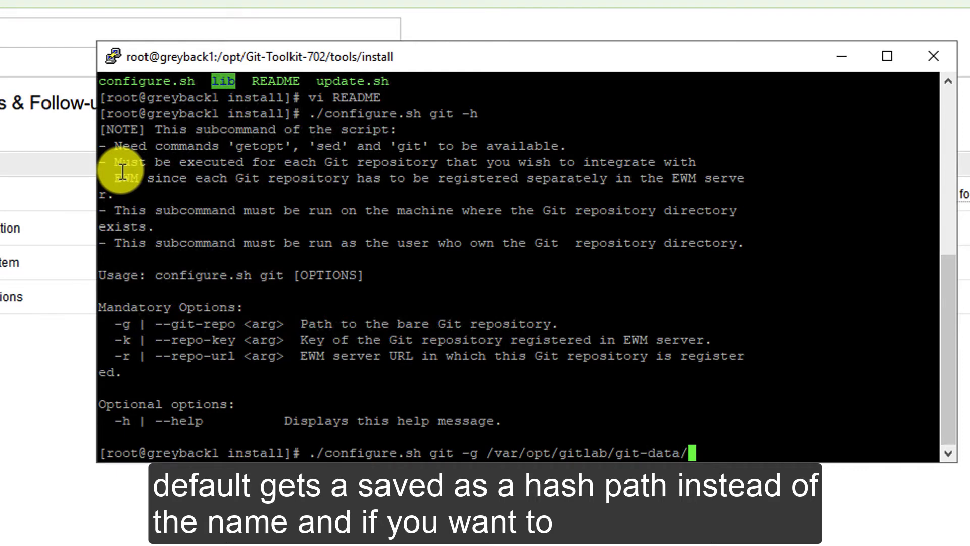
text(repositories/)
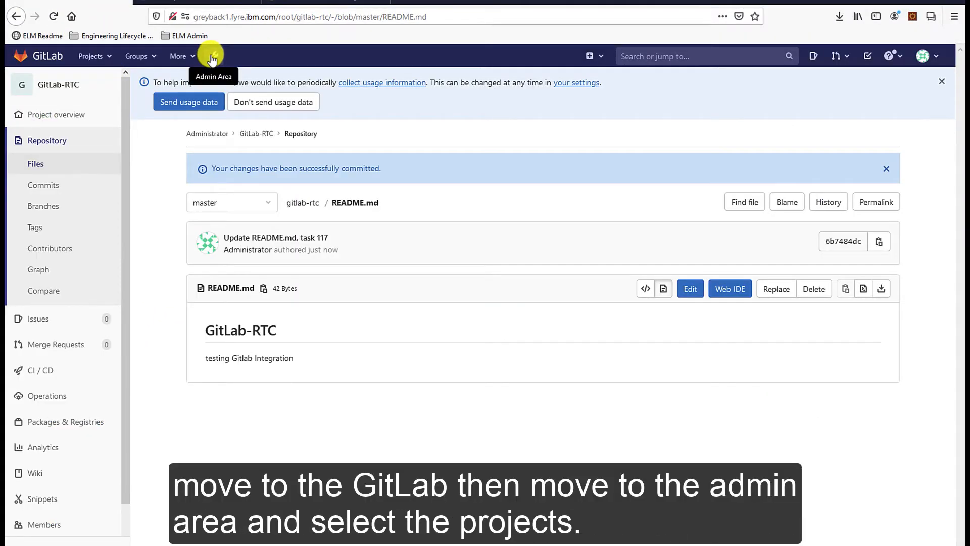
Find the GitLab-RTC project under Admin Area > Projects and copy its hashed Gitaly relative path.
click(214, 57)
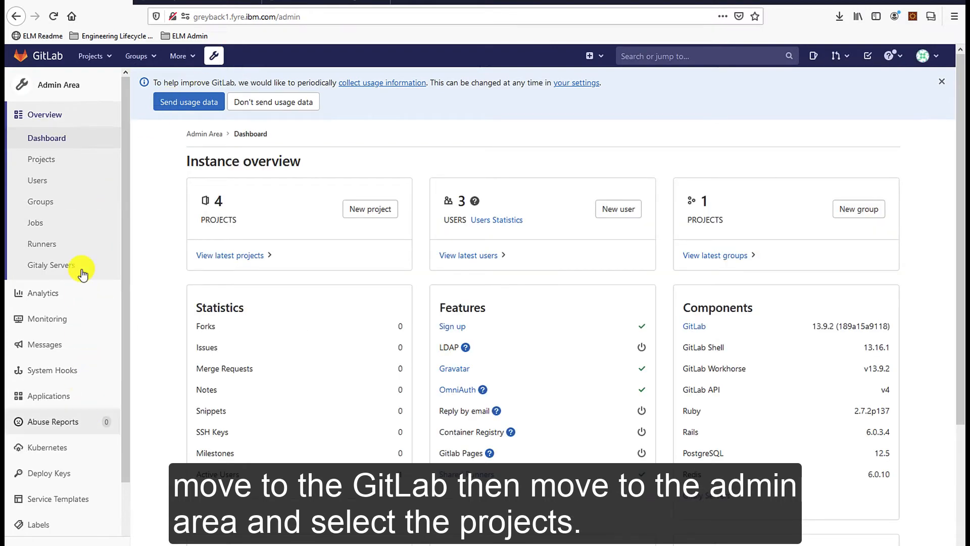
click(41, 160)
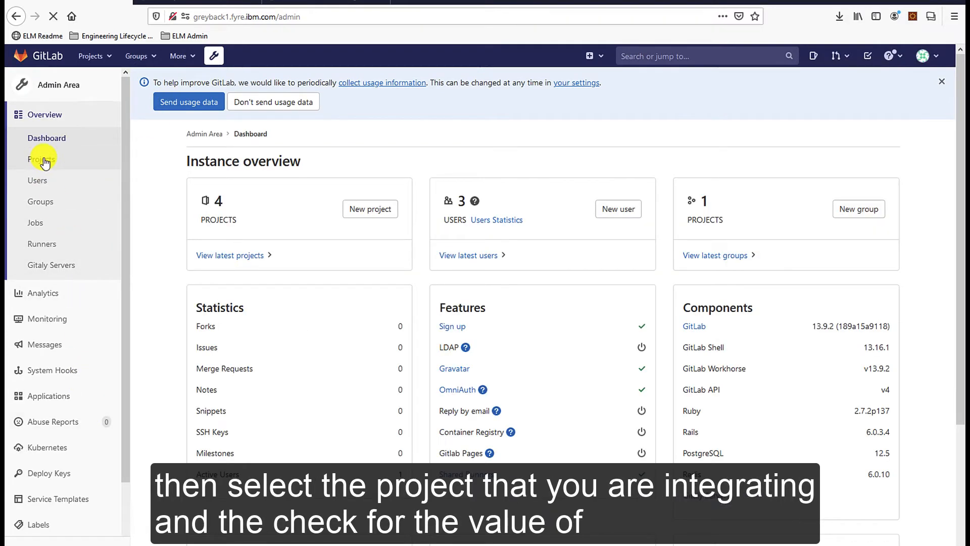
click(42, 160)
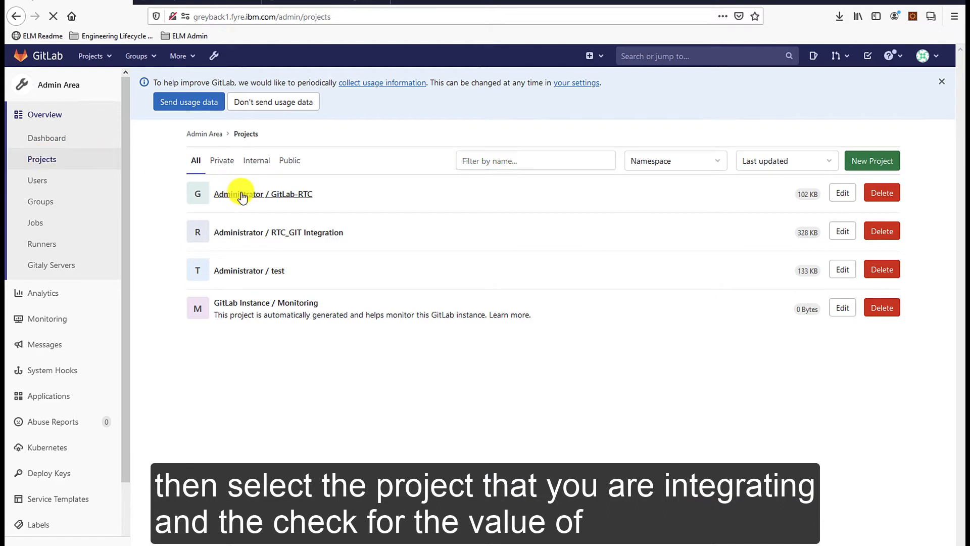
click(263, 194)
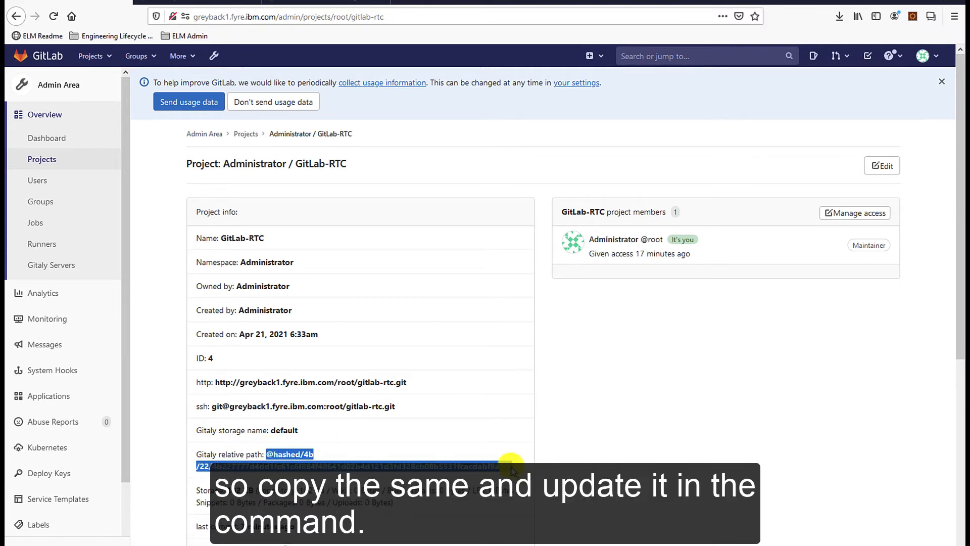
right_click(493, 465)
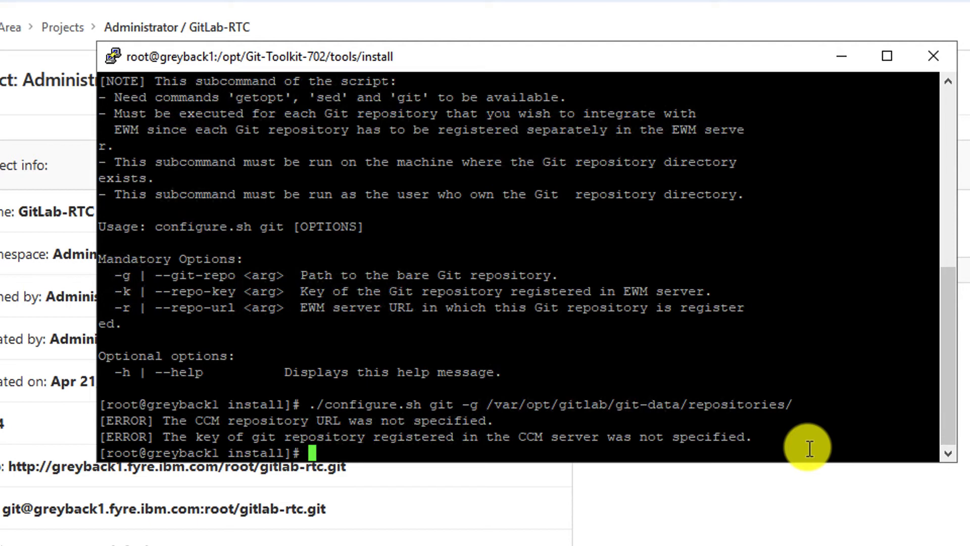
text(./configure.sh git -g /var/opt/gitlab/git-data/repositories/)
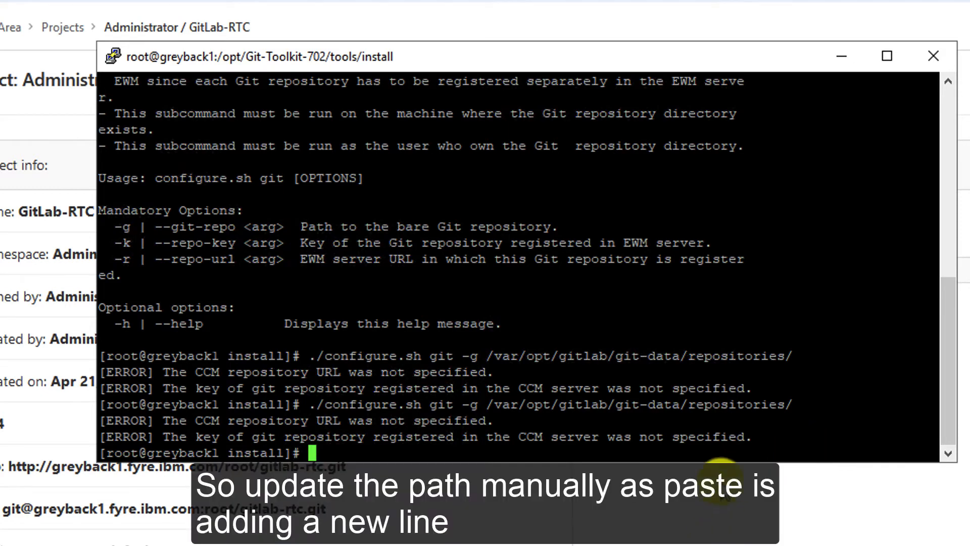
mouse_move(699, 423)
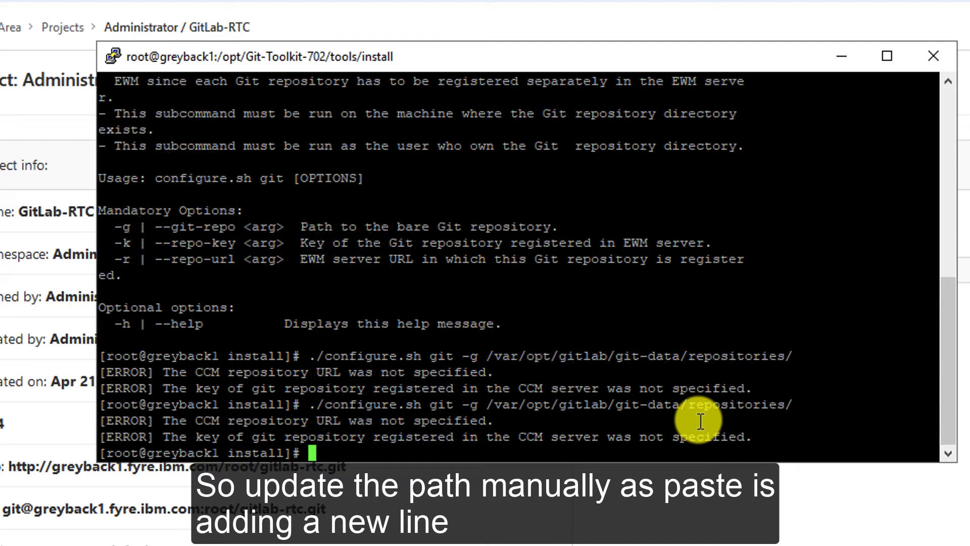
text(./configure.sh git -g /var/opt/gitlab/git-data/repositories/)
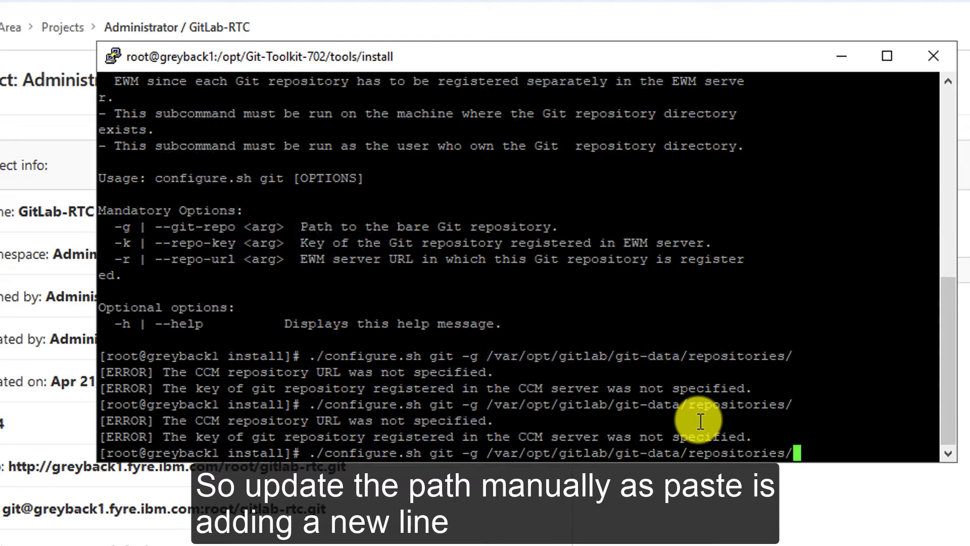
text(@)
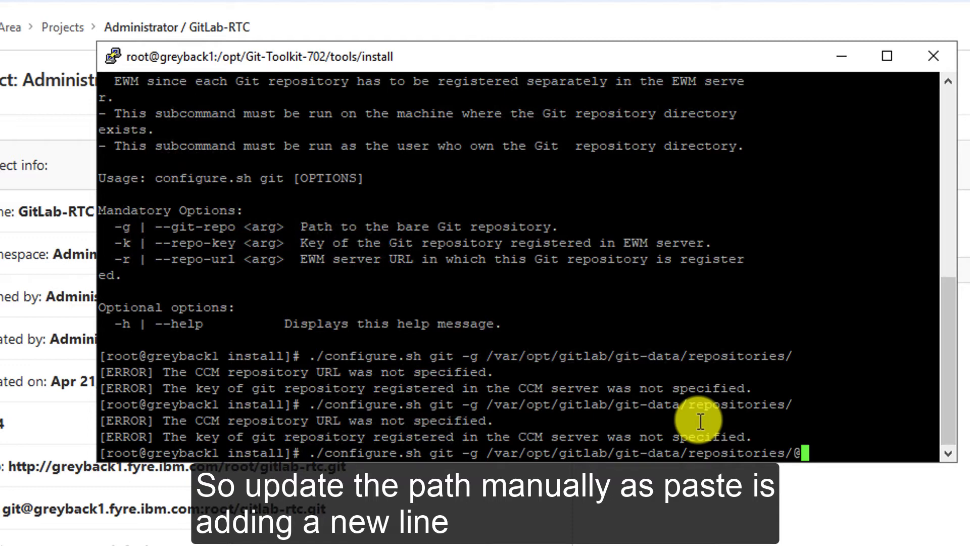
text(hashed/)
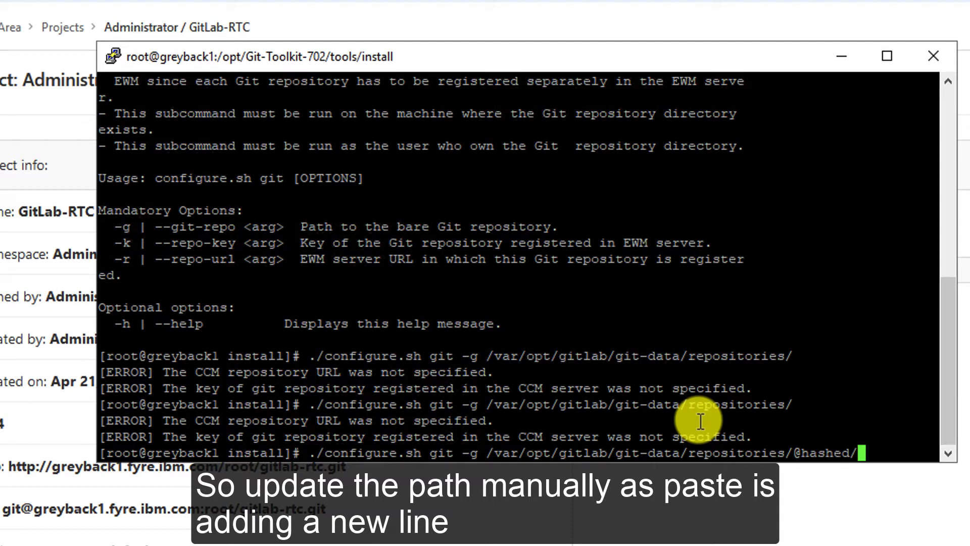
text(4)
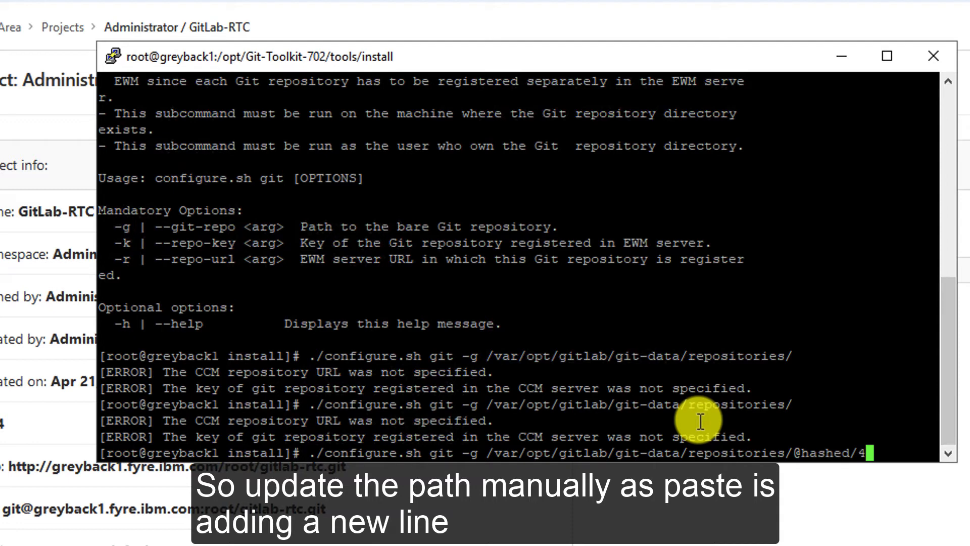
text(b/)
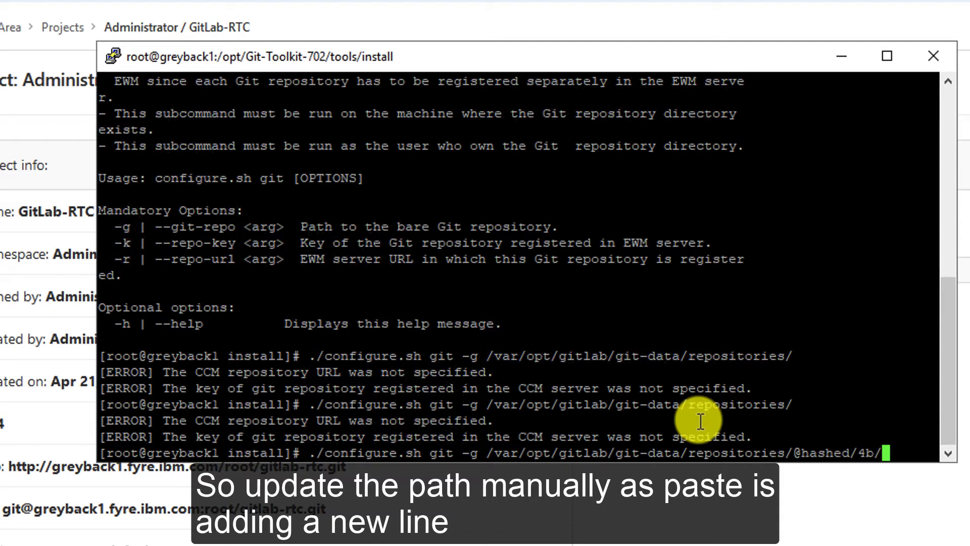
text(2)
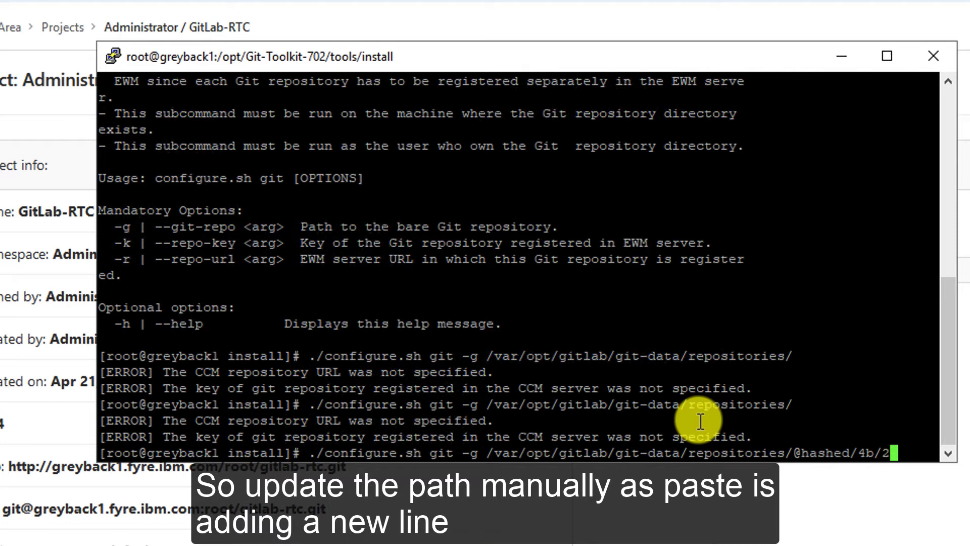
text(2/)
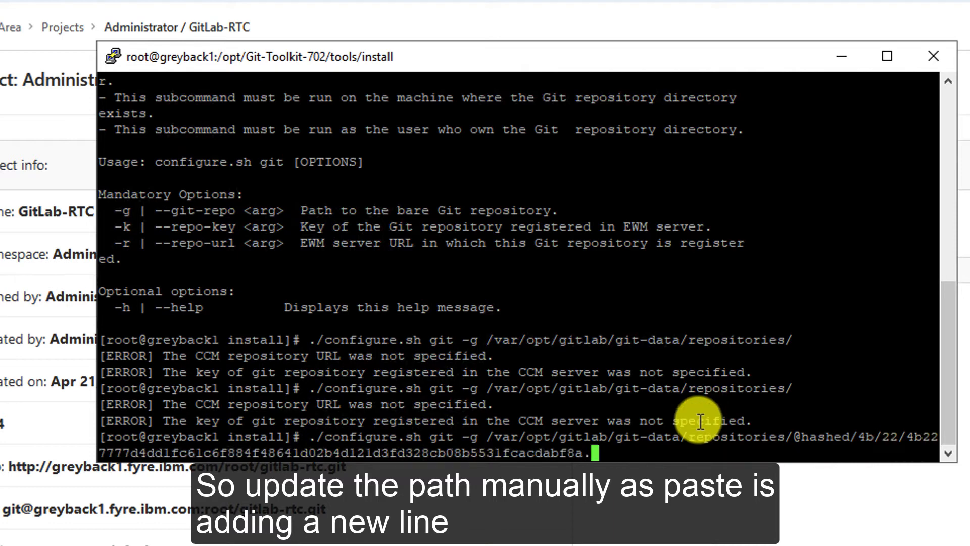
text(git/)
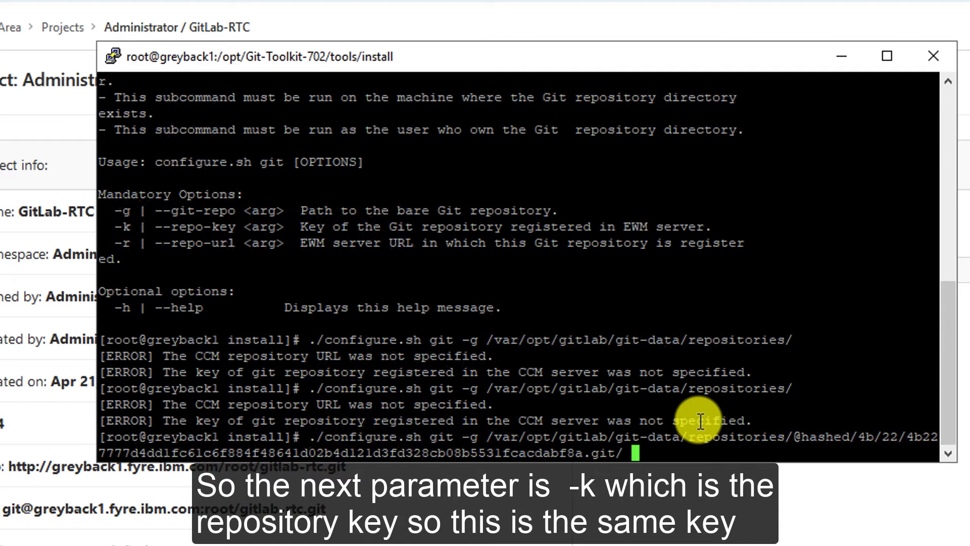
text(-k)
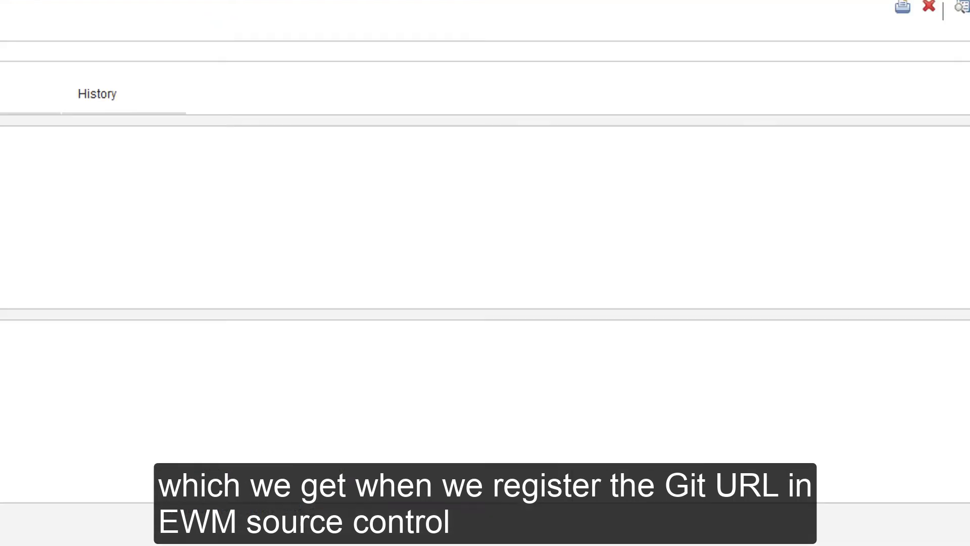
Show the Registered Git Repositories list from the Source Control menu.
click(76, 14)
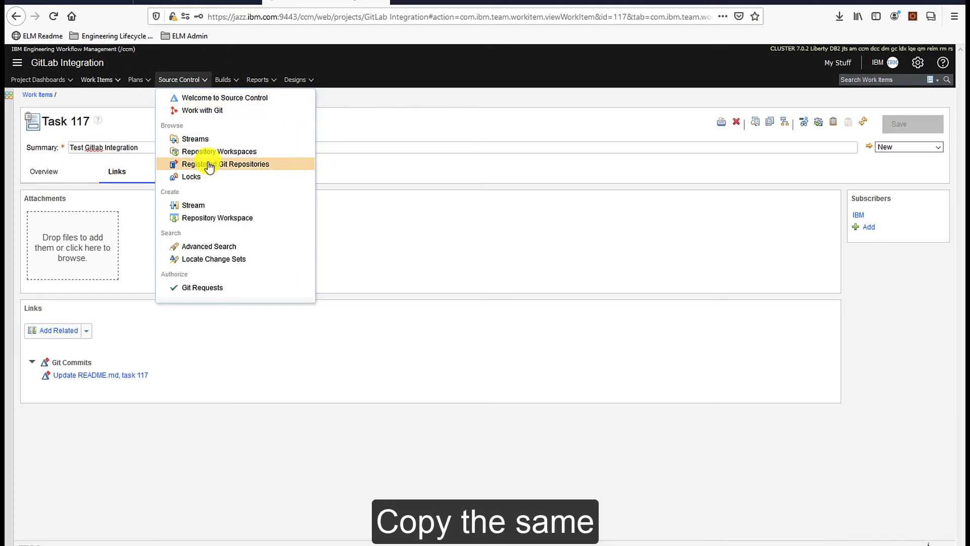
click(229, 163)
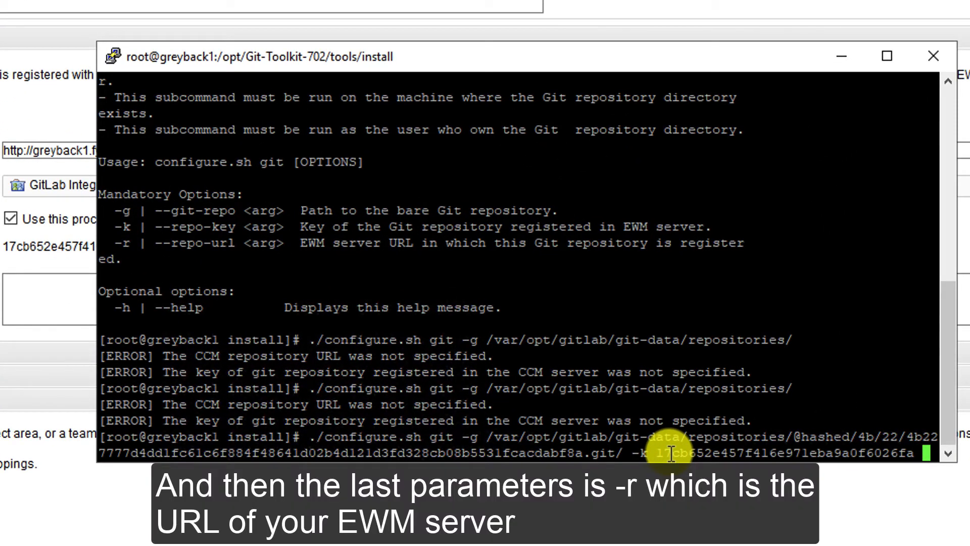
text(-r https:)
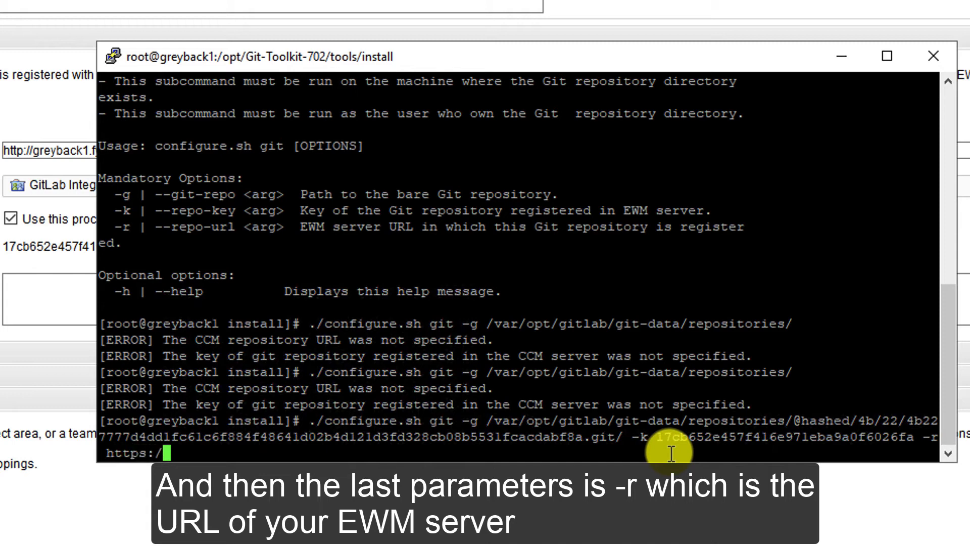
text(/jazz.ibm.com:9)
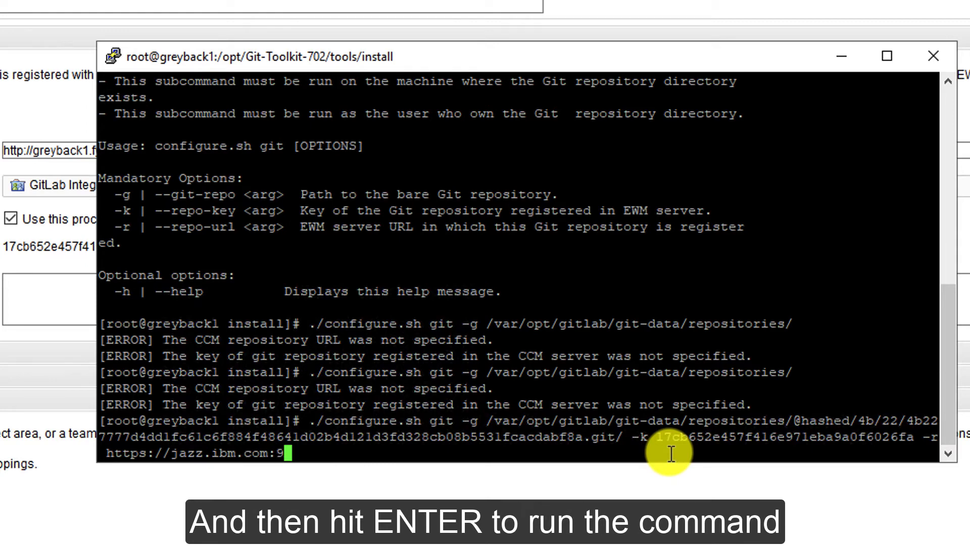
text(443/ccm)
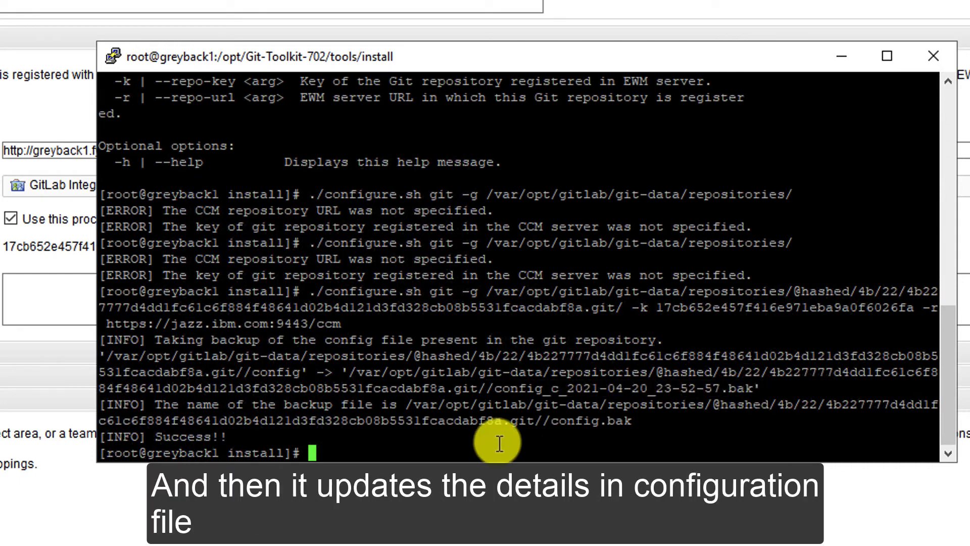
text(./configure.sh)
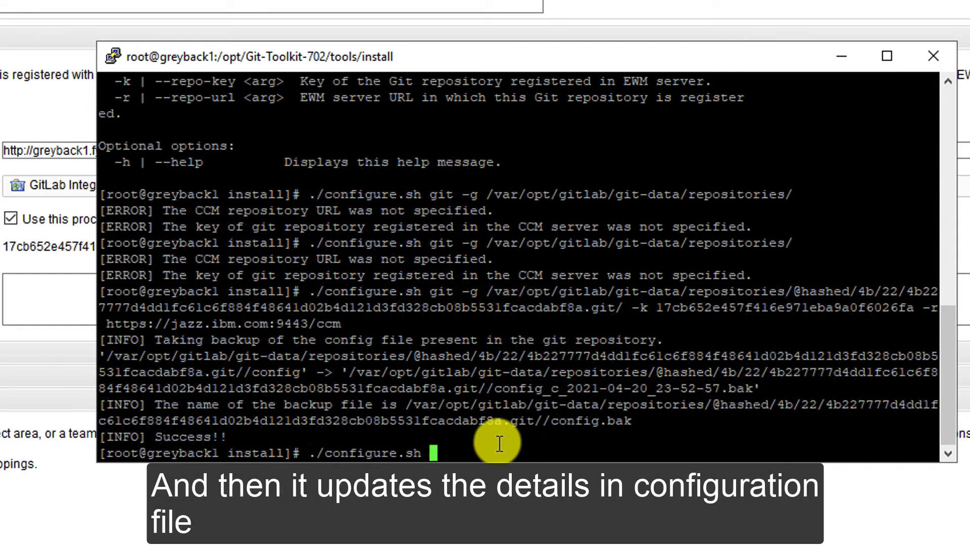
text(git)
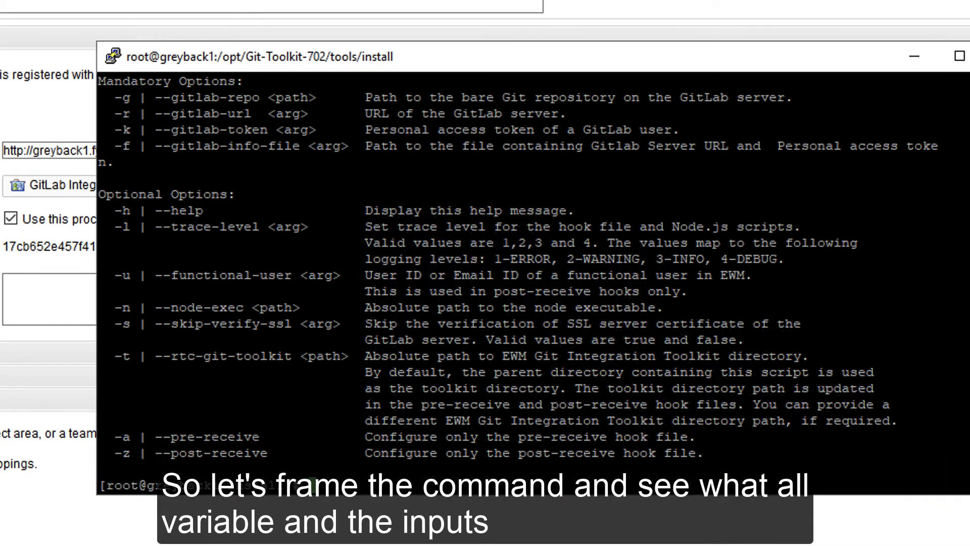
Show ./configure.sh gitlab -h, then build the gitlab command with the copied repository path and -k.
text(./configure.sh)
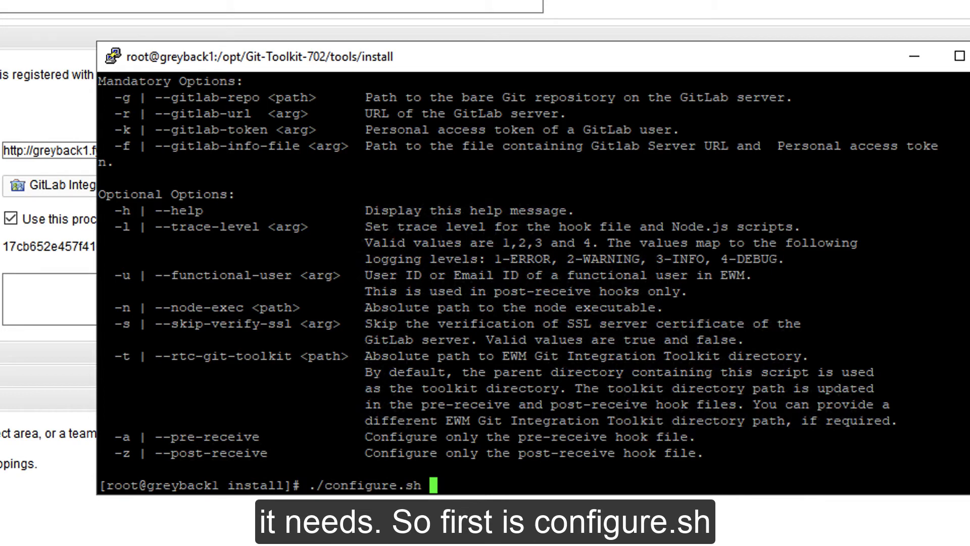
text(-)
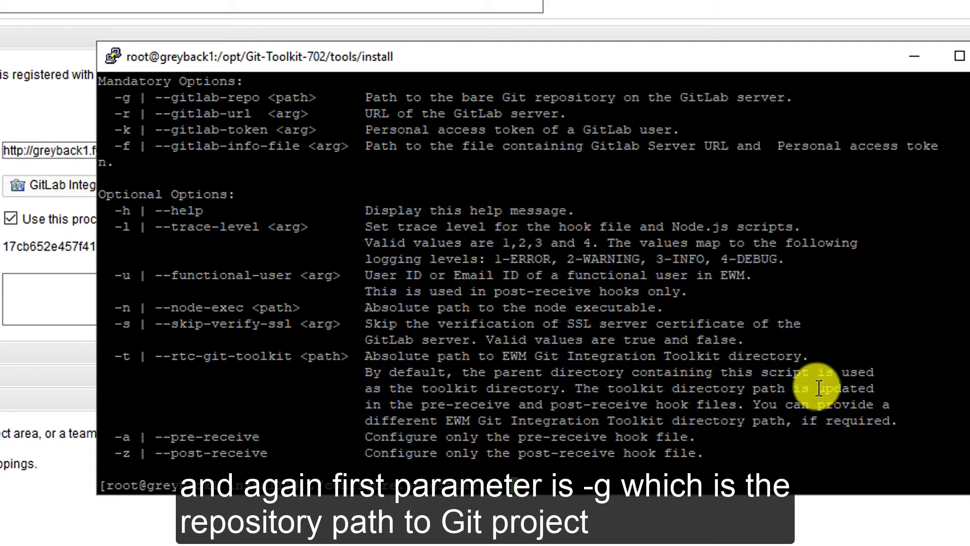
text(./configure.sh gitlab -g)
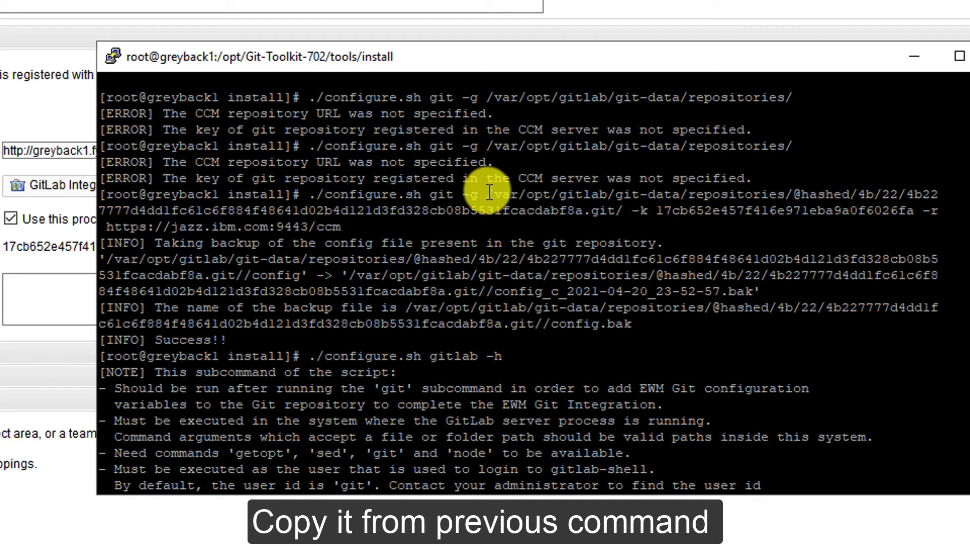
drag(489, 194, 618, 210)
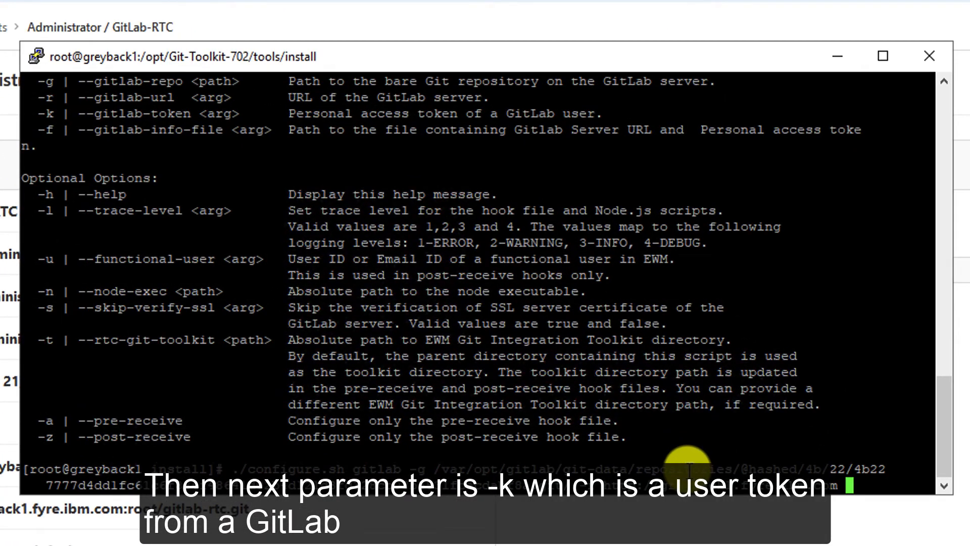
text(-k)
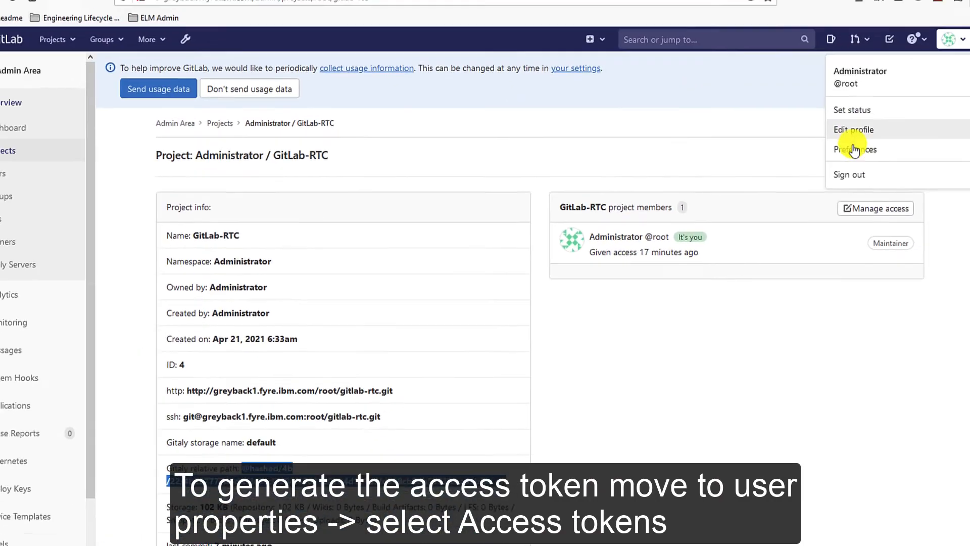
Create and copy a personal access token 'EWM' with api scope expiring 2021-05-31.
click(855, 149)
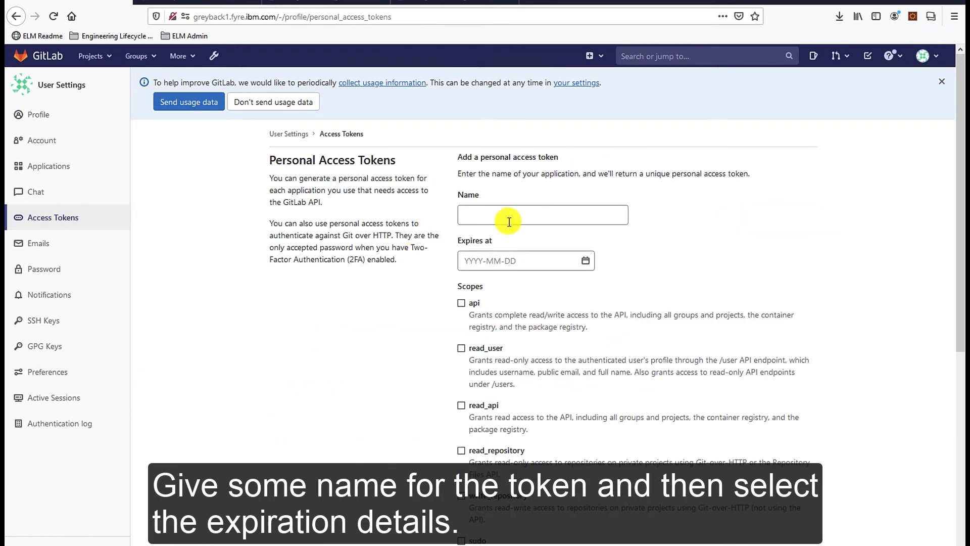
click(542, 214)
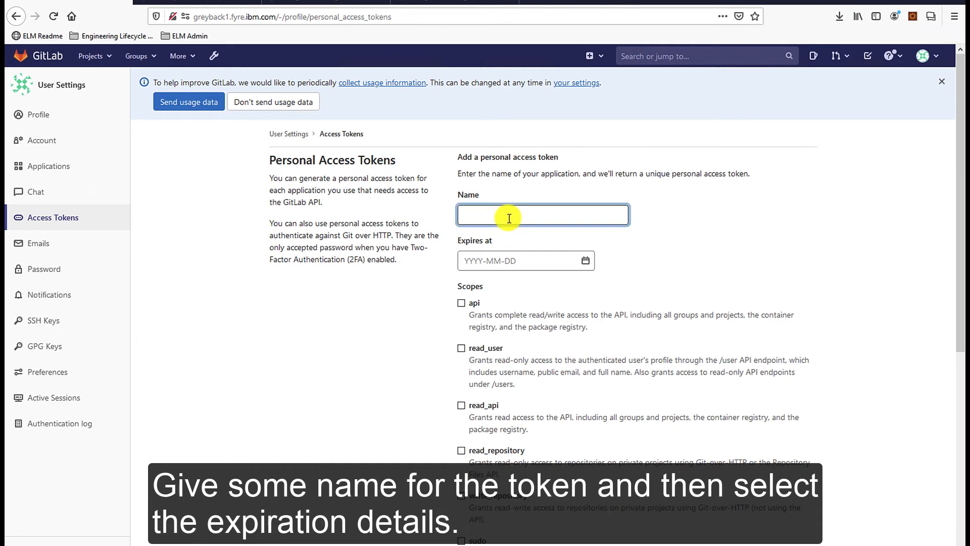
text(EWM)
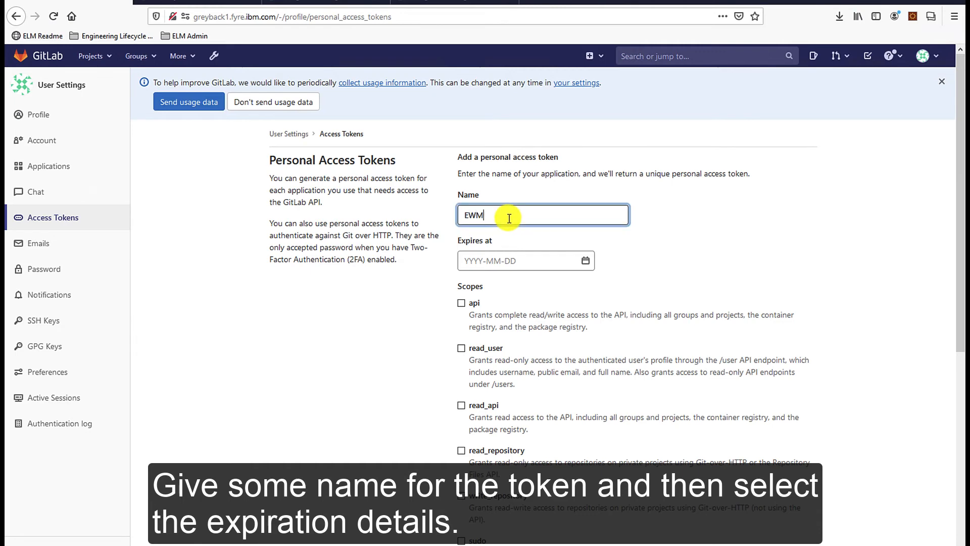
click(524, 260)
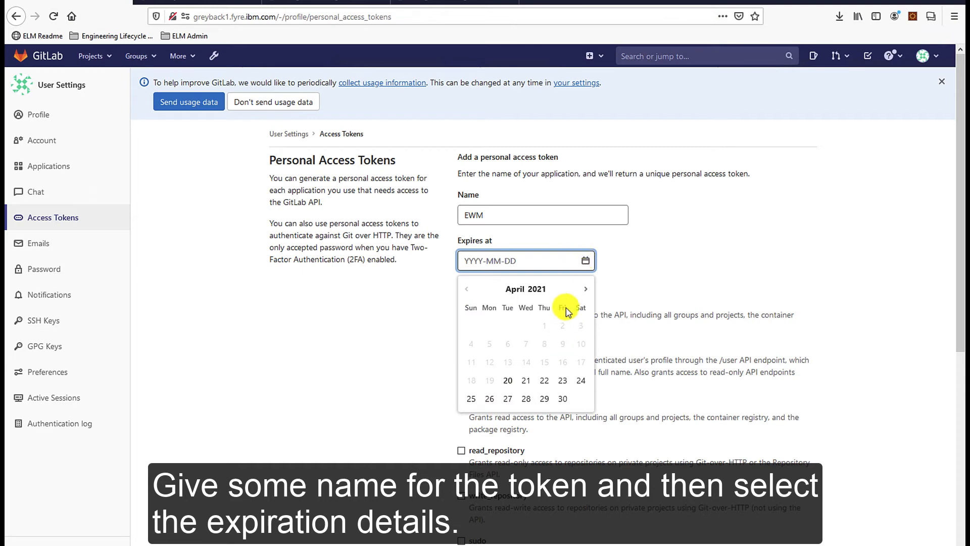
click(586, 288)
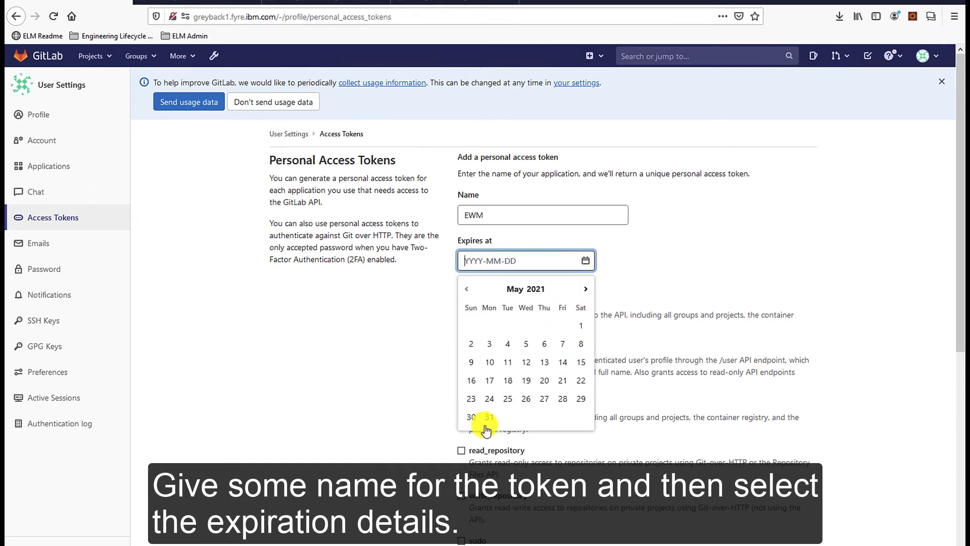
click(490, 416)
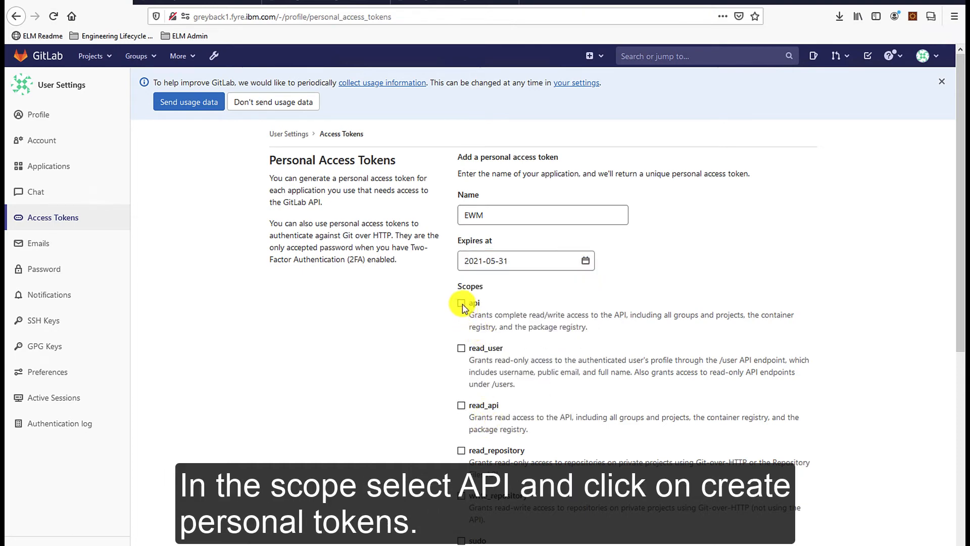
click(460, 303)
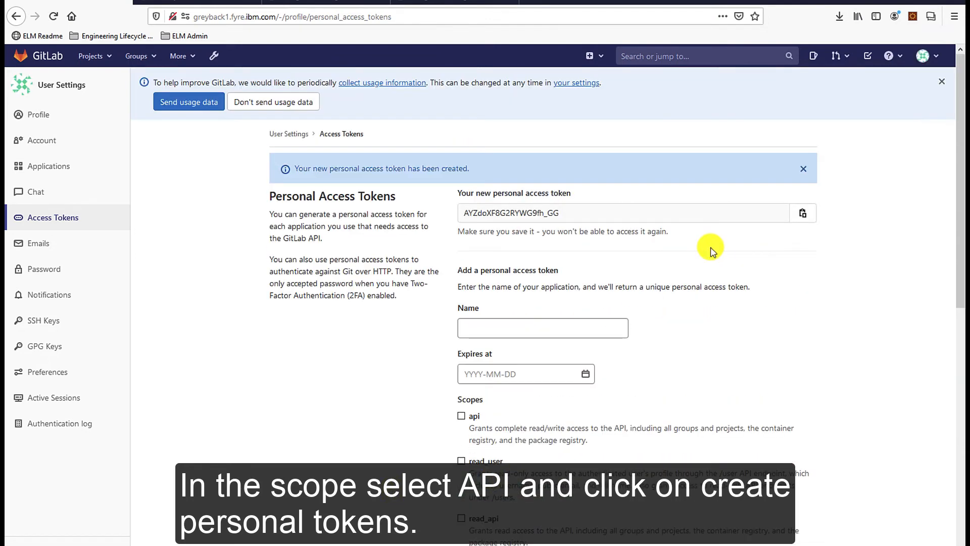
click(802, 212)
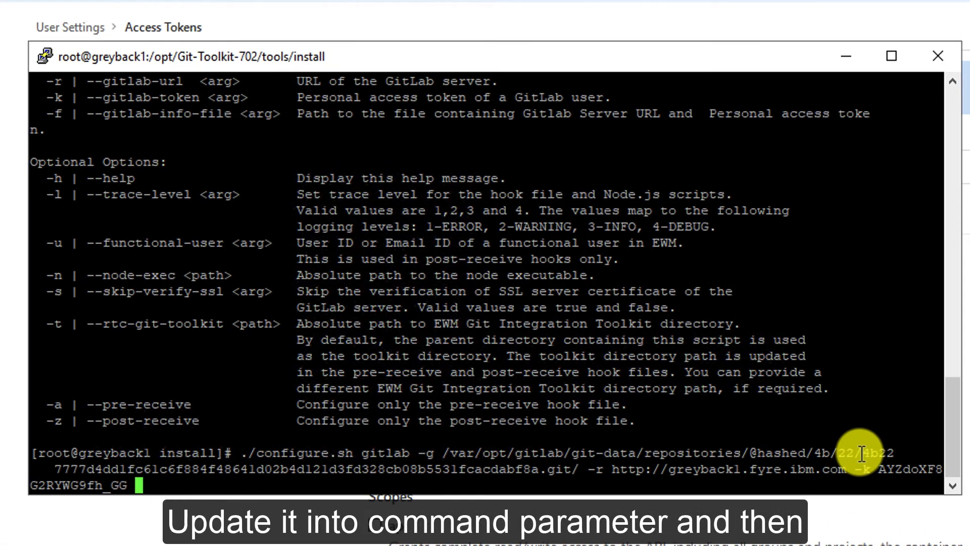
Append -l 2 -u ibm -t /opt/Git-Toolkit-702/ -s true to configure.sh gitlab and run it.
text(-l 2 -u ibm -t)
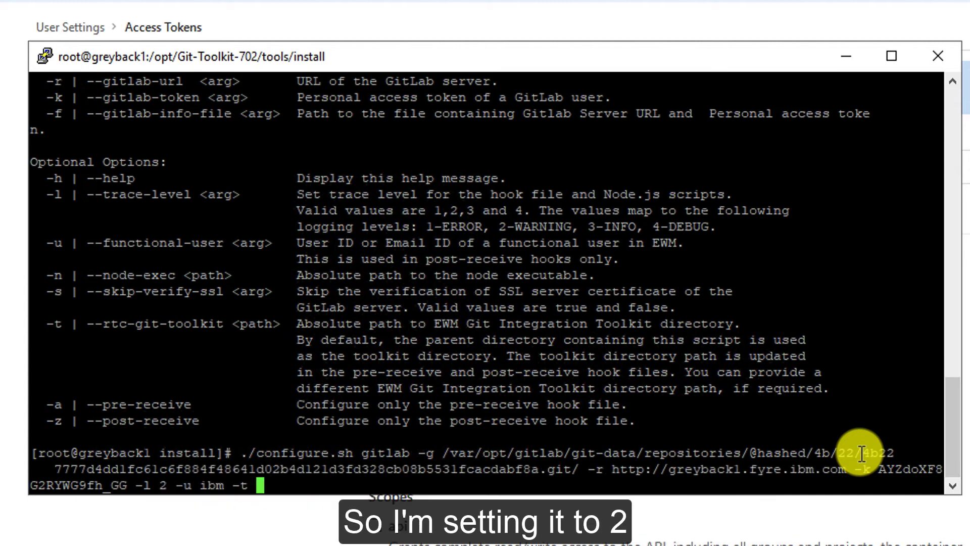
text(/opt/)
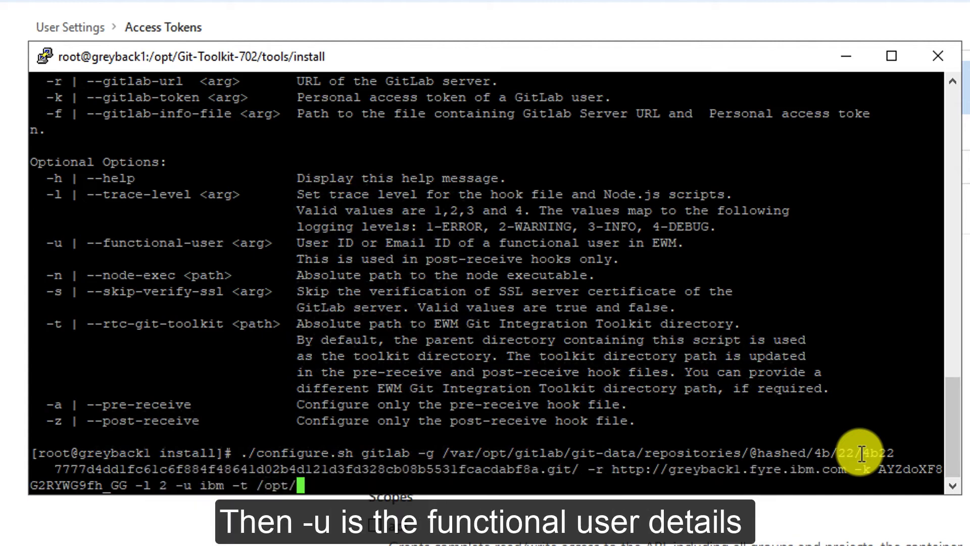
text(Git-Toolkit-702/ -s true)
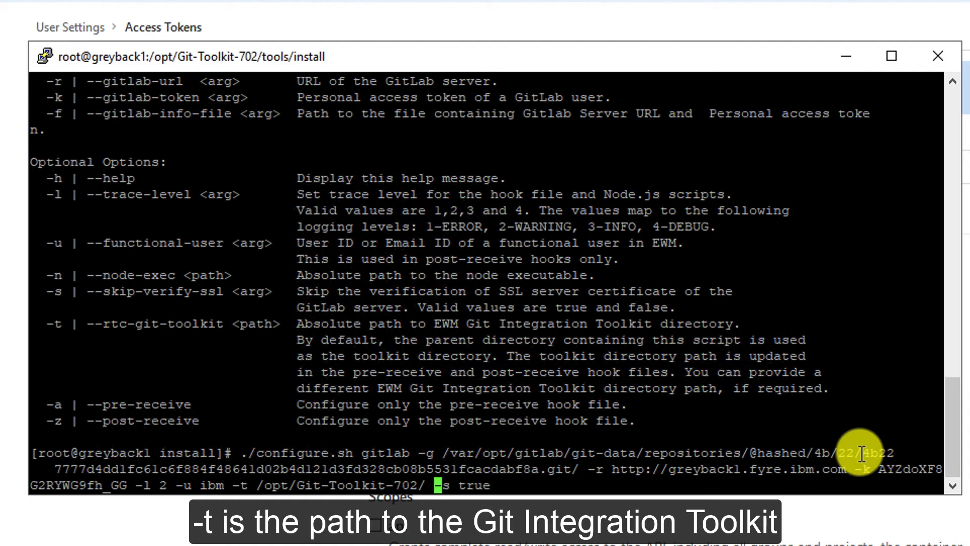
key(Return)
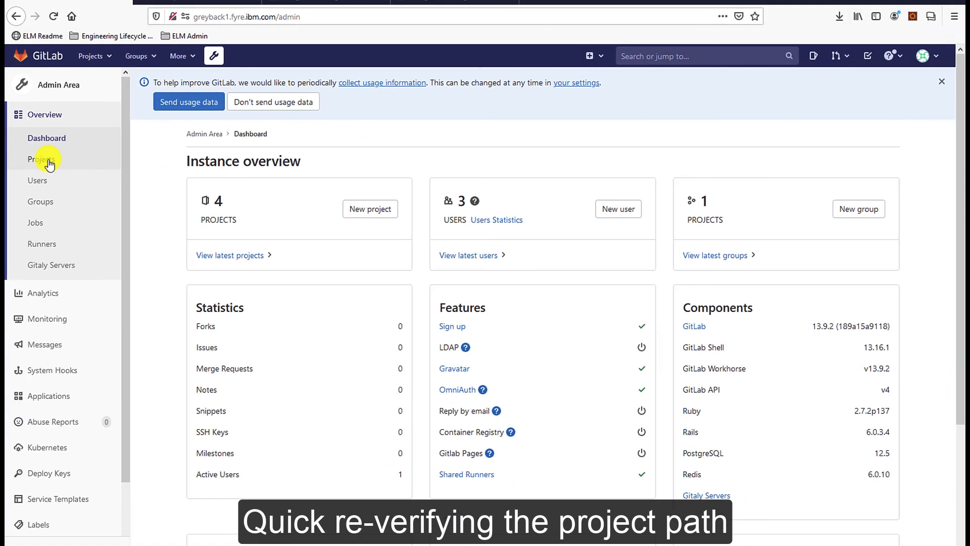
Open Administrator / GitLab-RTC from the Admin Area projects list to check its repository path.
click(42, 159)
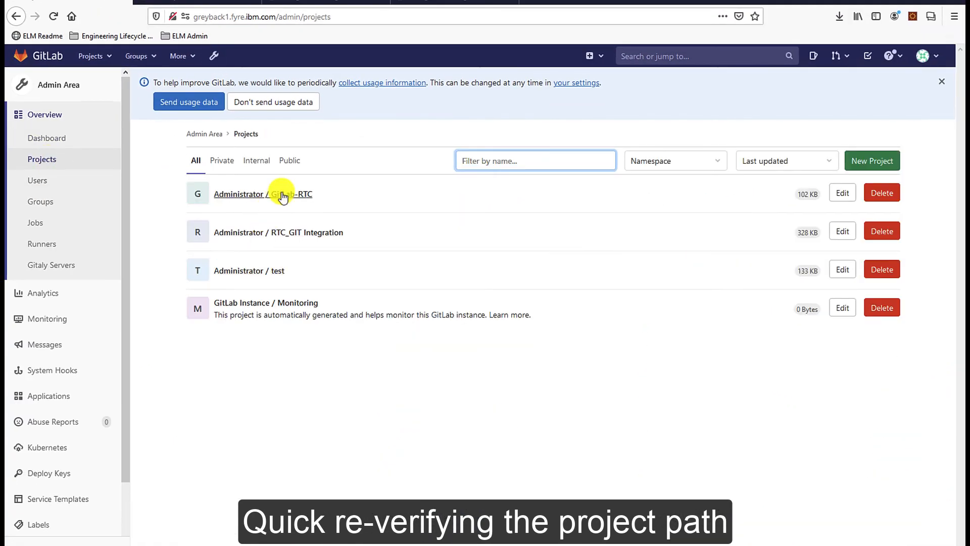
click(287, 194)
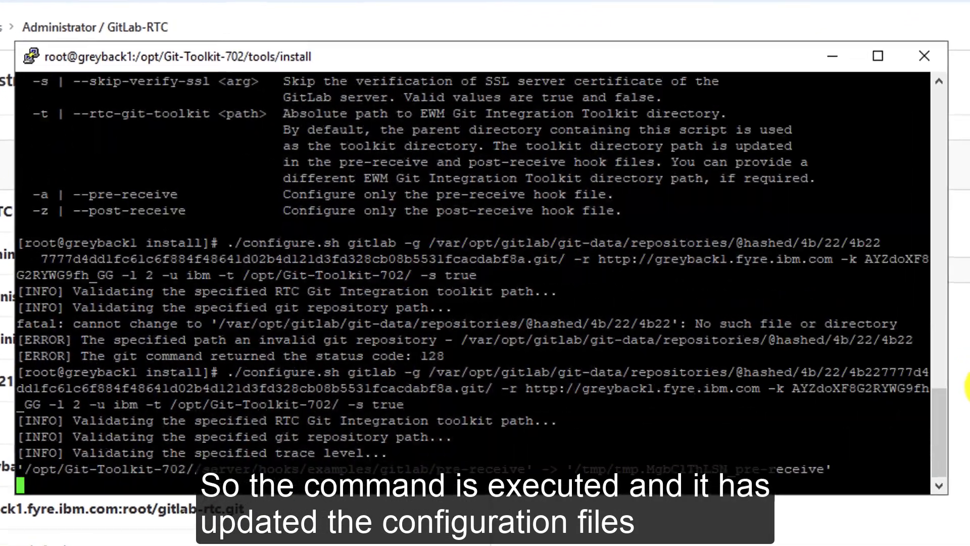
Open the hashed repository's config file in vi under /var/opt/gitlab/git-data/repositories to verify EWM settings.
scroll(down, 3)
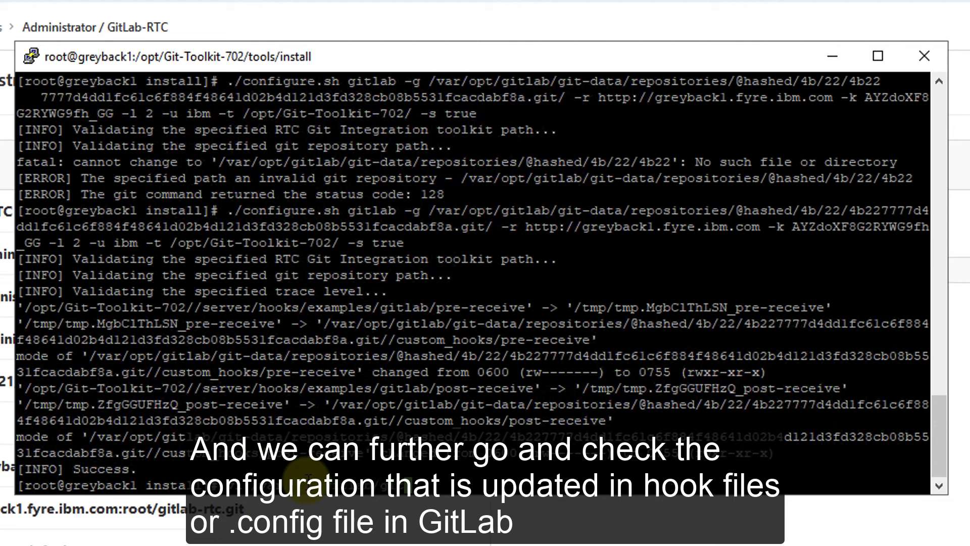
text(vi /var/opt/gitlab/git-data/)
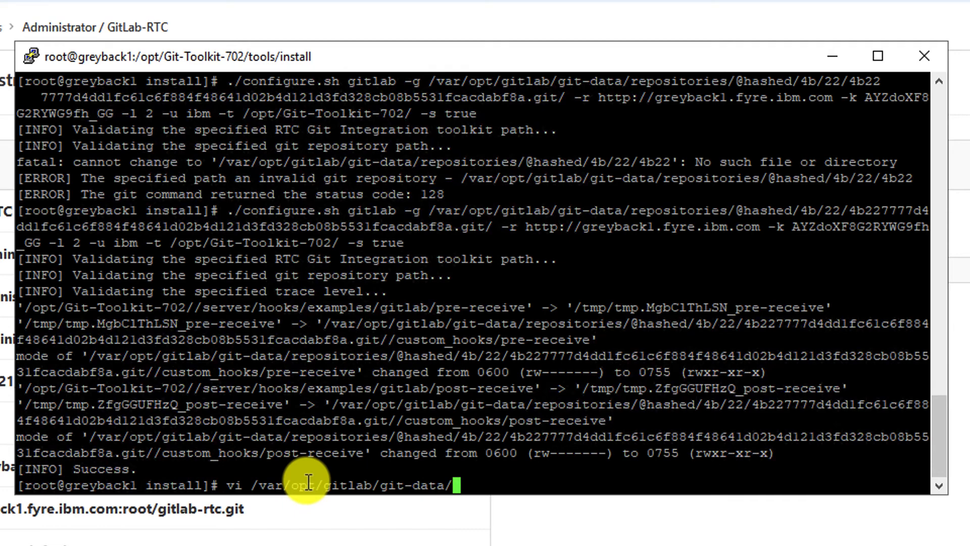
text(repositories/)
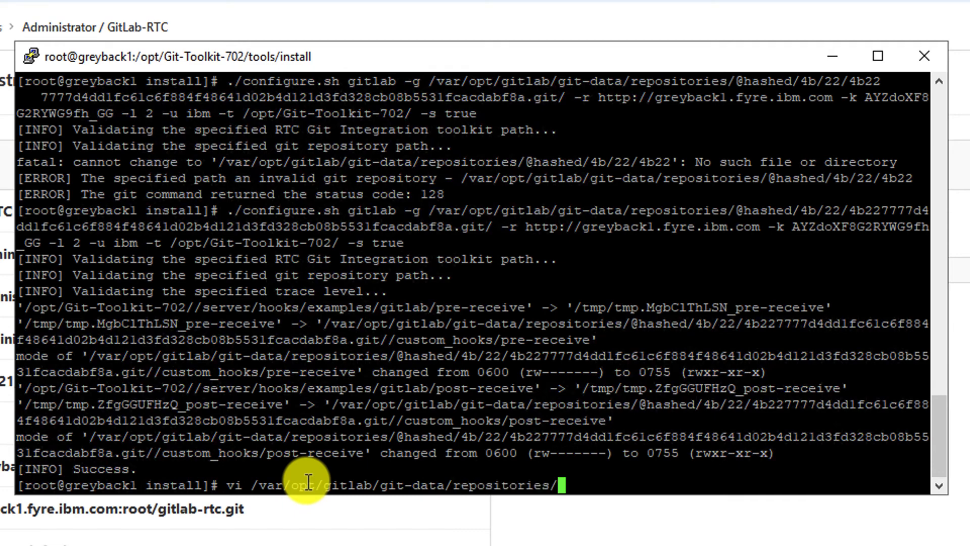
text(@hashed/)
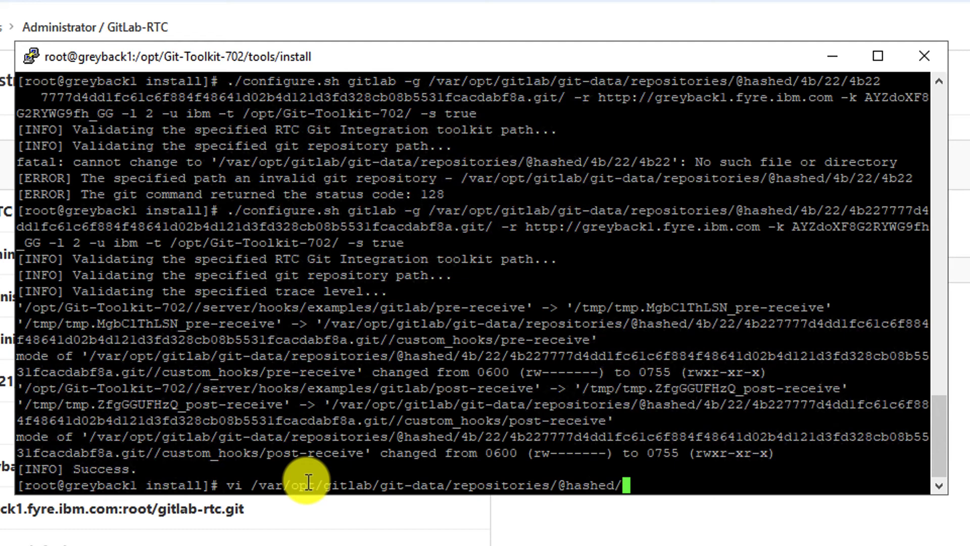
text(4b/)
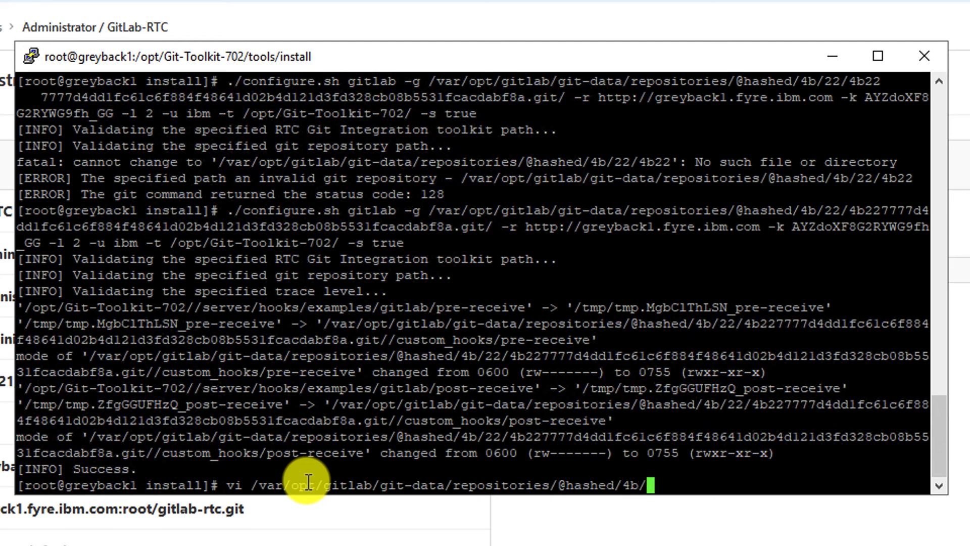
text(22/)
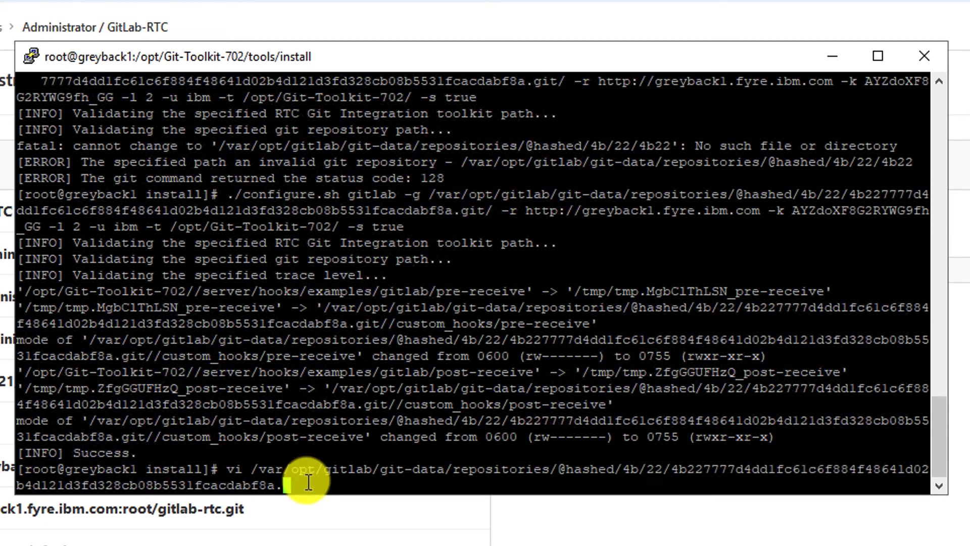
text(git)
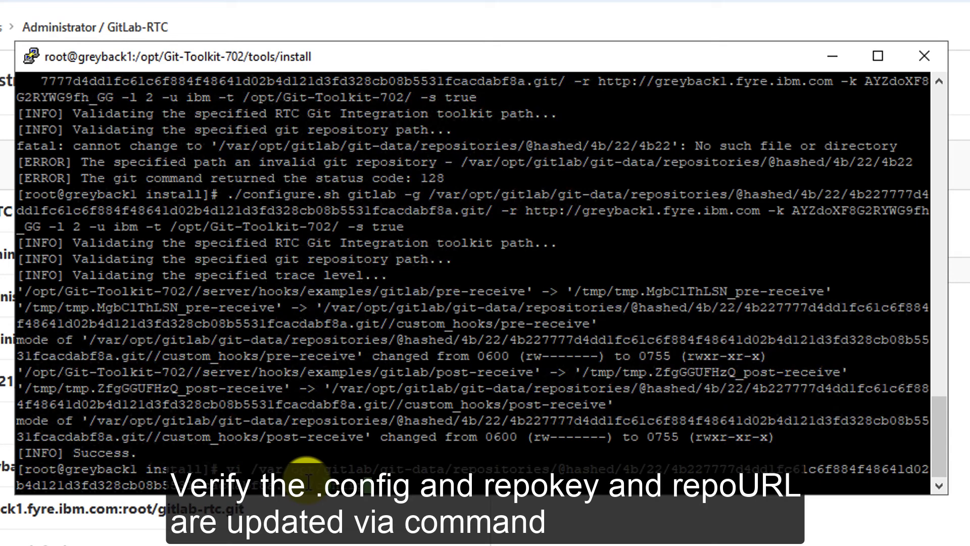
key(Enter)
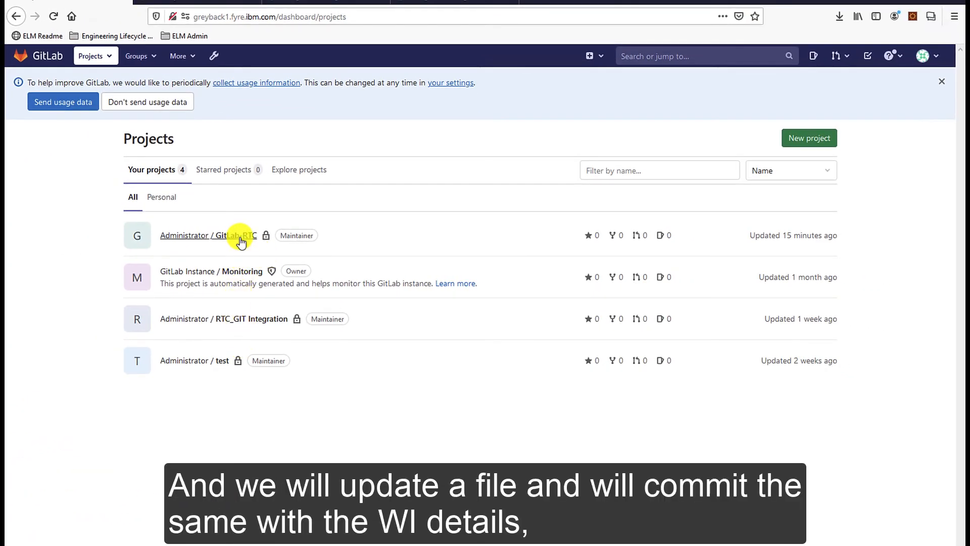
Create and save a Task 'Test precondition' filed against GitLab Integration.
click(240, 235)
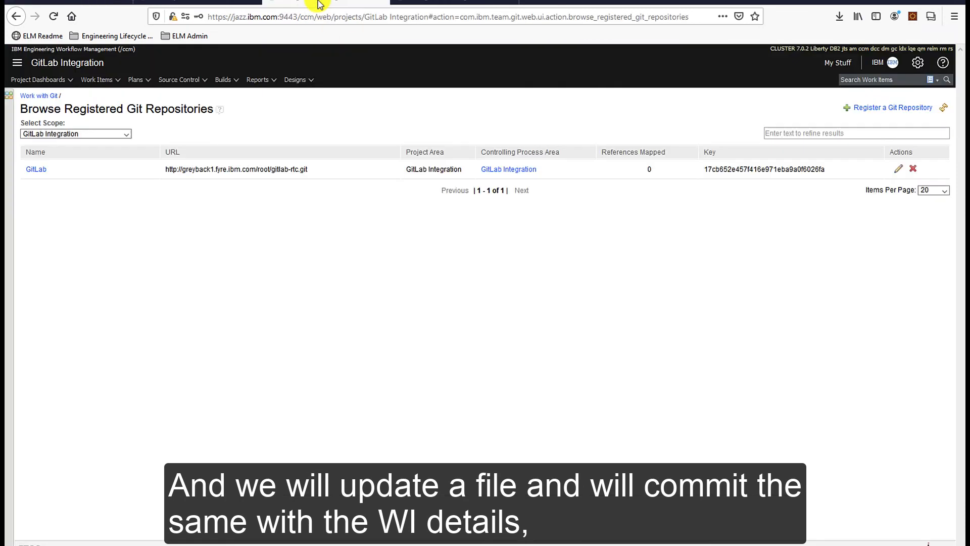
click(99, 80)
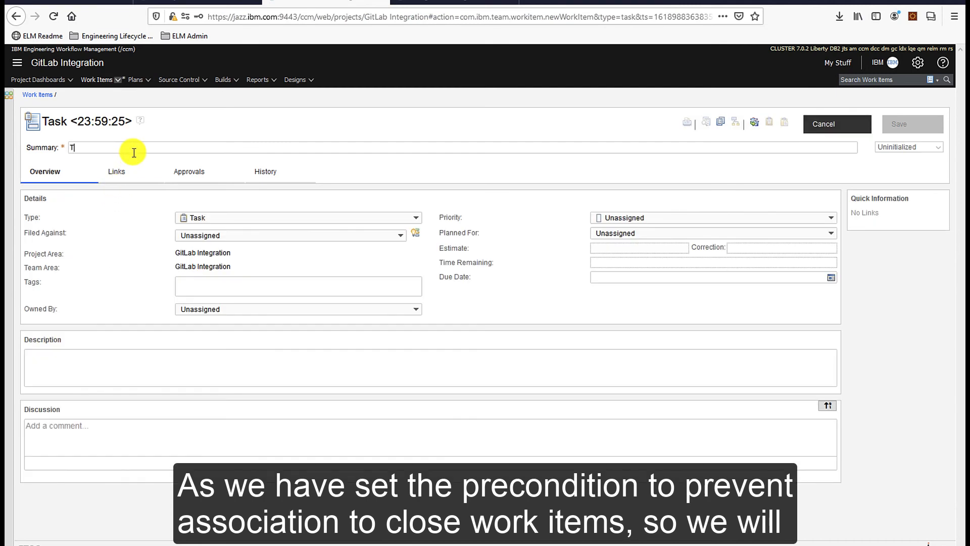
text(est precondition)
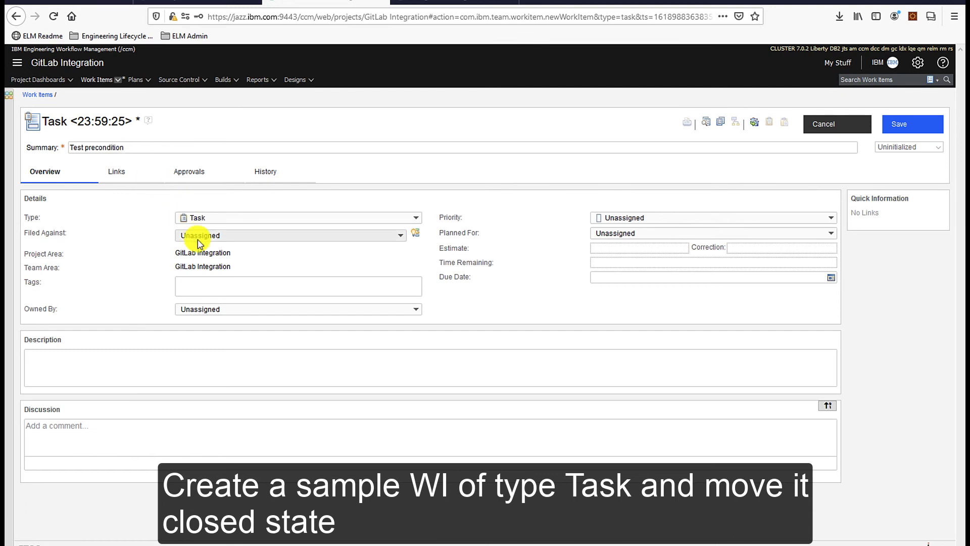
click(298, 236)
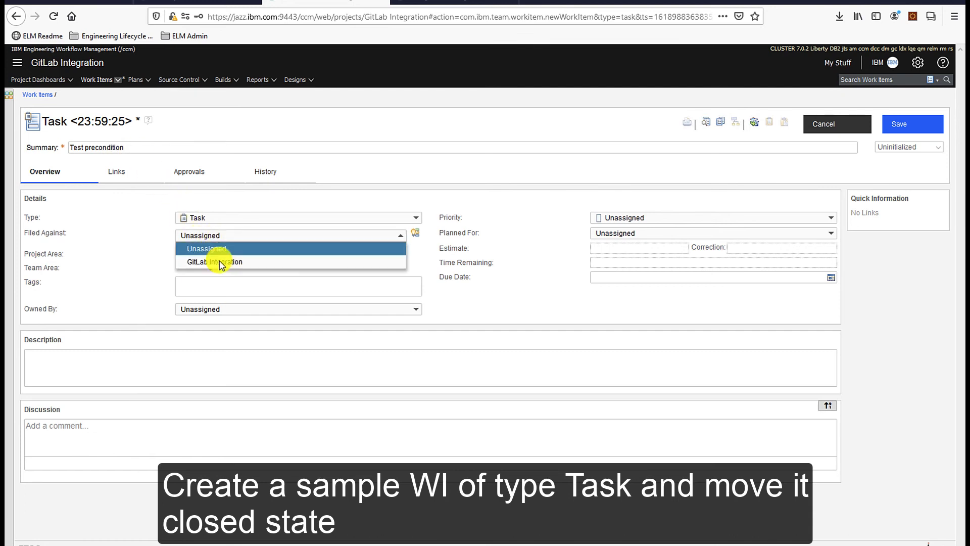
click(214, 262)
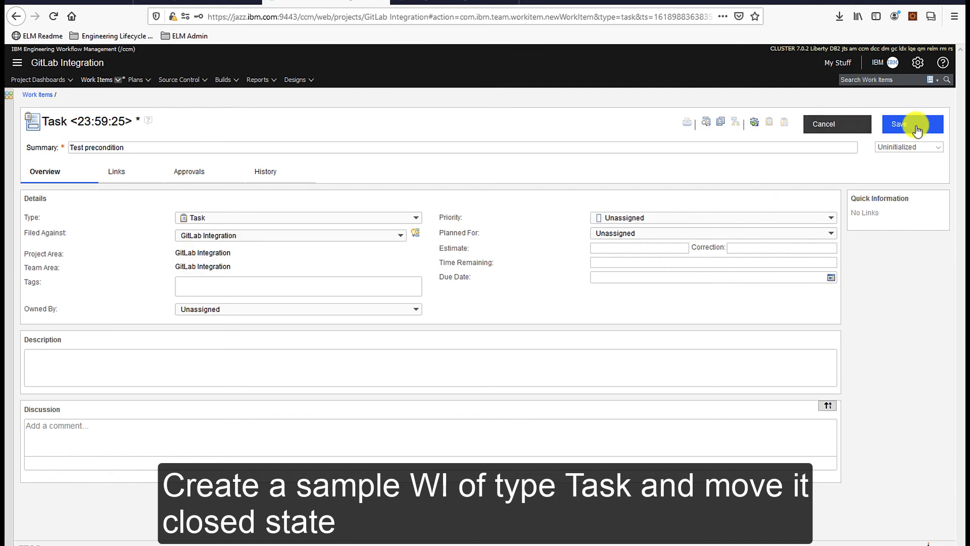
click(899, 124)
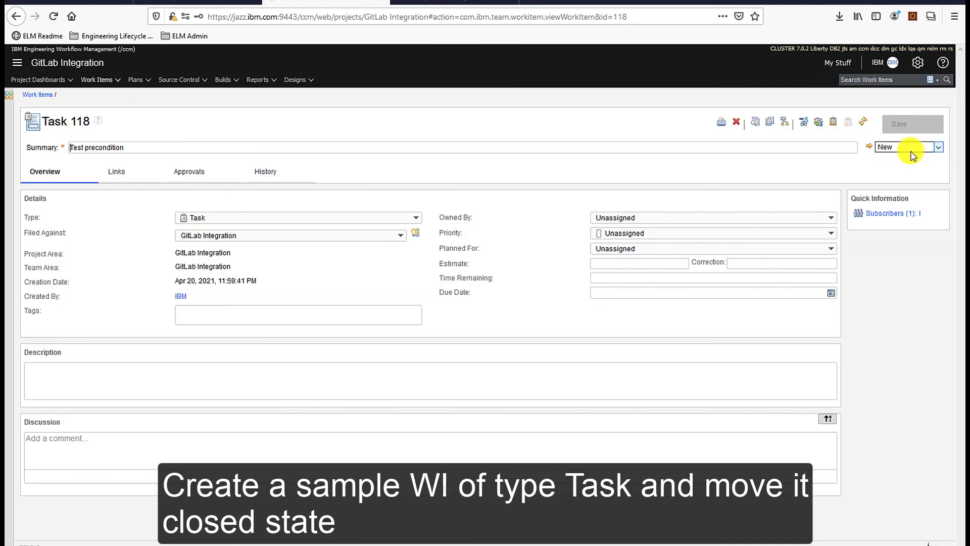
Move the new Task 118 to the Complete workflow state.
click(948, 147)
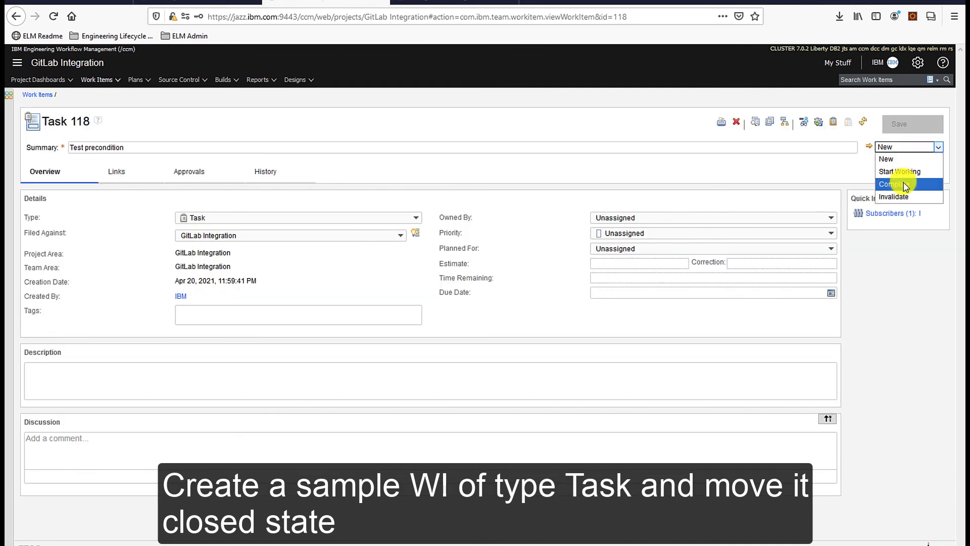
click(888, 183)
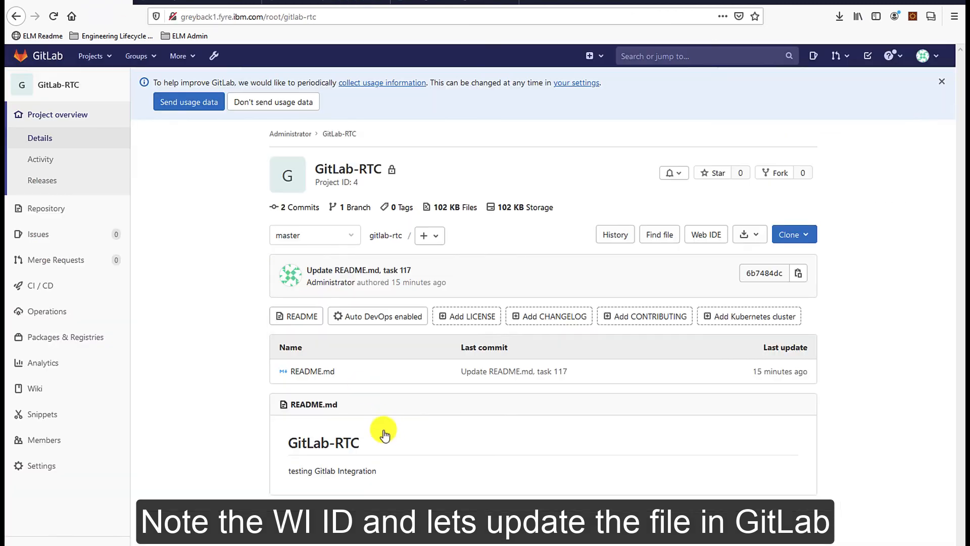
Add '# Testing precondition' to README.md and commit it as 'Update README.md, task 118'.
click(312, 372)
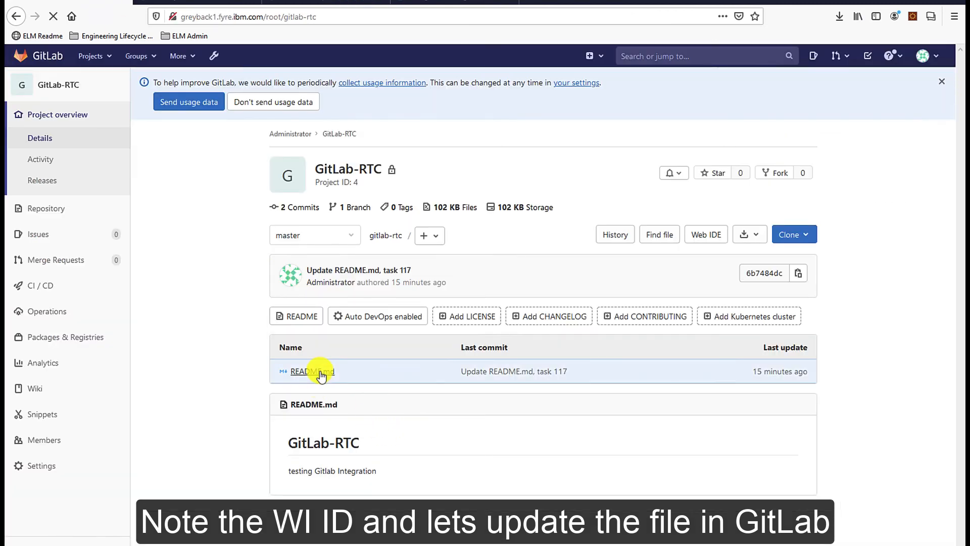
click(307, 372)
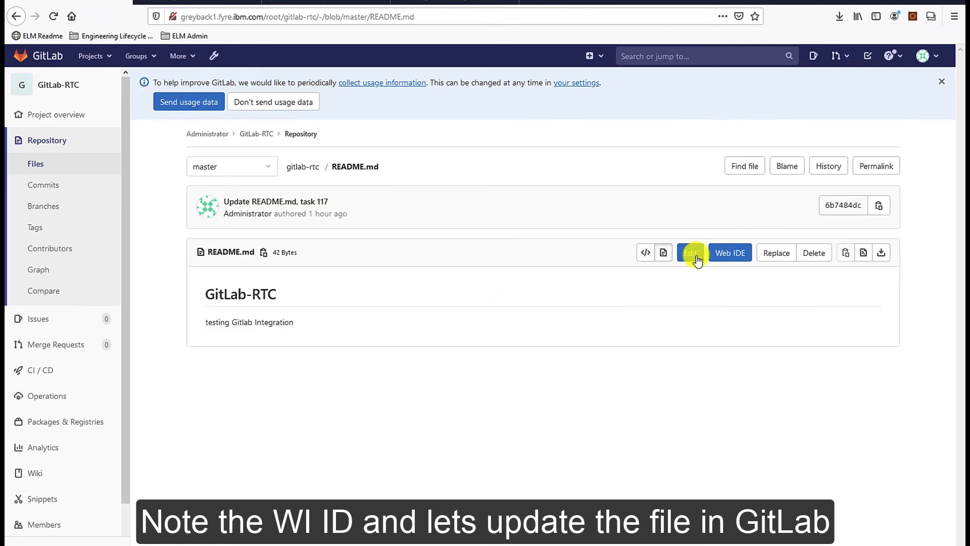
click(691, 252)
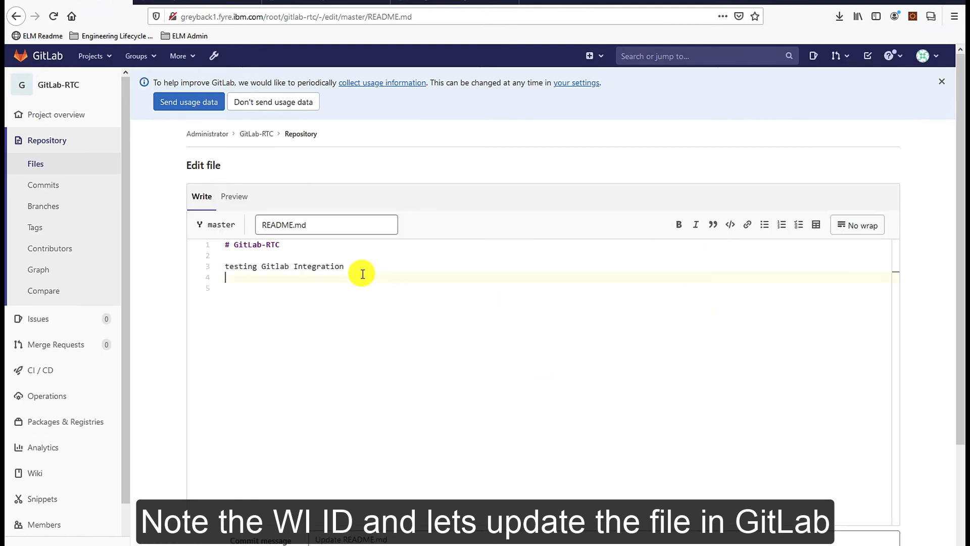
text(#)
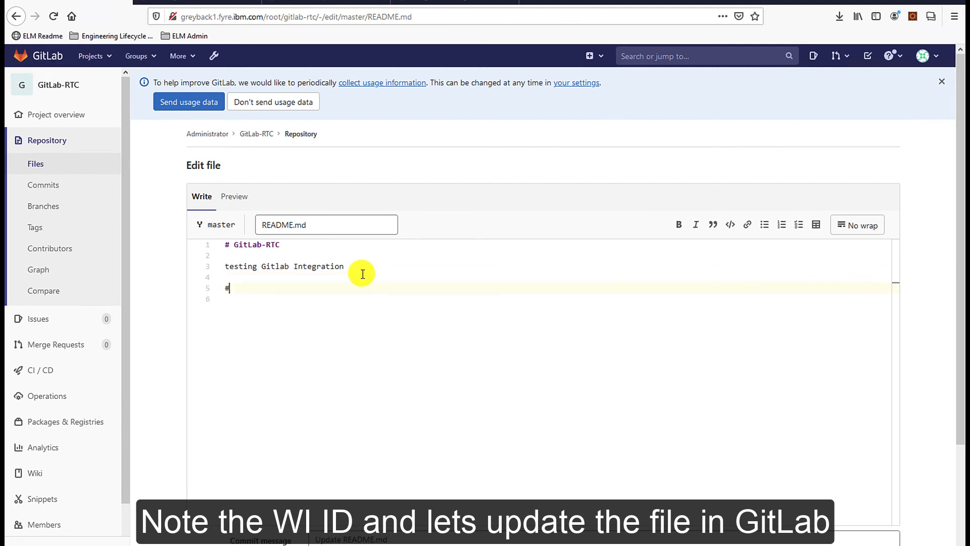
text(Testing)
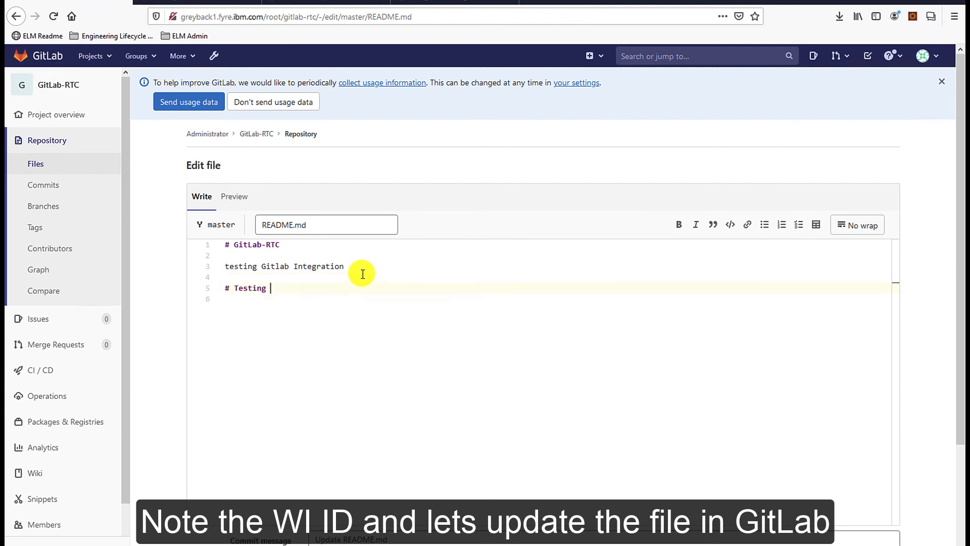
text(precondi)
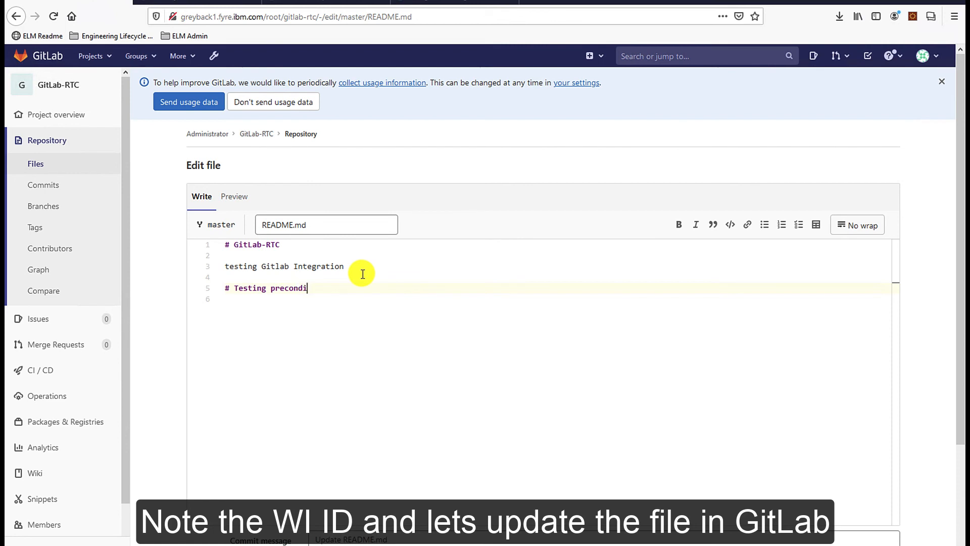
text(tion)
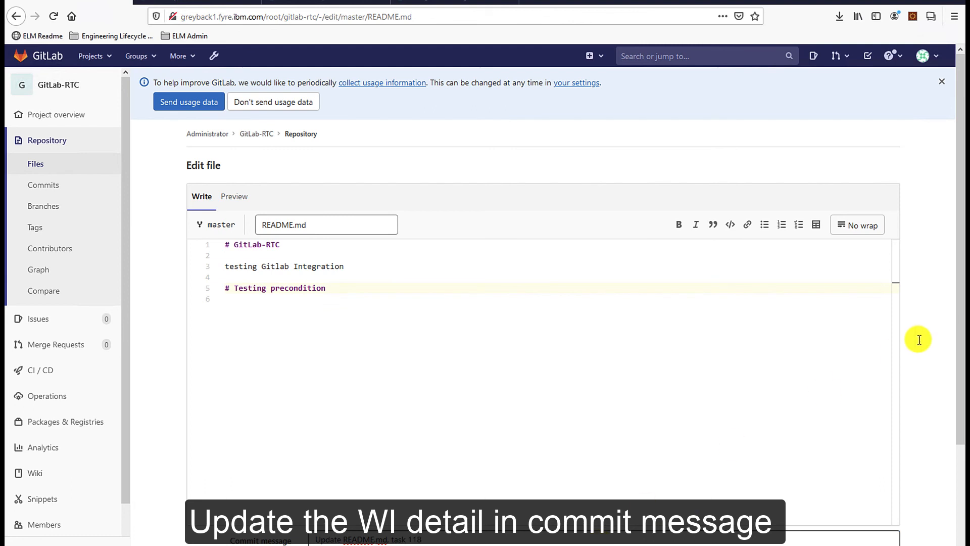
mouse_move(922, 344)
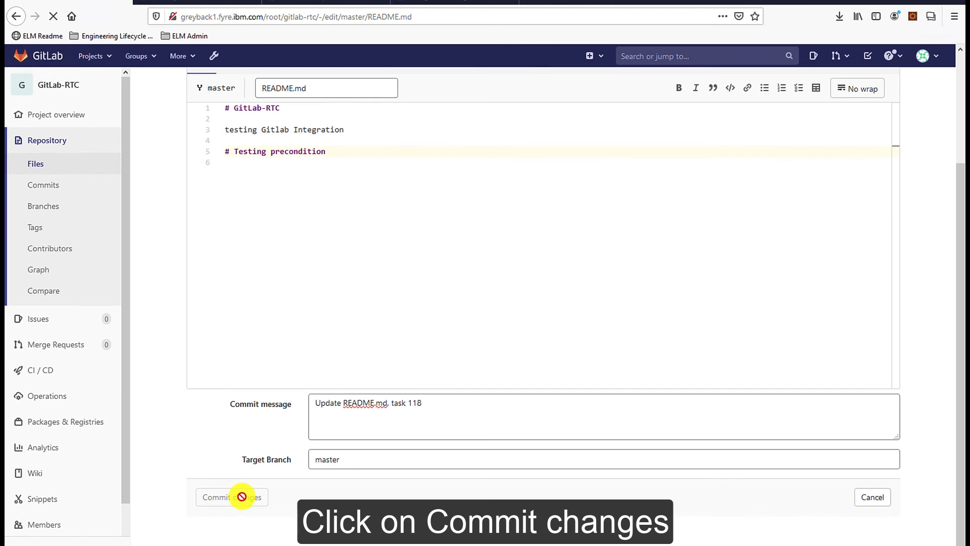
click(232, 496)
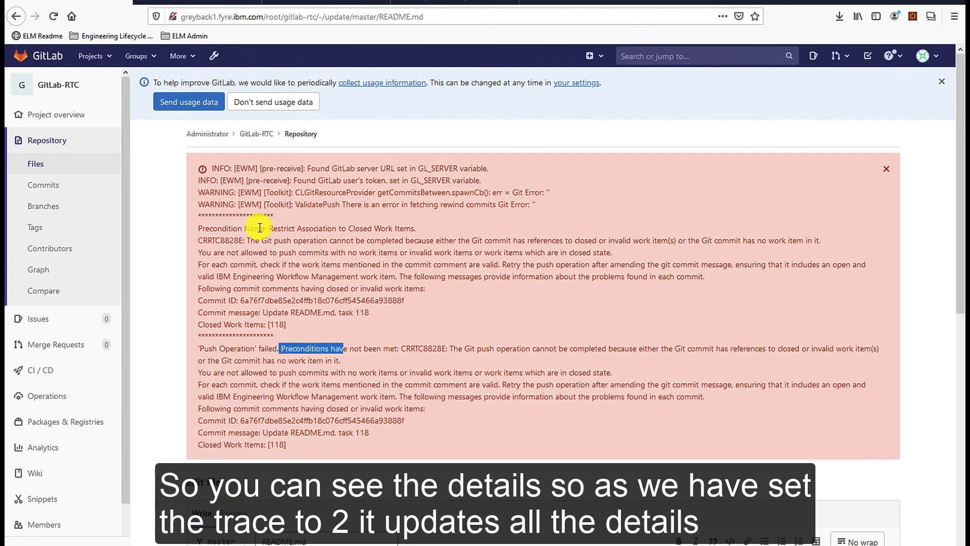
Change the commit message to reference task 117 and commit the README change again.
drag(257, 229, 418, 228)
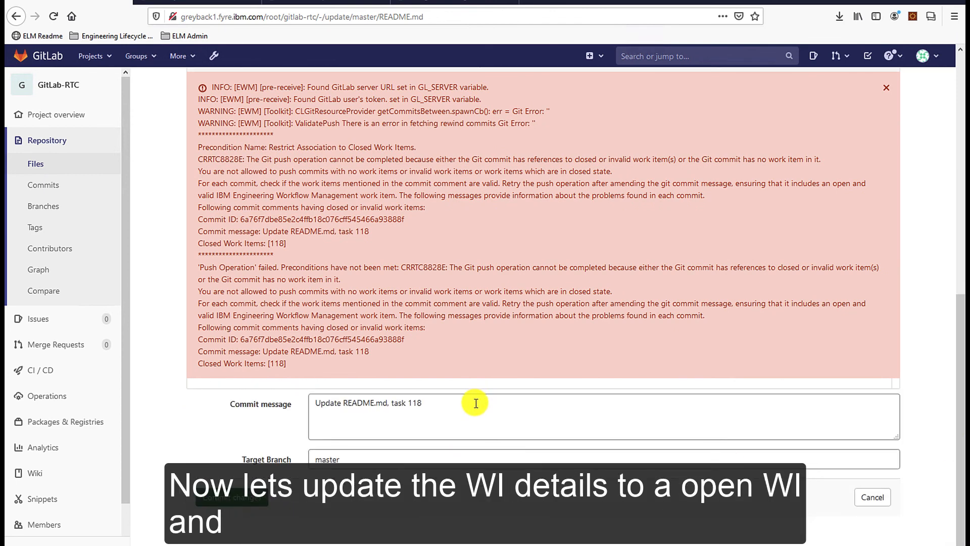
key(Backspace)
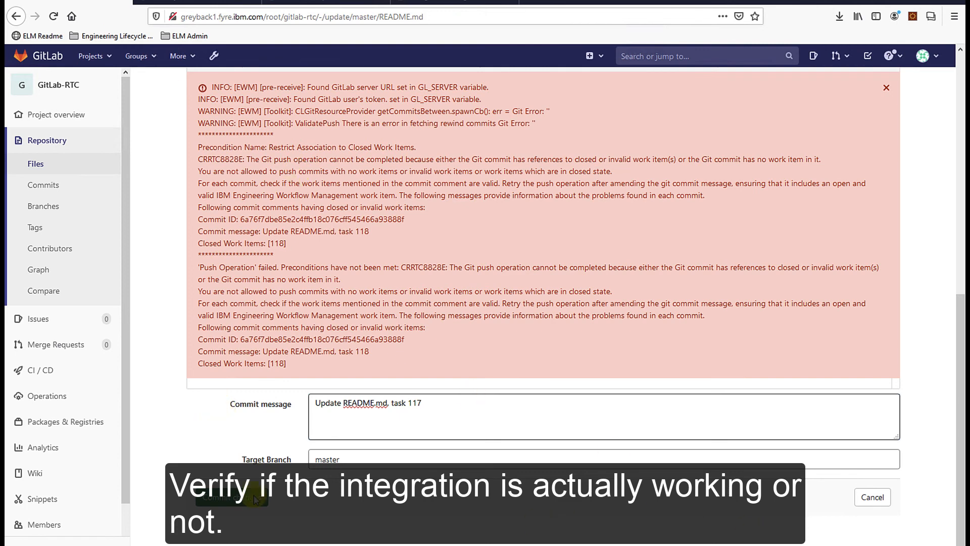
click(231, 496)
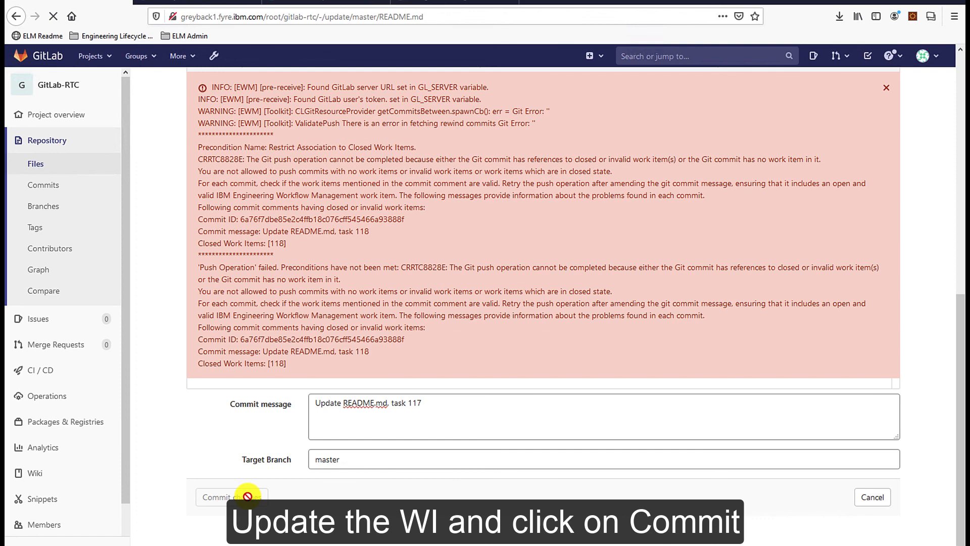
click(220, 497)
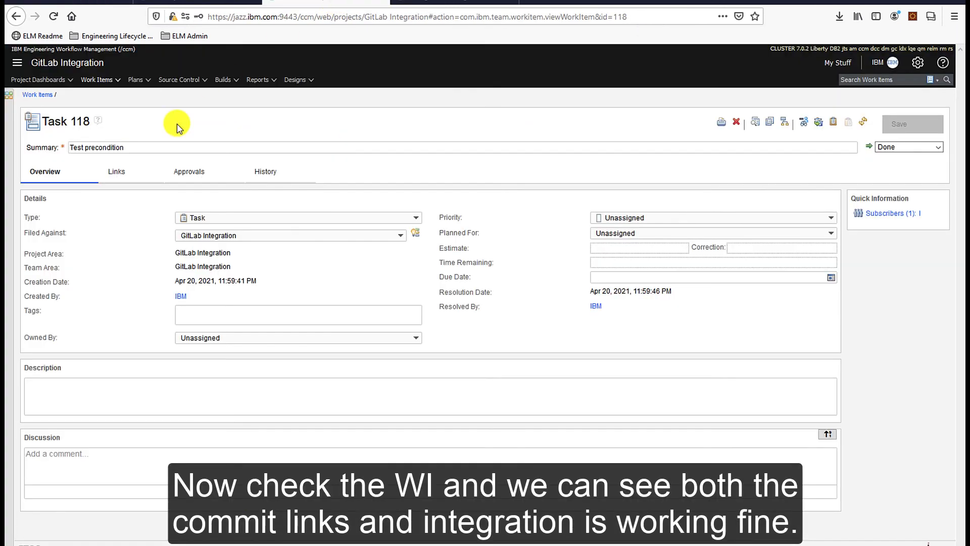
Open recent work item 117 and view its two linked 'Update README.md, task 117' Git commits.
click(136, 80)
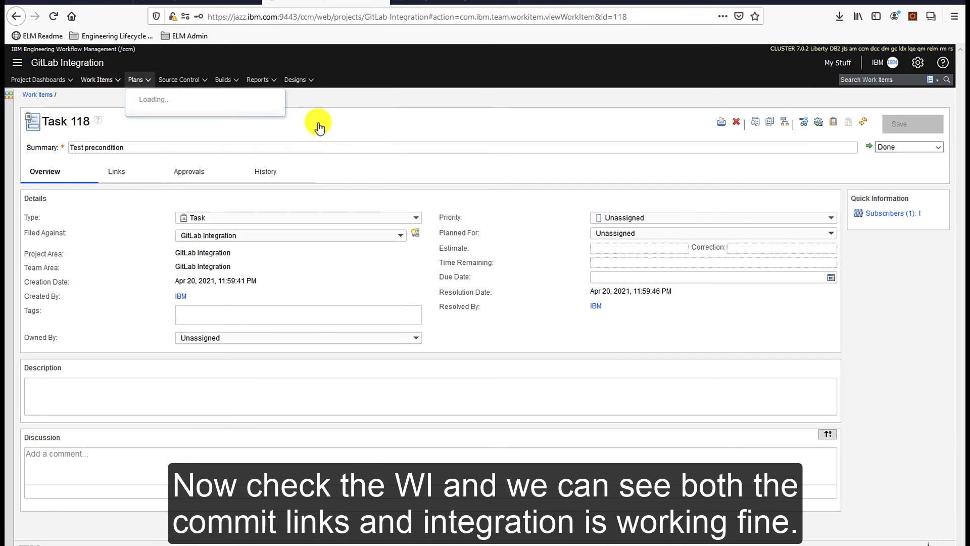
click(97, 80)
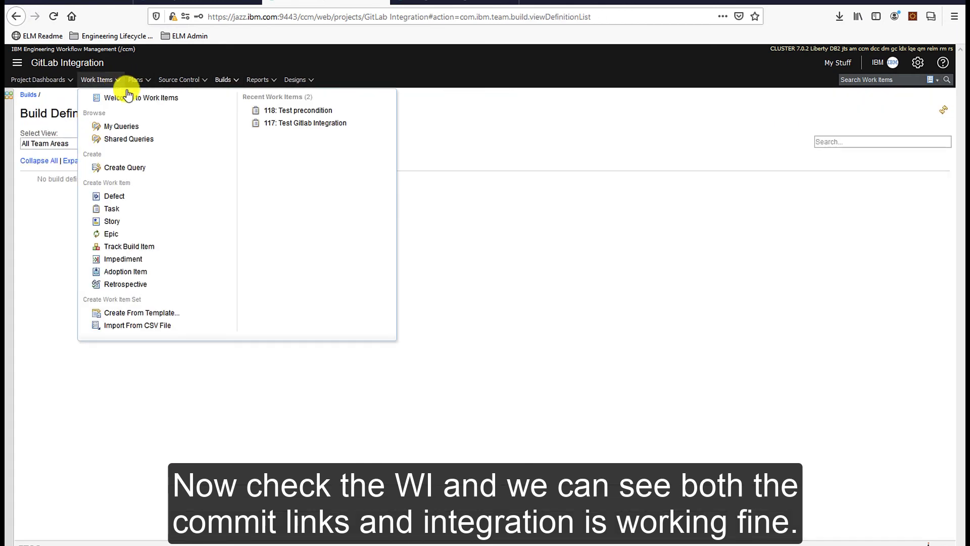
click(305, 123)
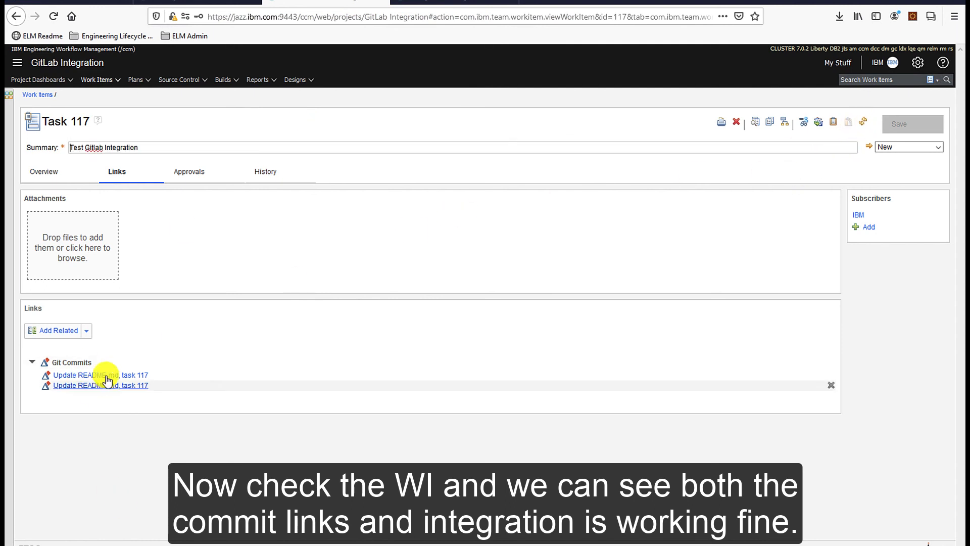
mouse_move(101, 374)
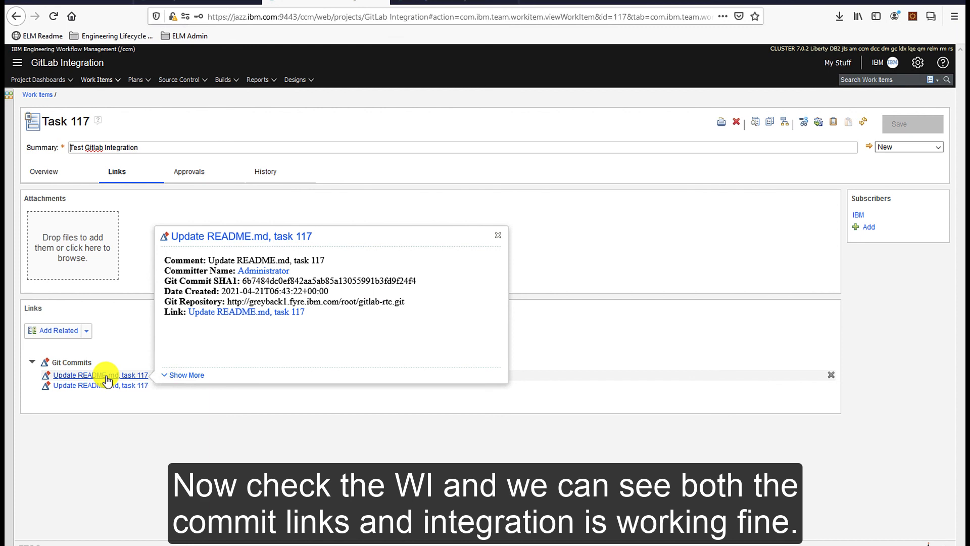
mouse_move(113, 380)
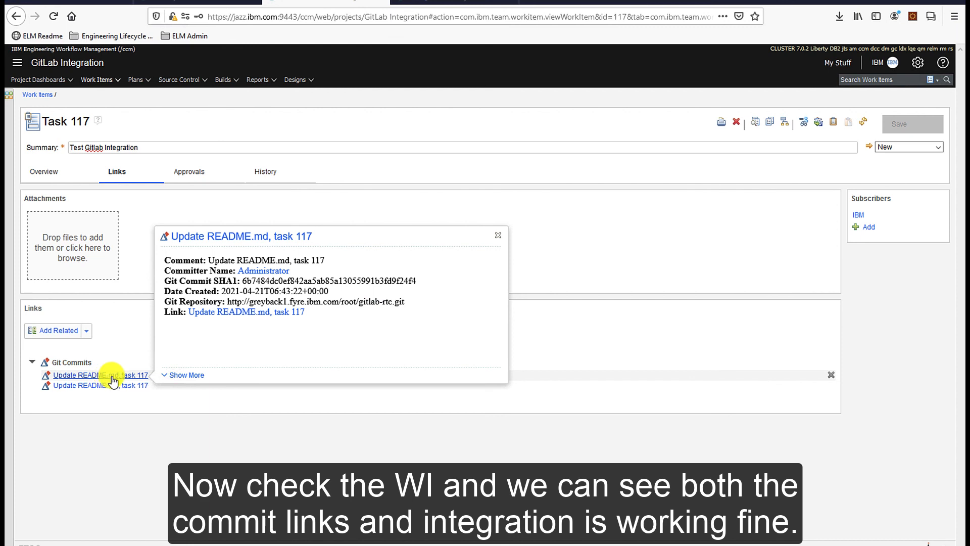
click(497, 235)
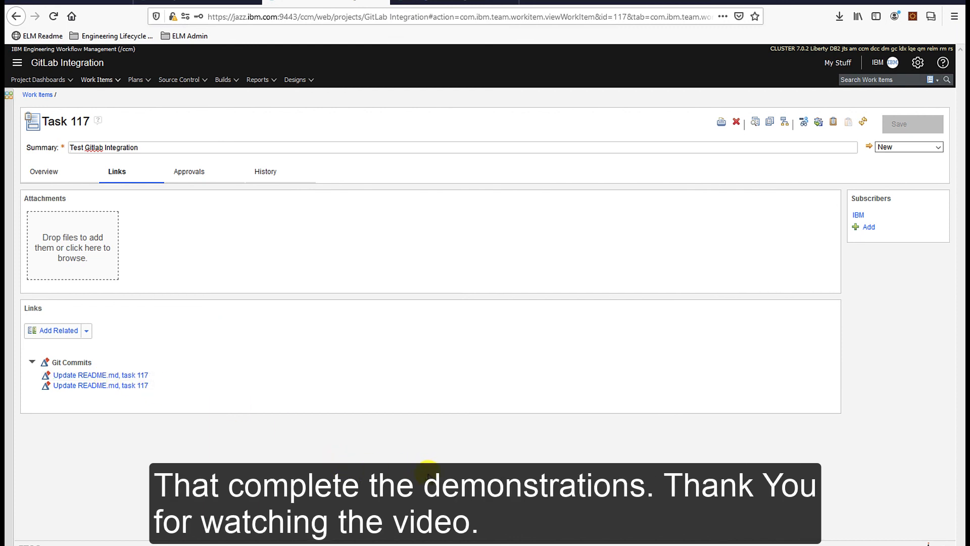